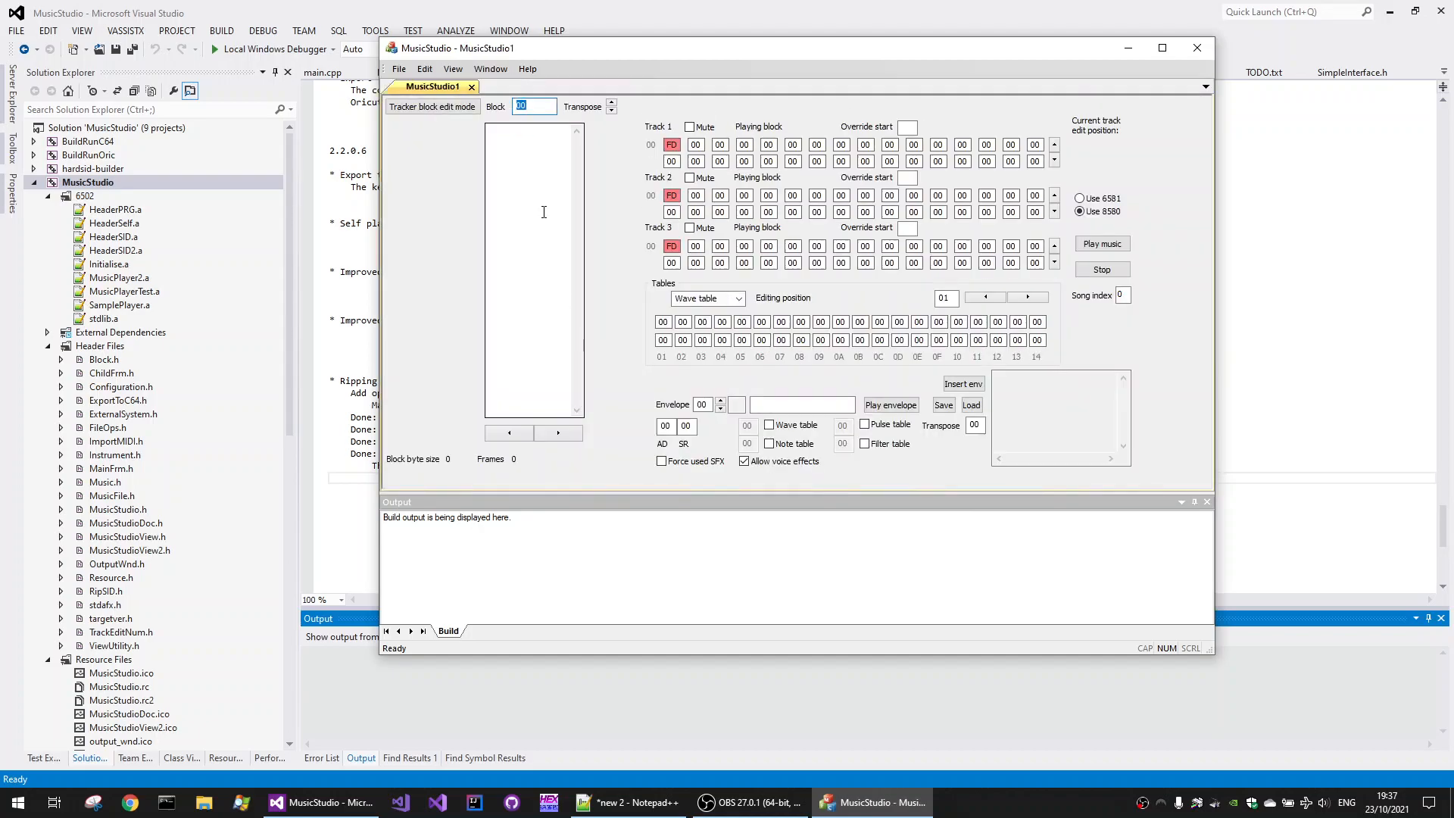
Step: Start a SID rip and choose Wizball.sid as the file to rip
left_click(397, 69)
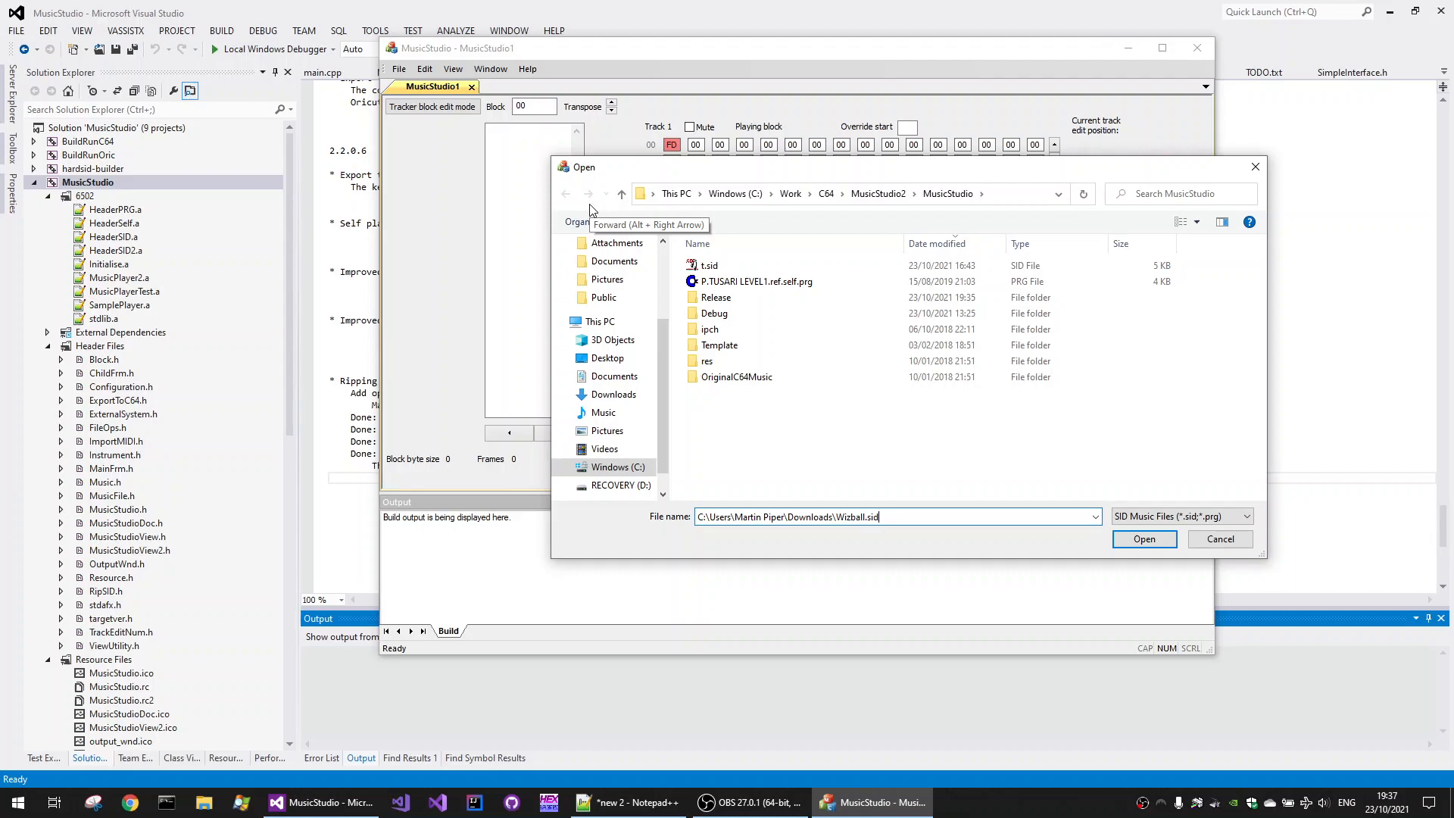
triple_click(789, 517)
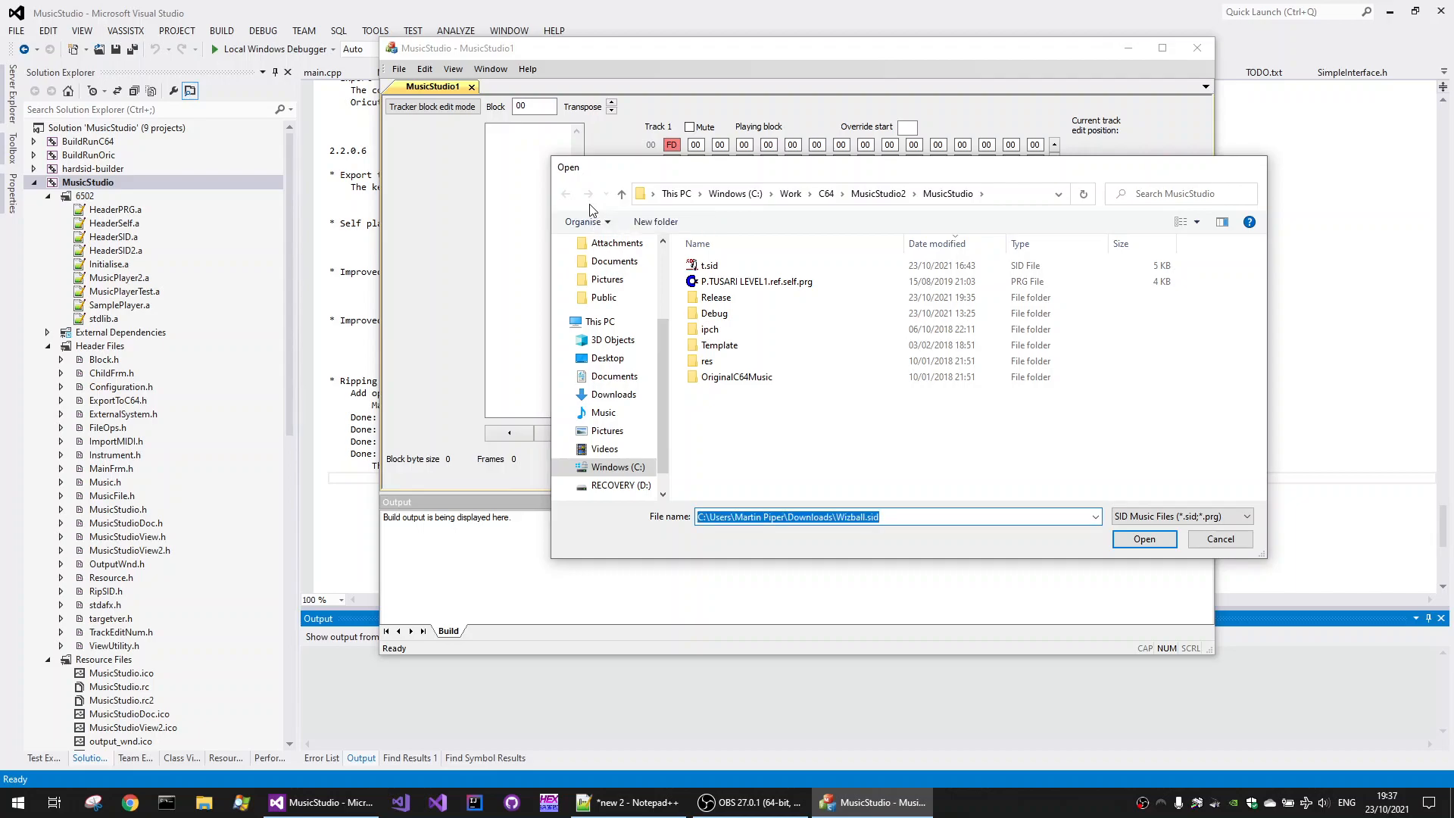
left_click(1143, 538)
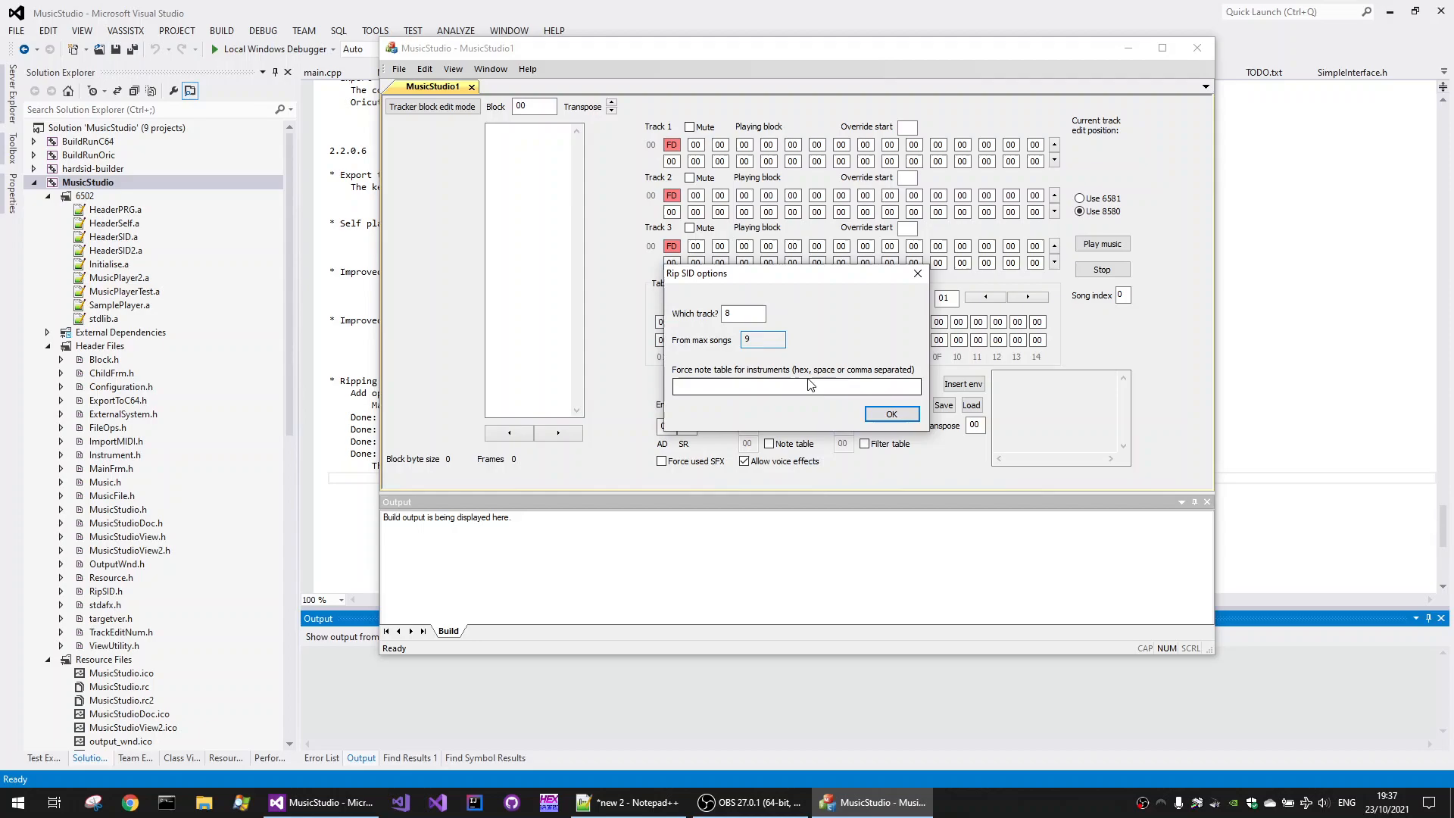
Step: Rip Wizball track 8 with no forced note tables, then stop and keep the captured song
left_click(794, 387)
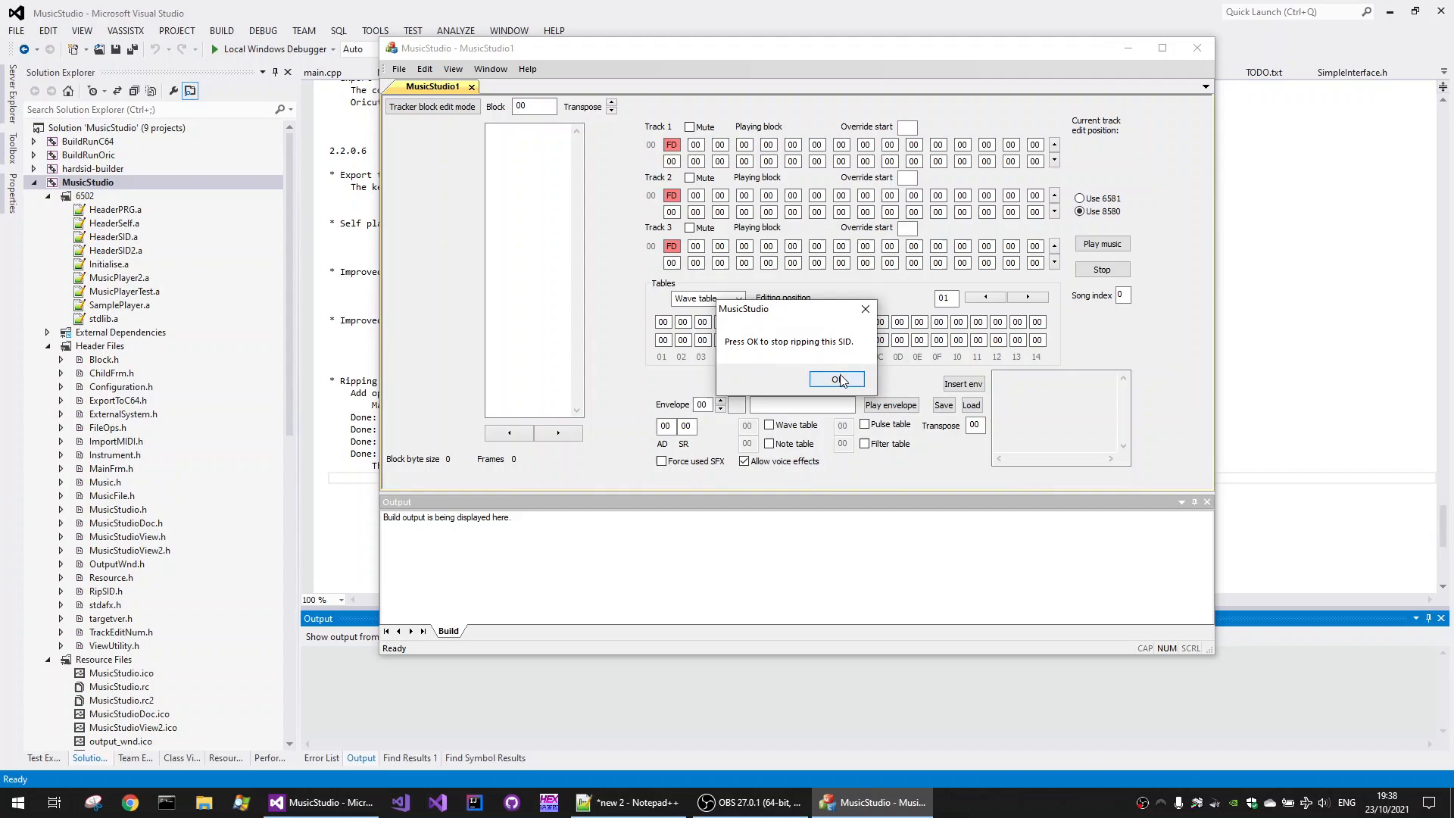
left_click(836, 379)
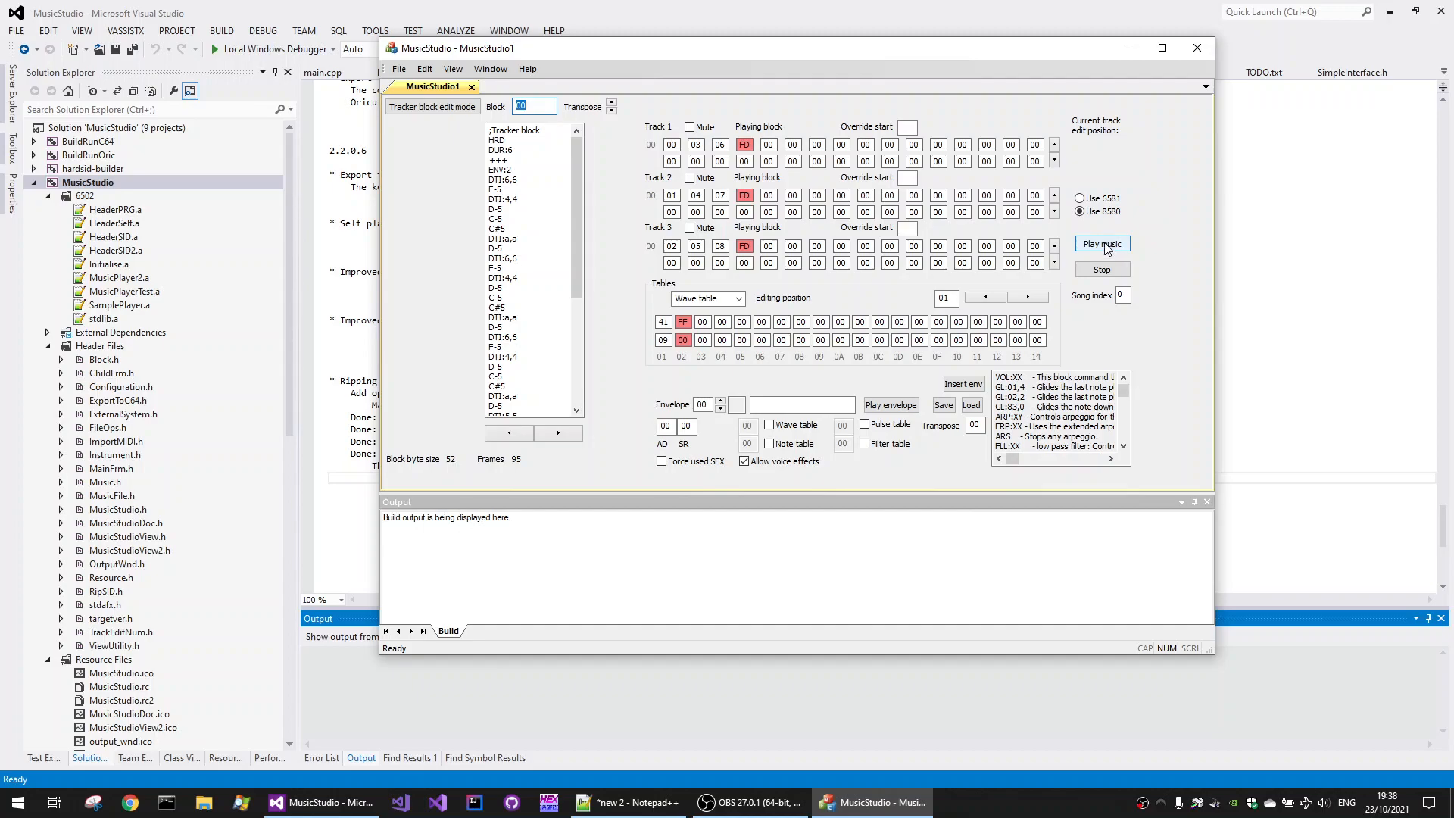
Step: Play the ripped Wizball song so its code, track, block, envelope and table sizes are reported
left_click(1102, 243)
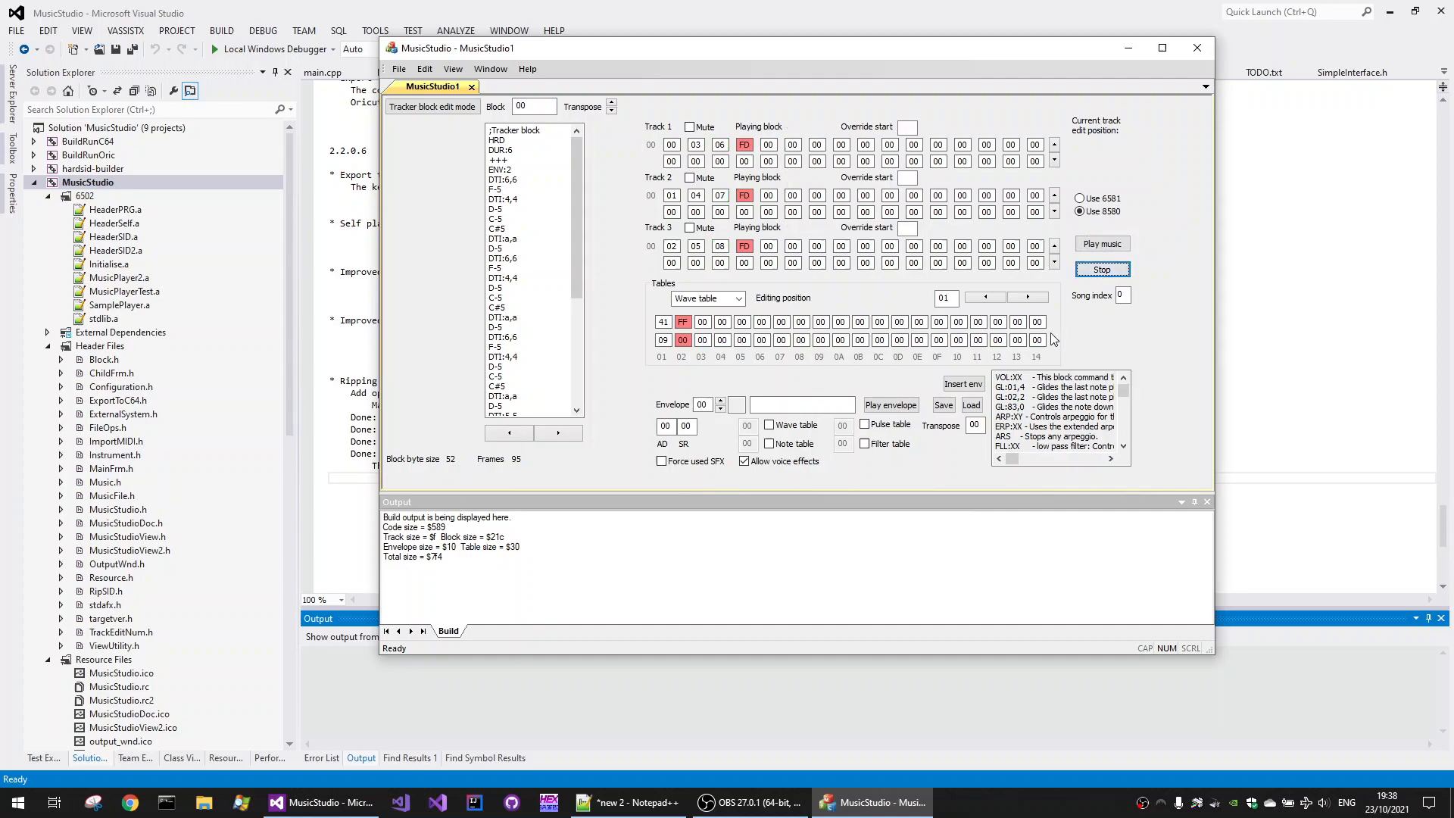
mouse_move(1064, 287)
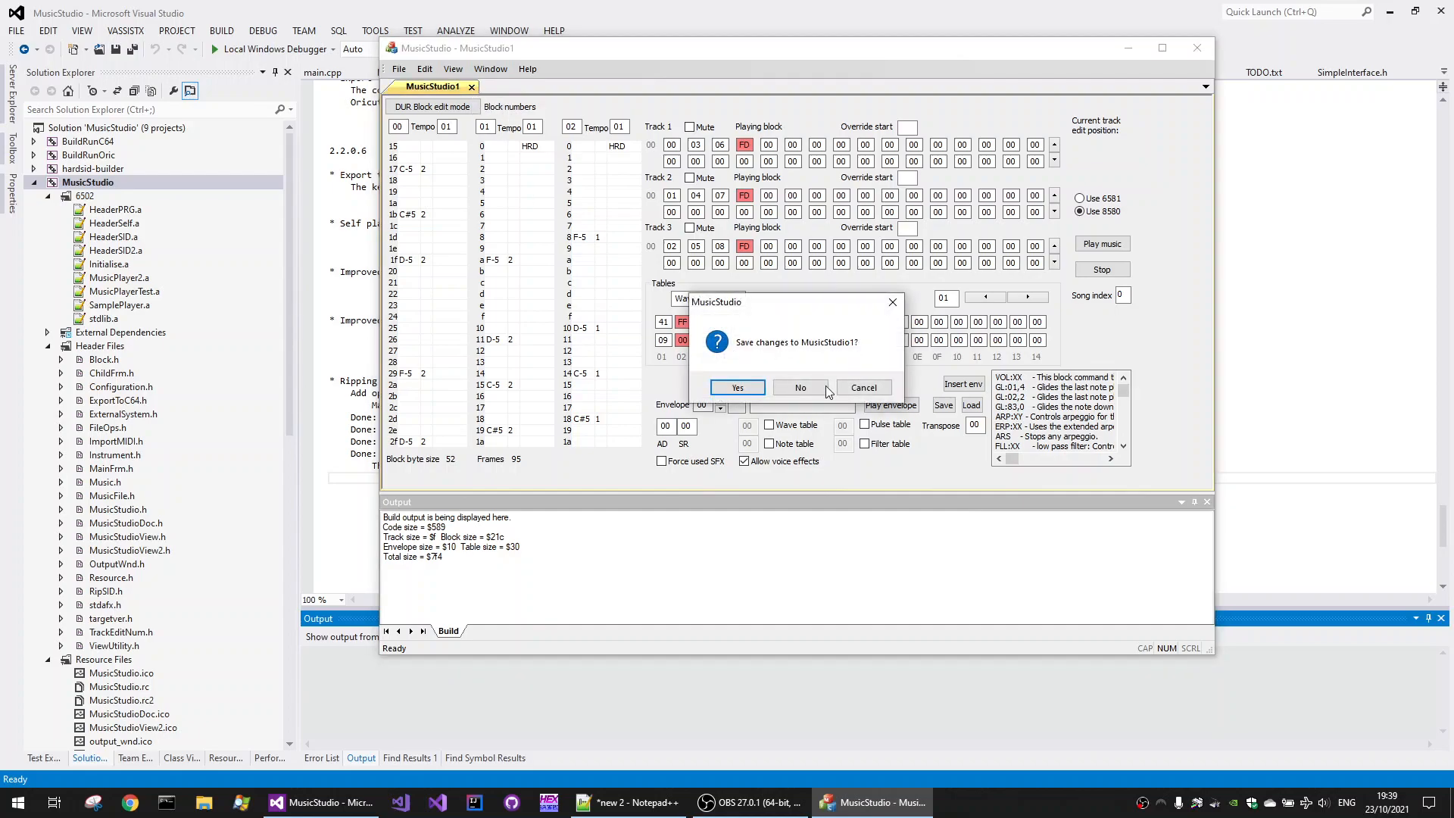
Step: Discard the unsaved first rip and re-rip Wizball track 2 into a new song
left_click(736, 387)
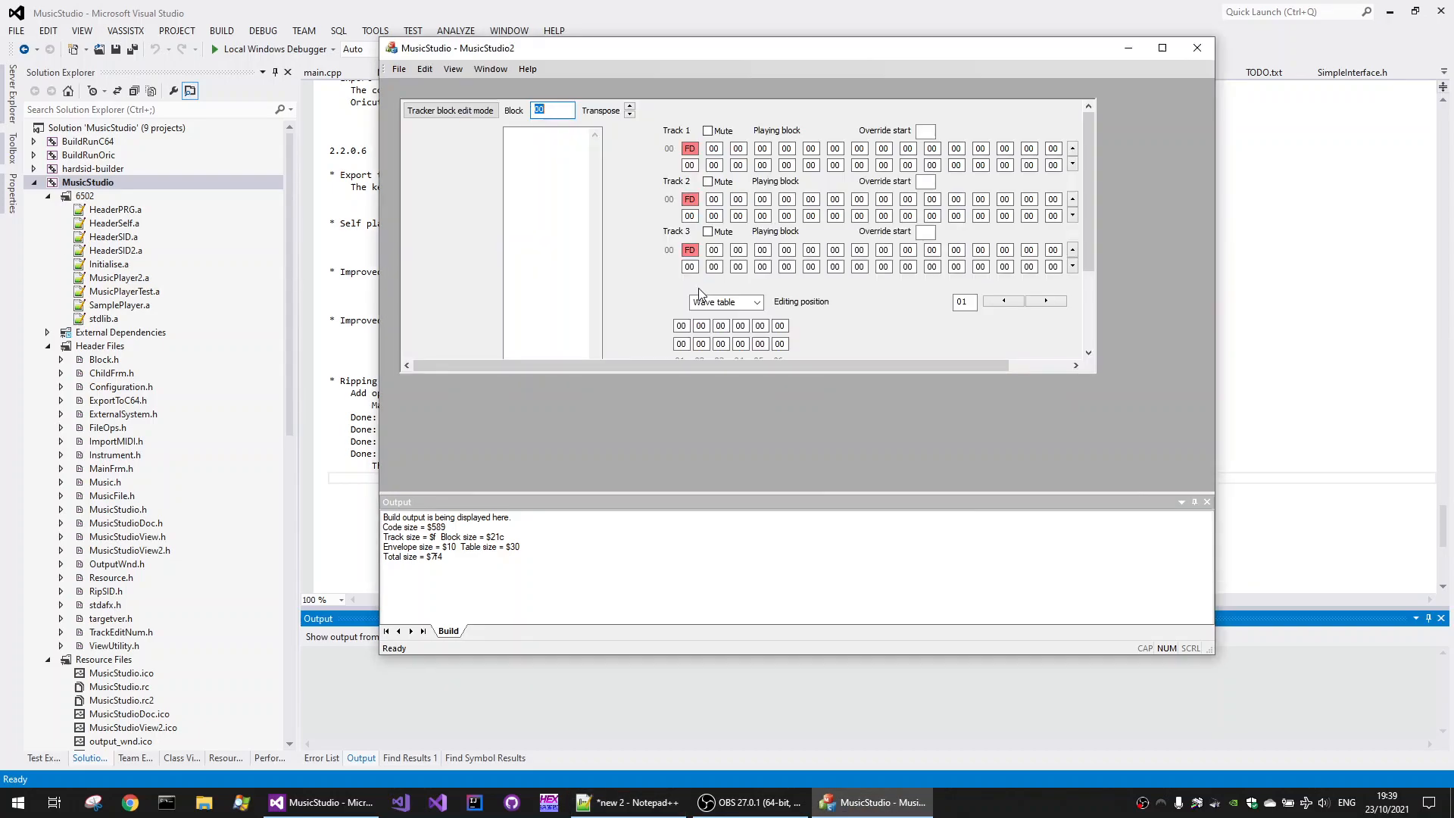
left_click(398, 69)
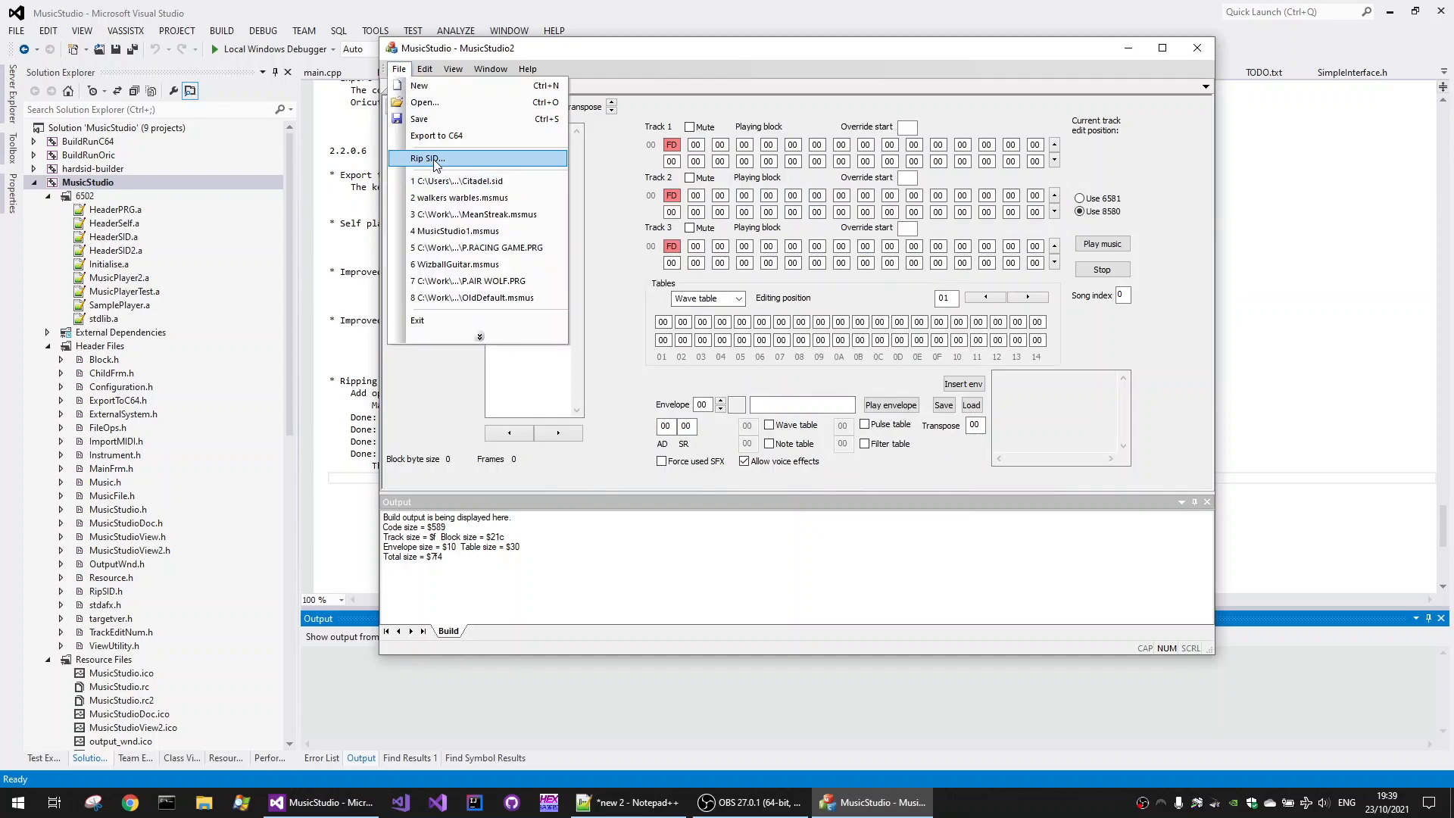
left_click(425, 158)
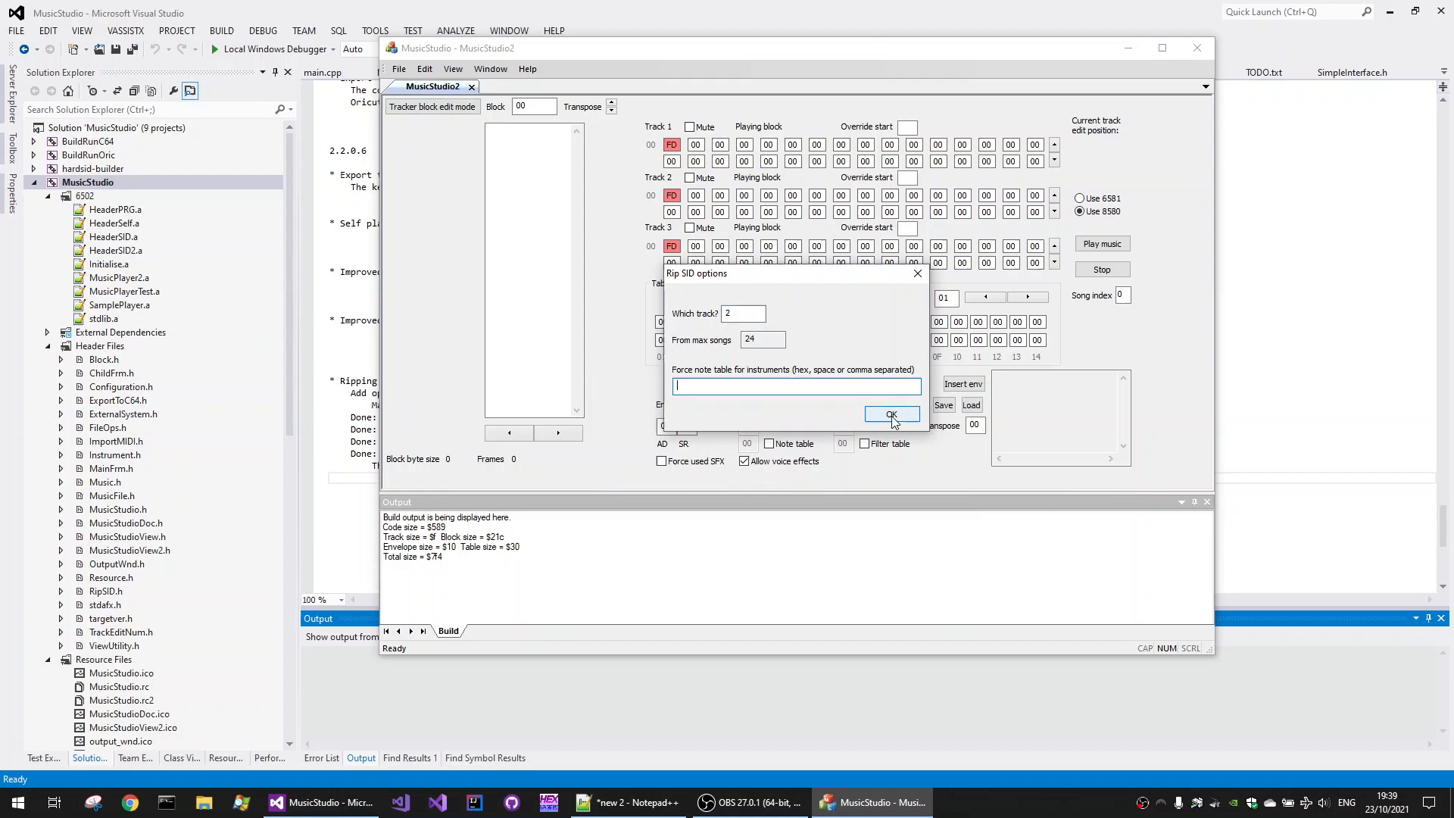
left_click(890, 414)
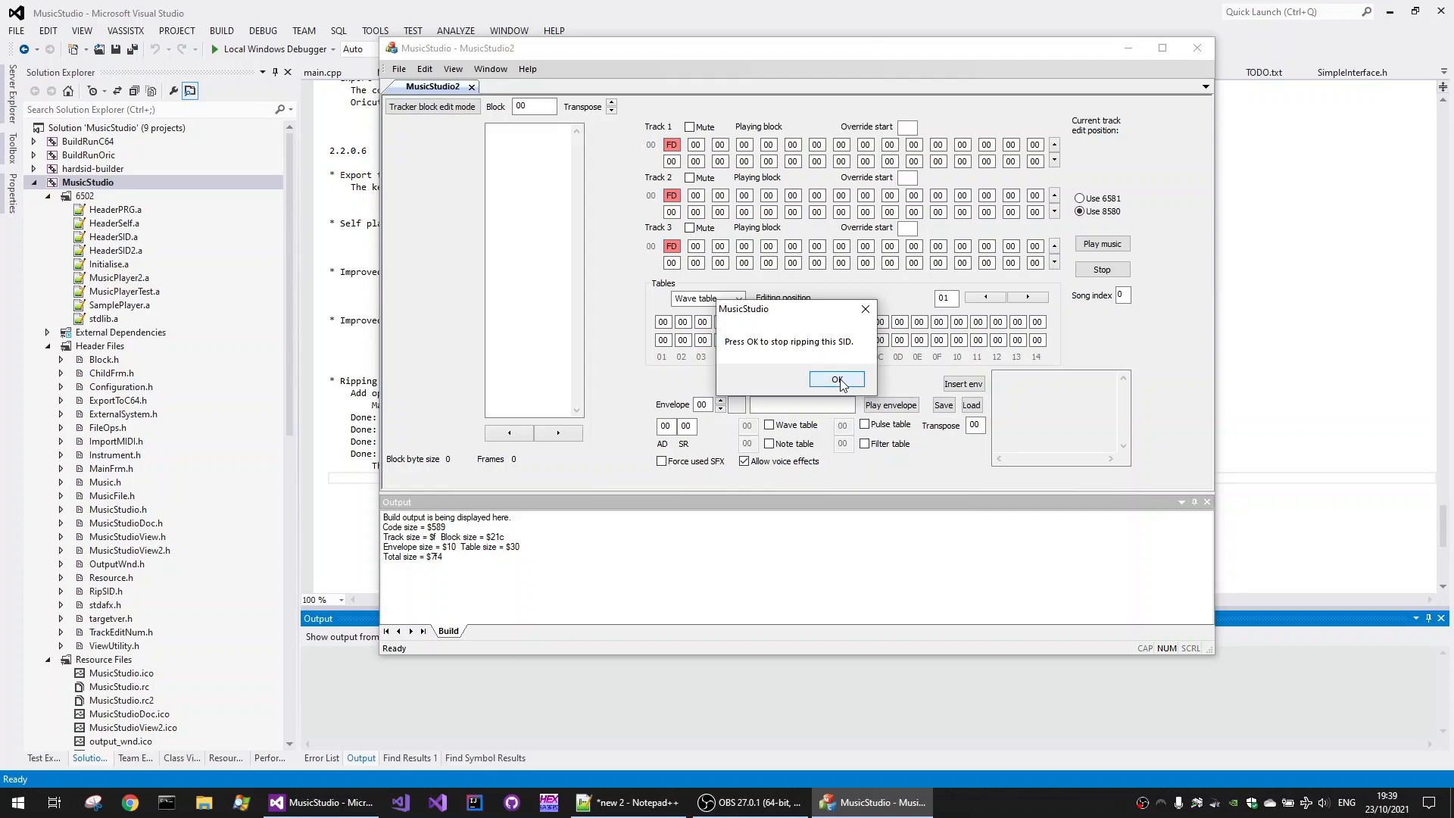
left_click(836, 380)
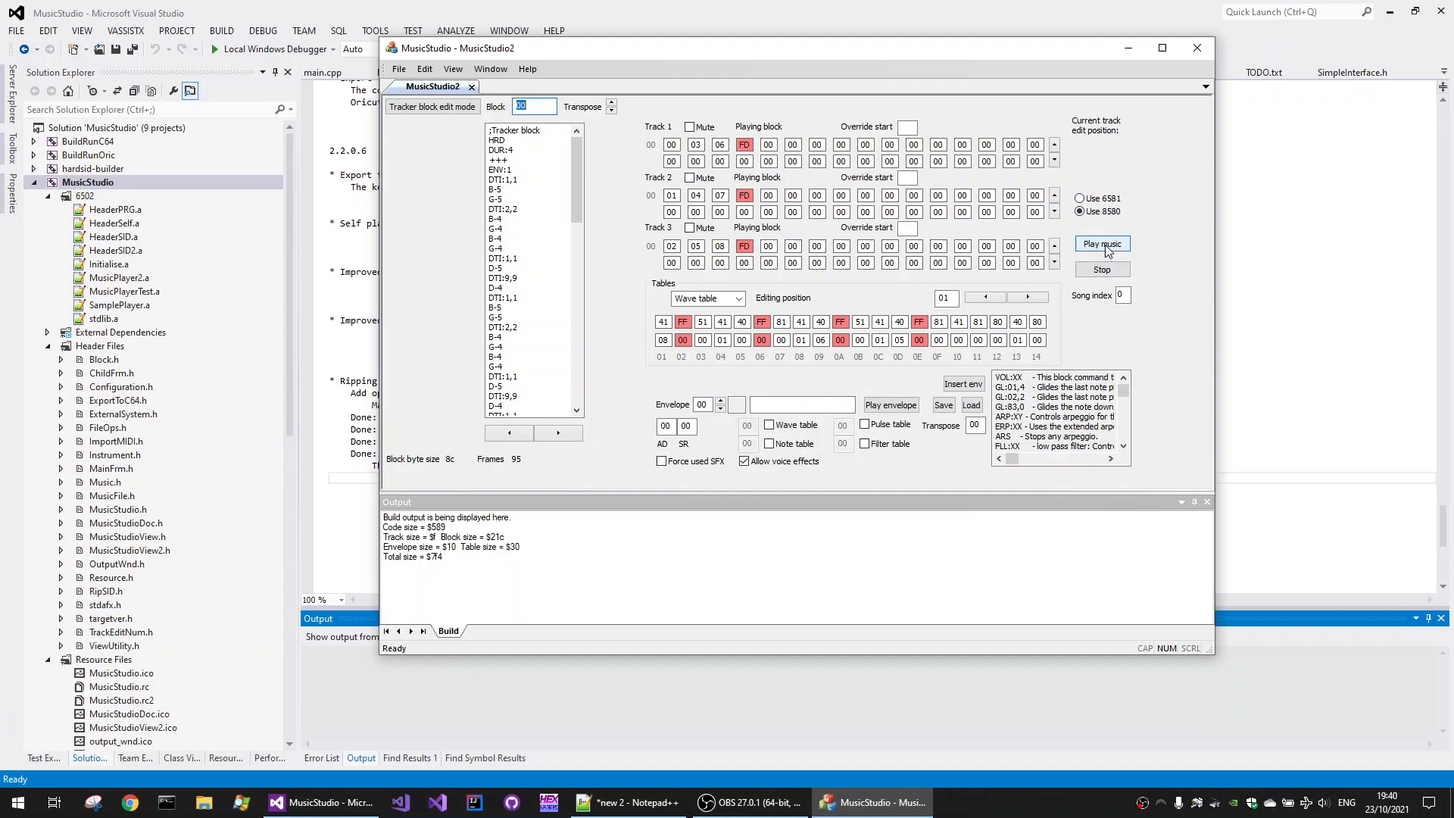
Step: Mute tracks 1 and 2, play only track 3, then select track 3's first block
left_click(1102, 243)
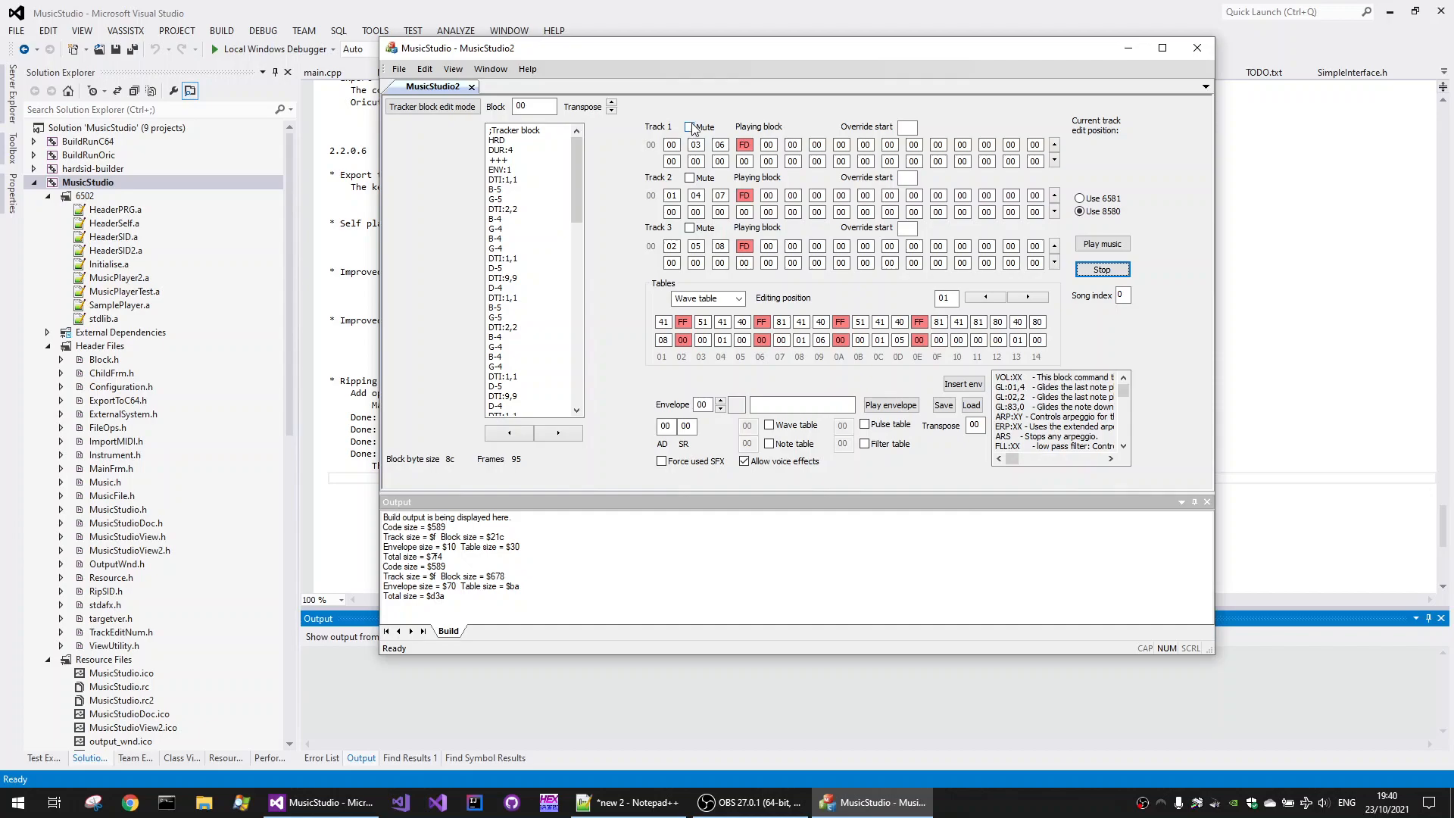
left_click(689, 177)
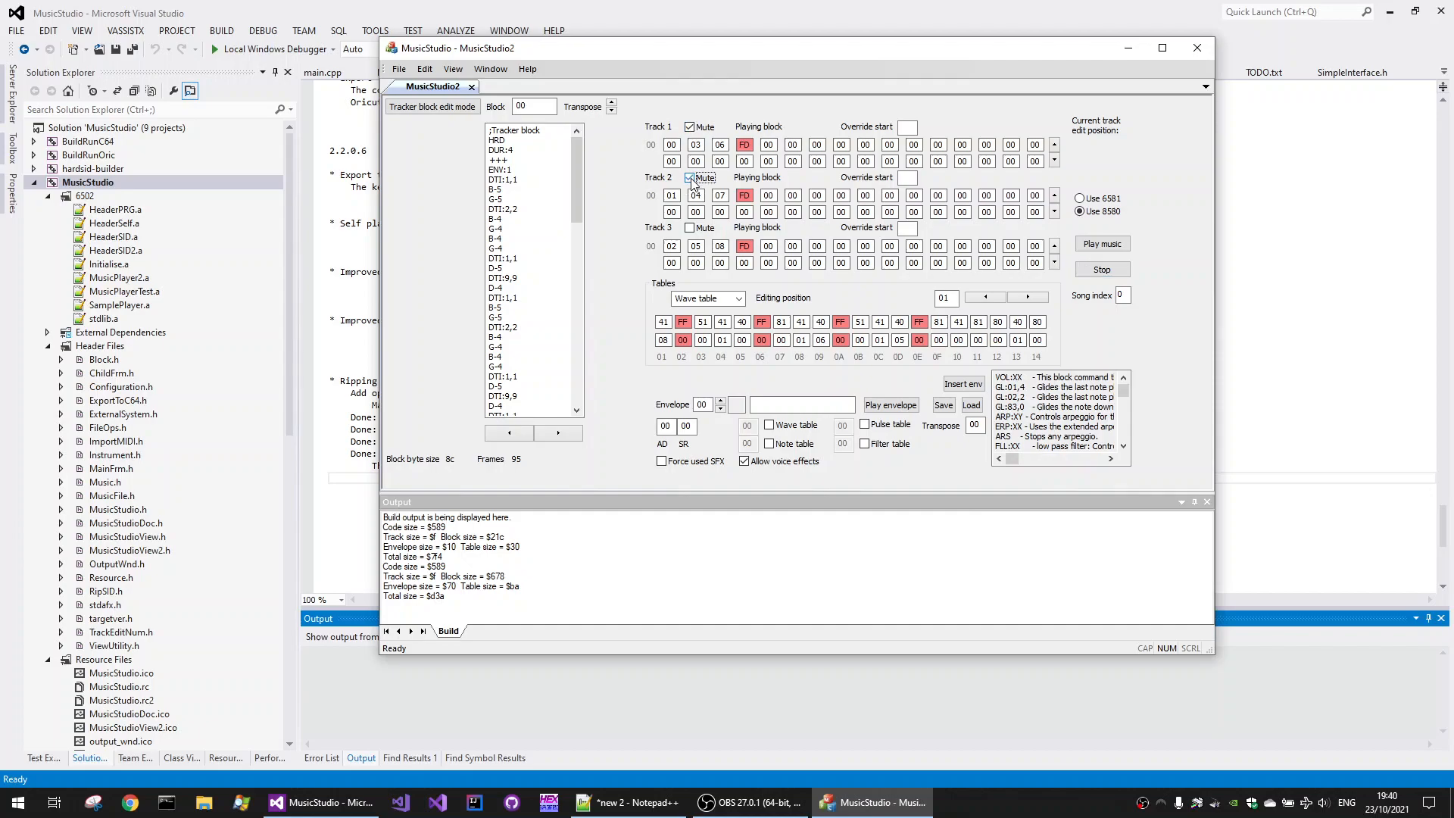
left_click(689, 177)
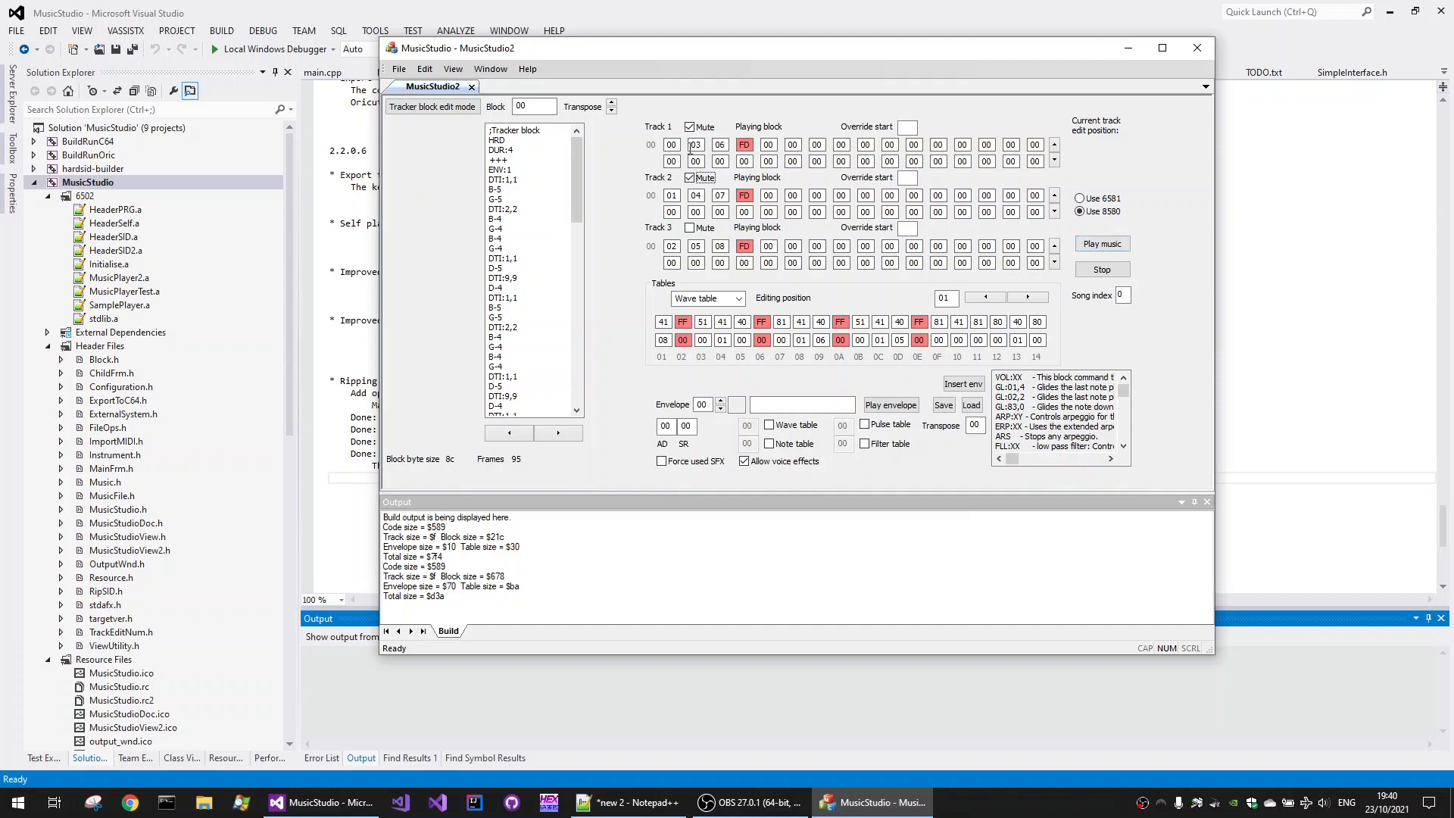
left_click(1102, 243)
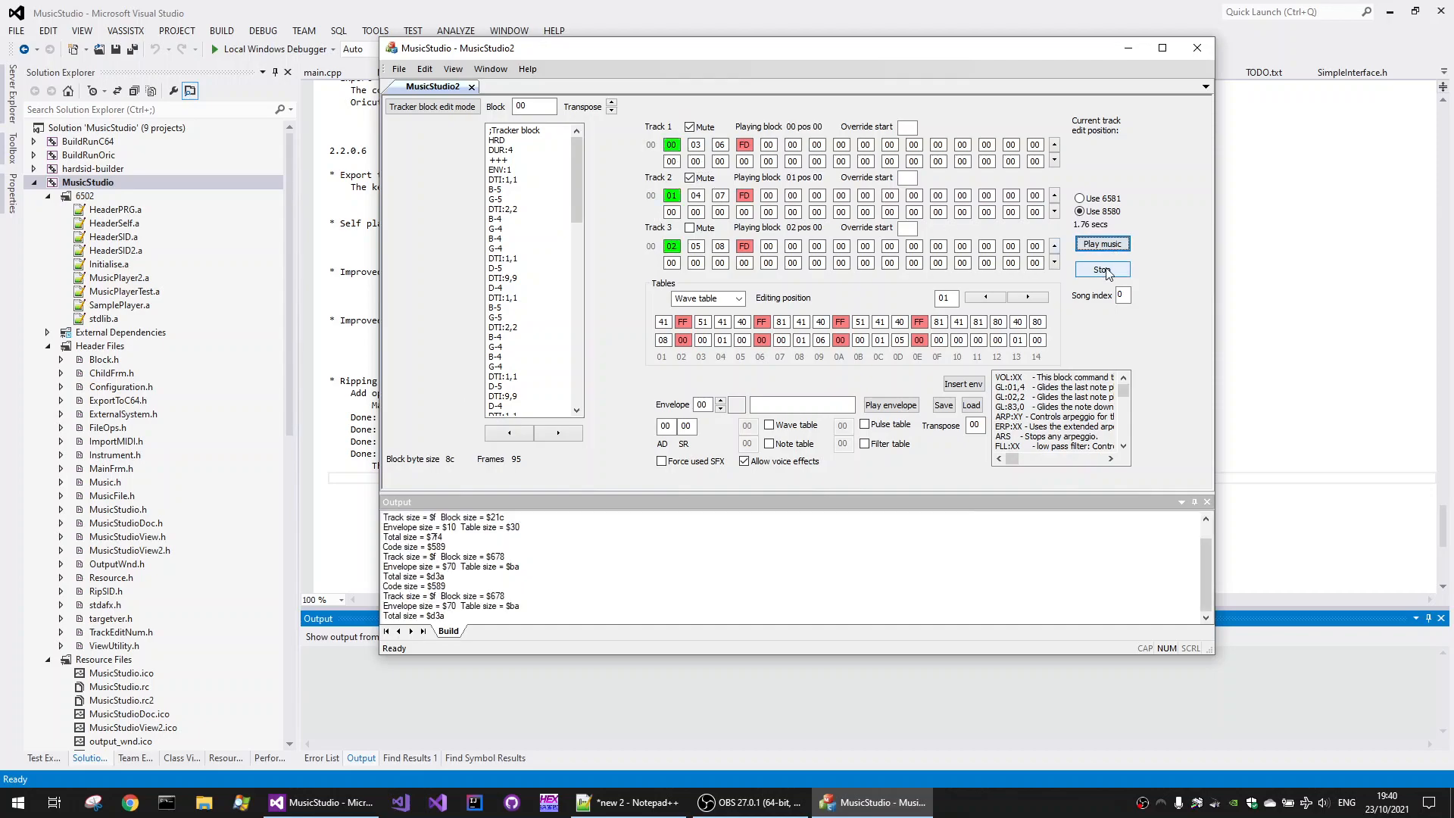
left_click(1102, 243)
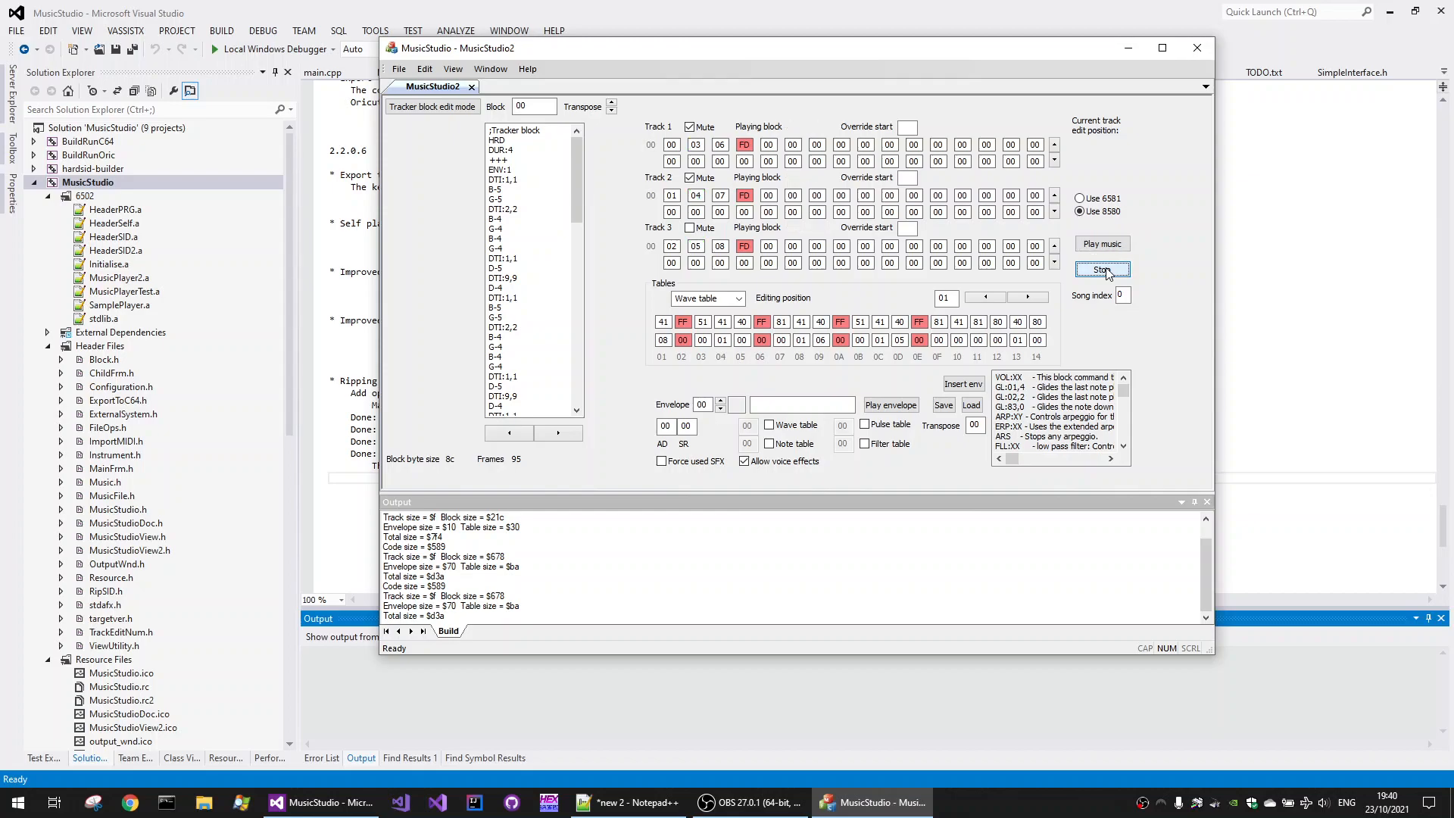
left_click(1102, 268)
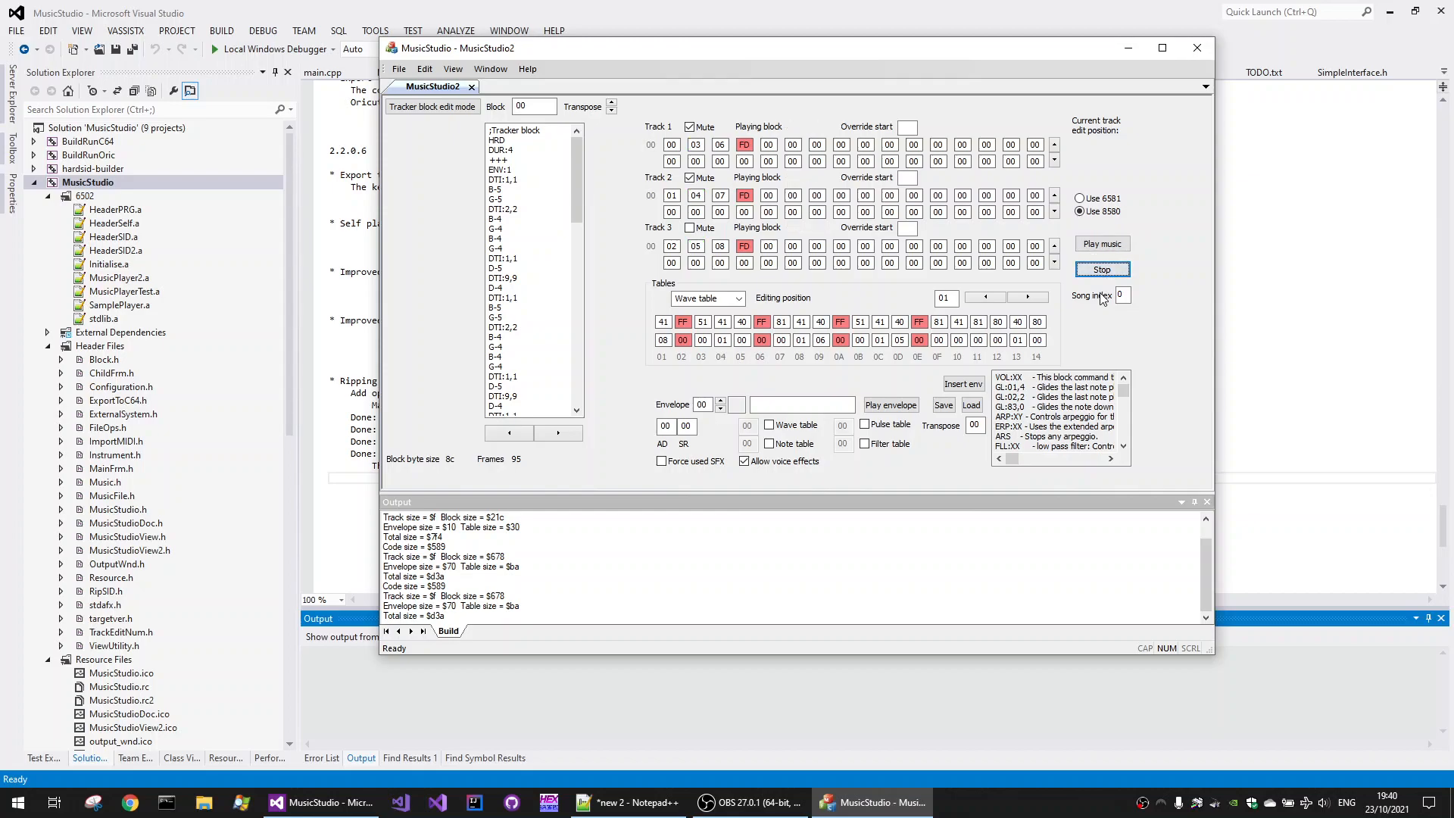
mouse_move(577, 220)
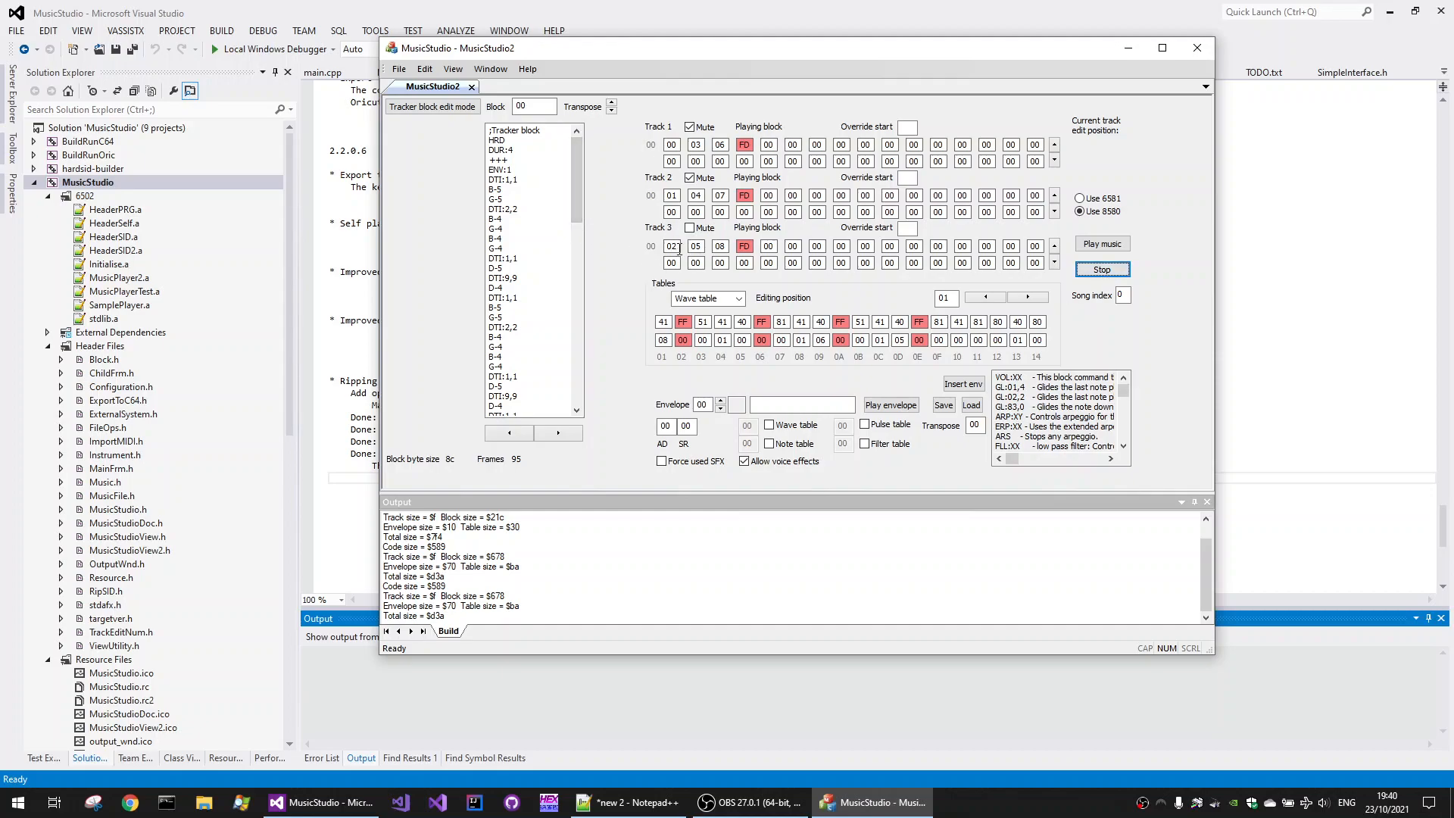
left_click(558, 433)
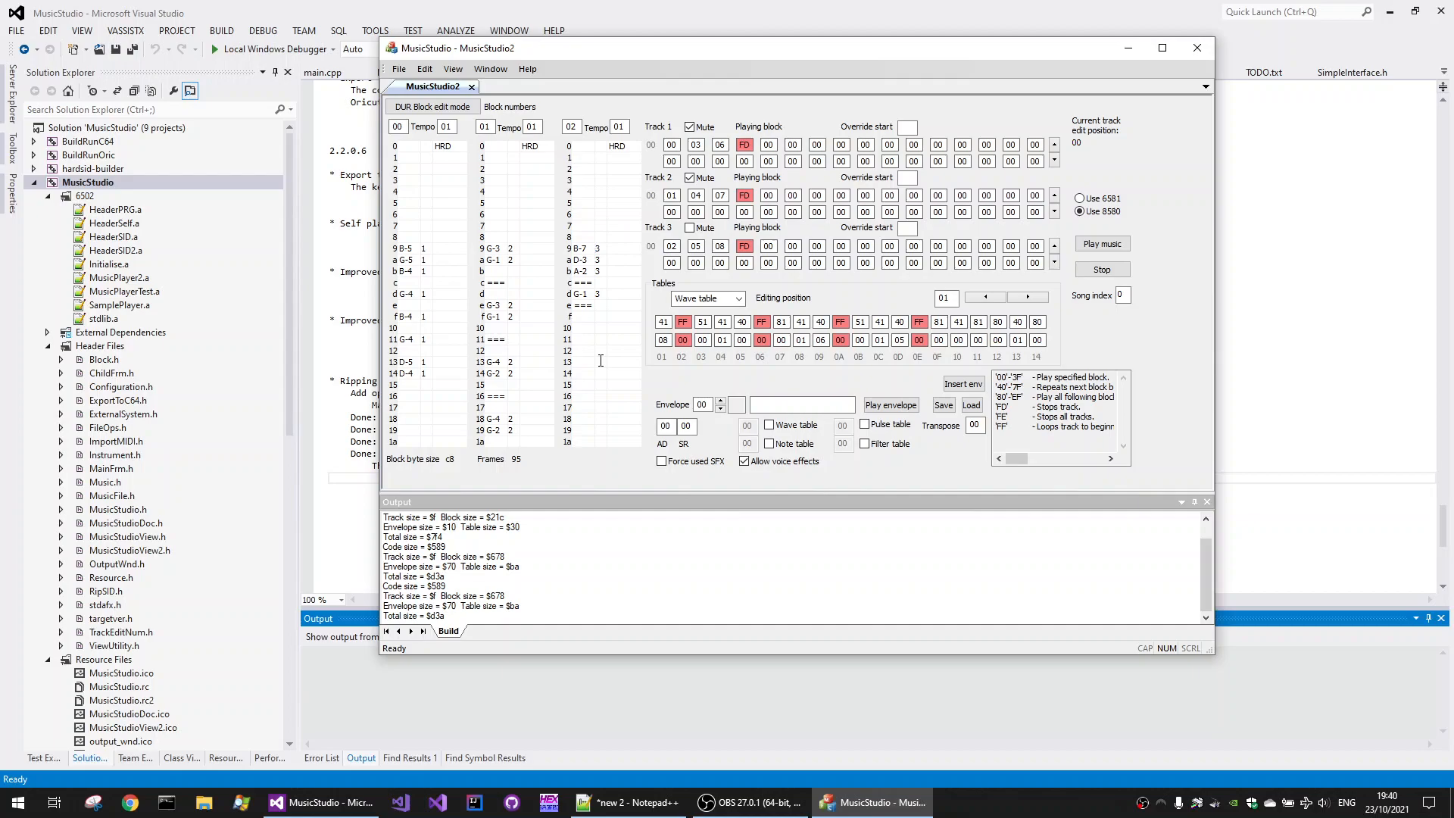
mouse_move(665, 414)
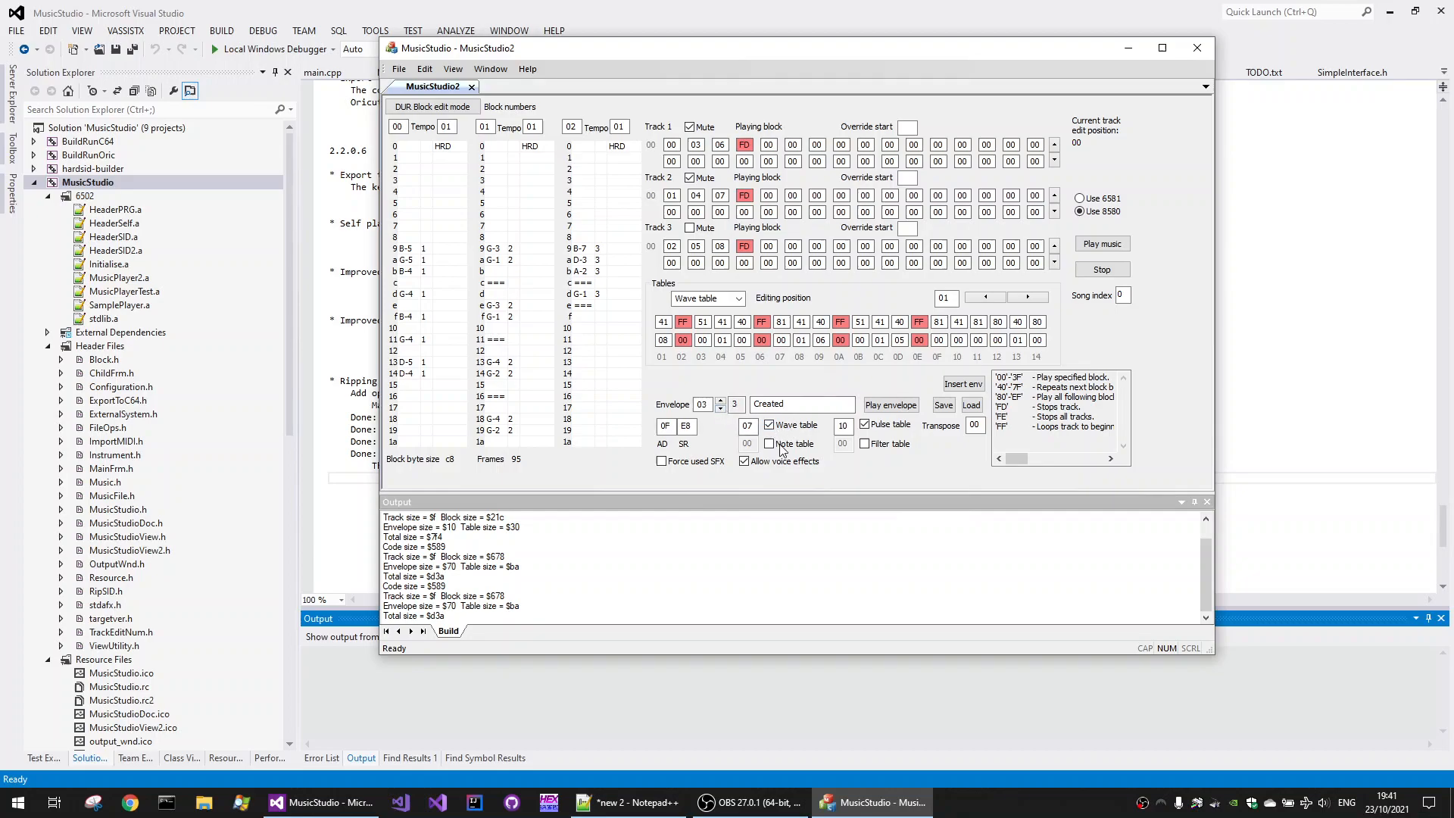
Step: Show envelope 03 in DUR block edit mode and inspect wave table entries 09 and 0A
left_click(768, 425)
type("05")
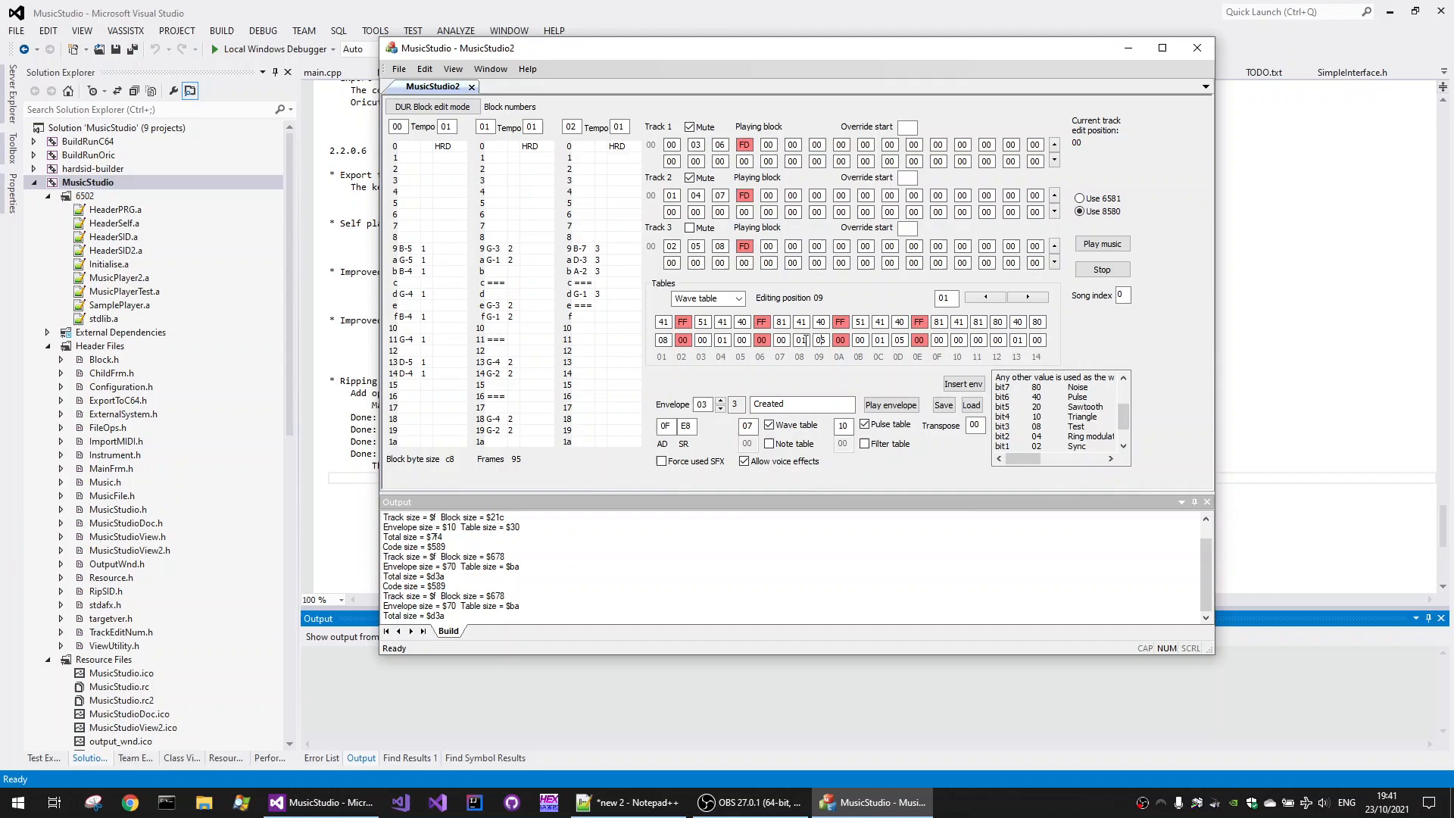
left_click(780, 339)
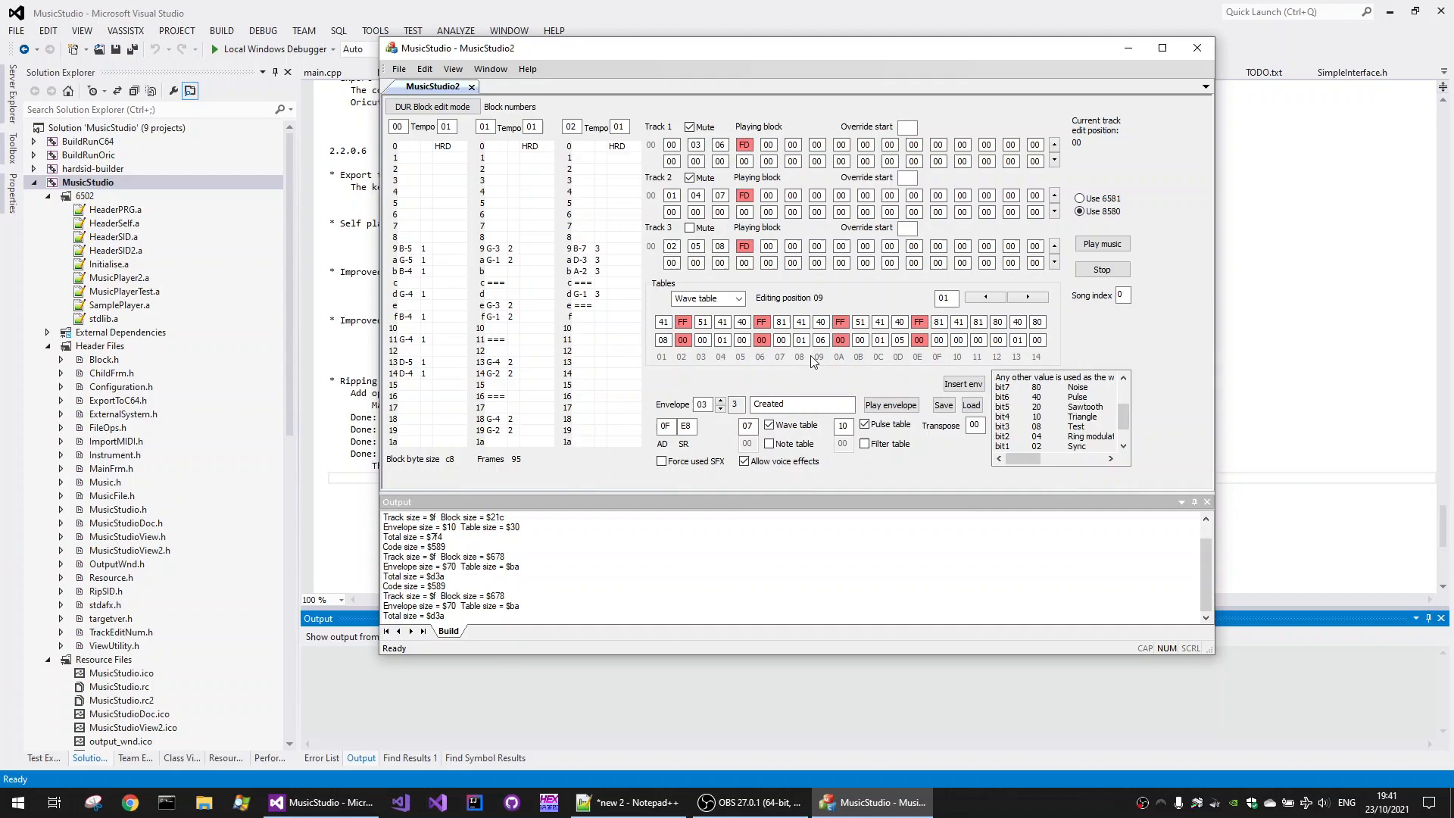
mouse_move(808, 385)
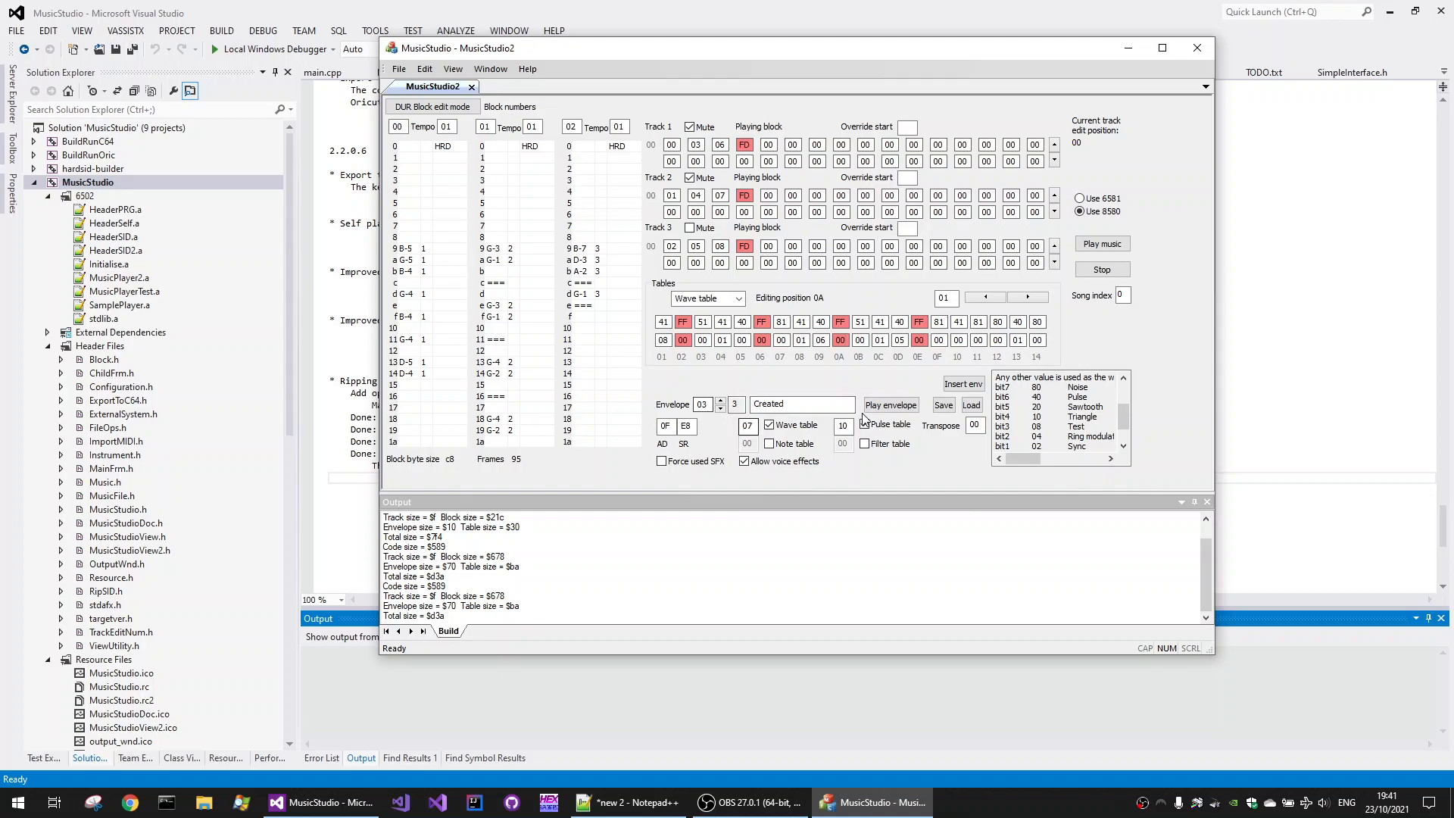
left_click(889, 404)
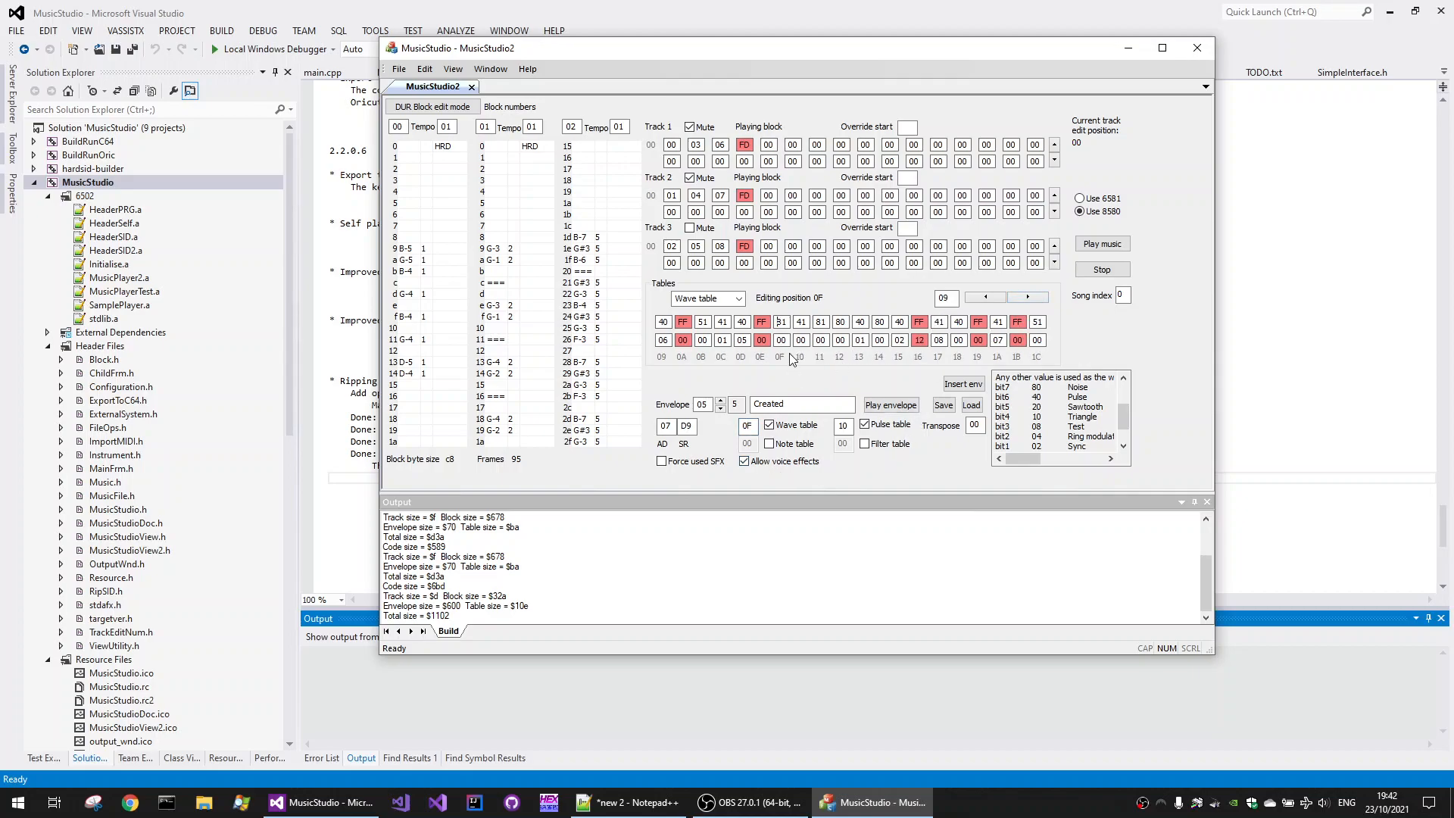
left_click(799, 321)
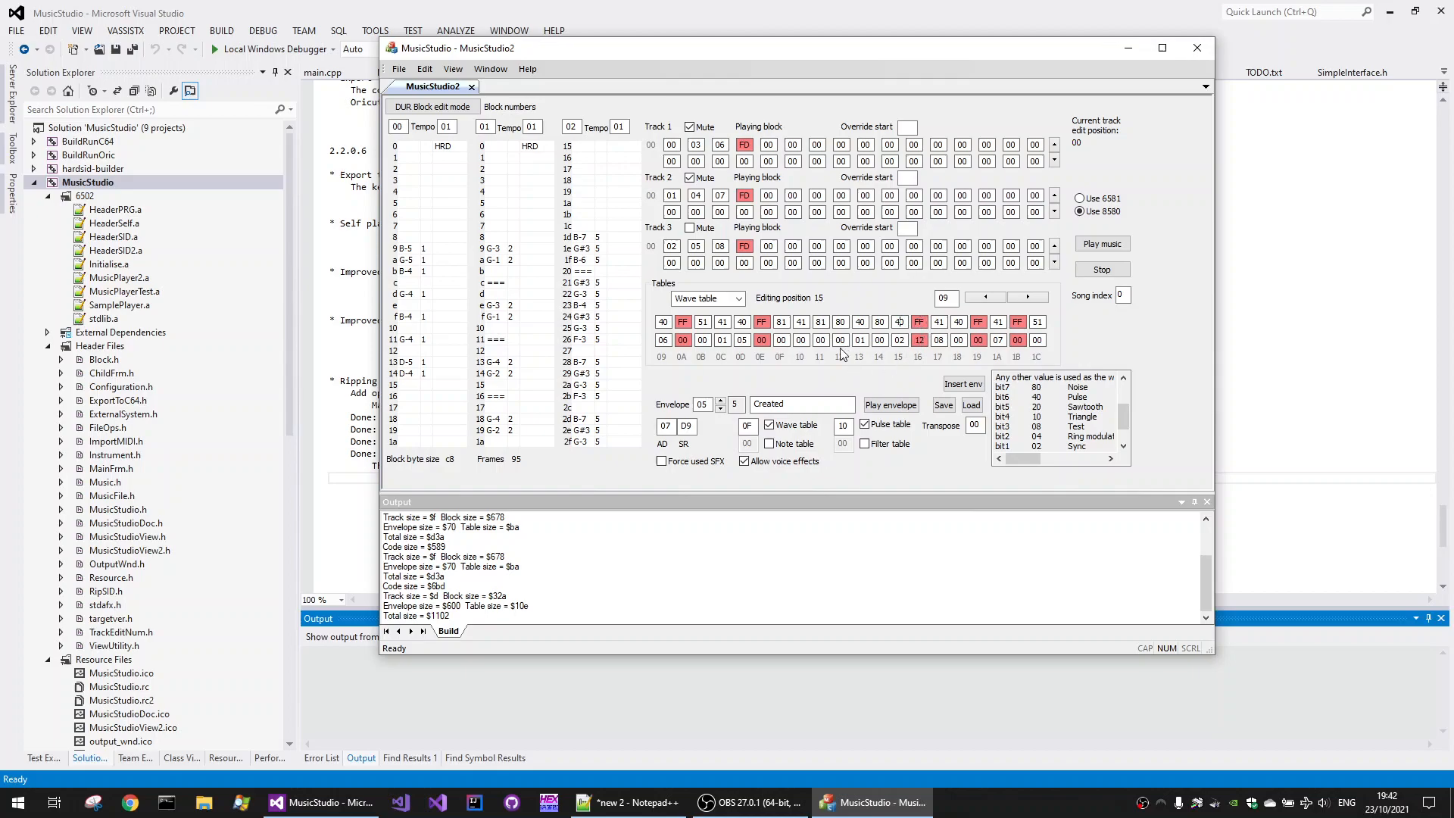
left_click(839, 322)
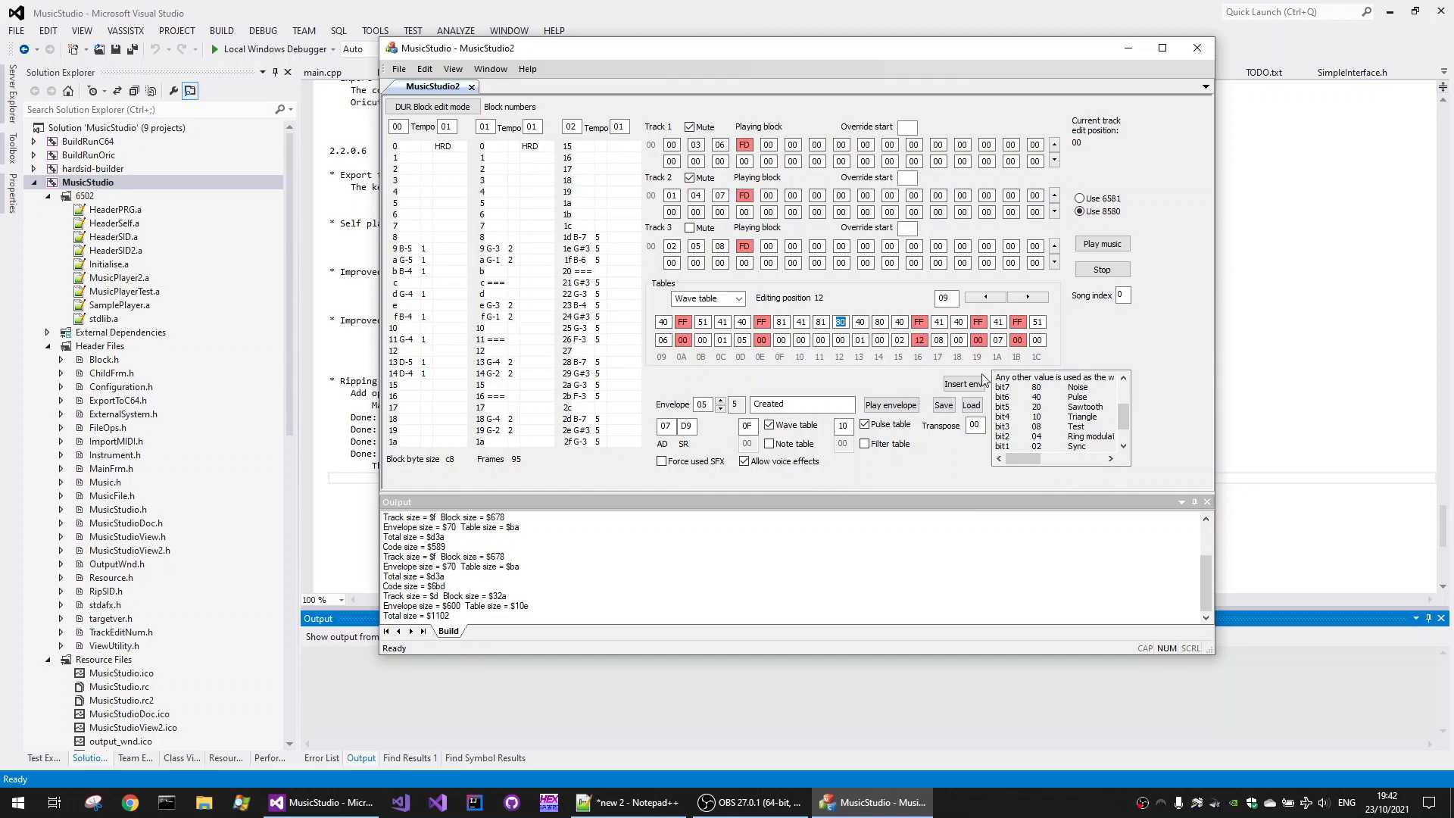
left_click(889, 405)
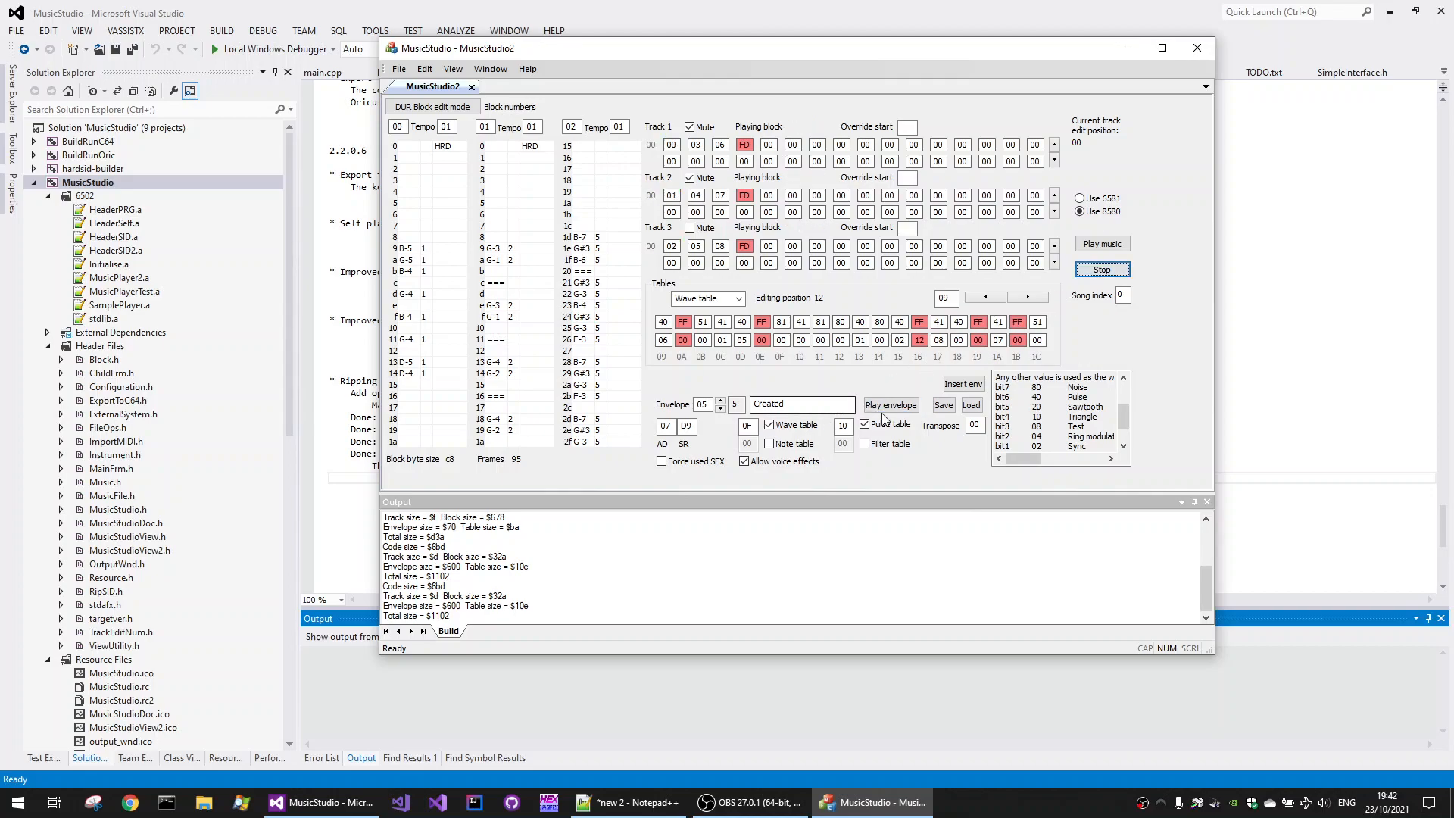
left_click(889, 405)
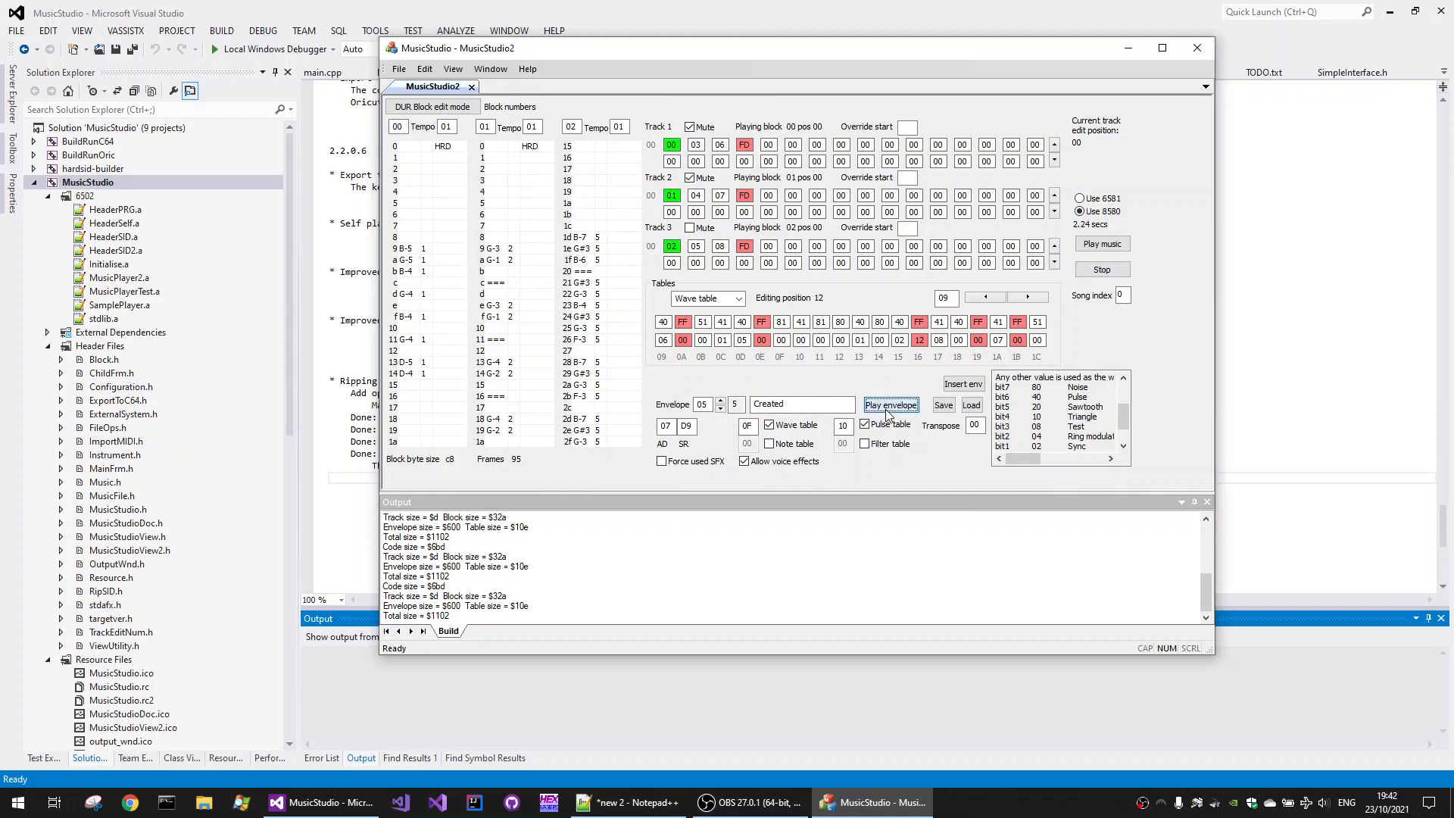
left_click(1100, 243)
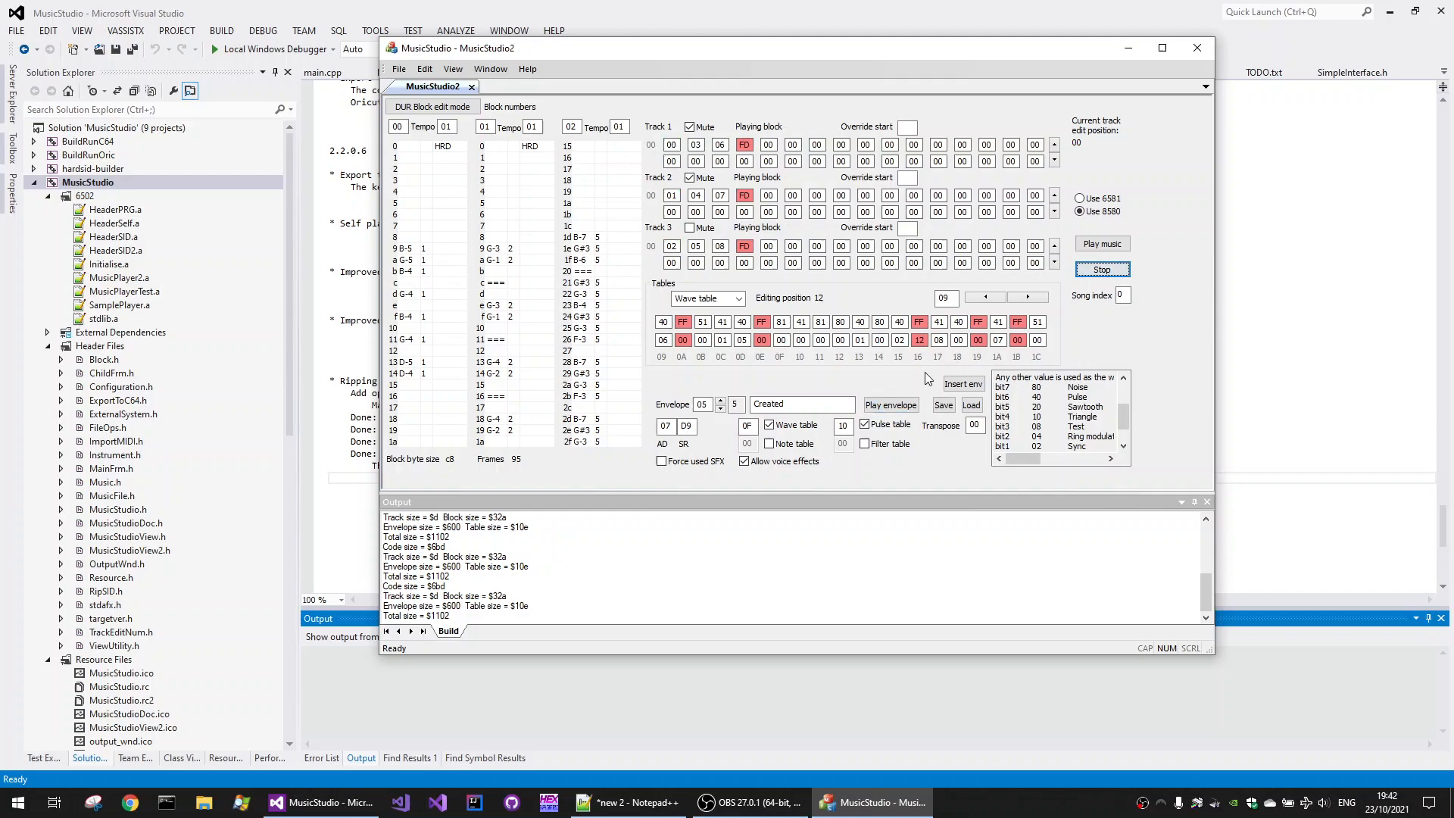
mouse_move(897, 380)
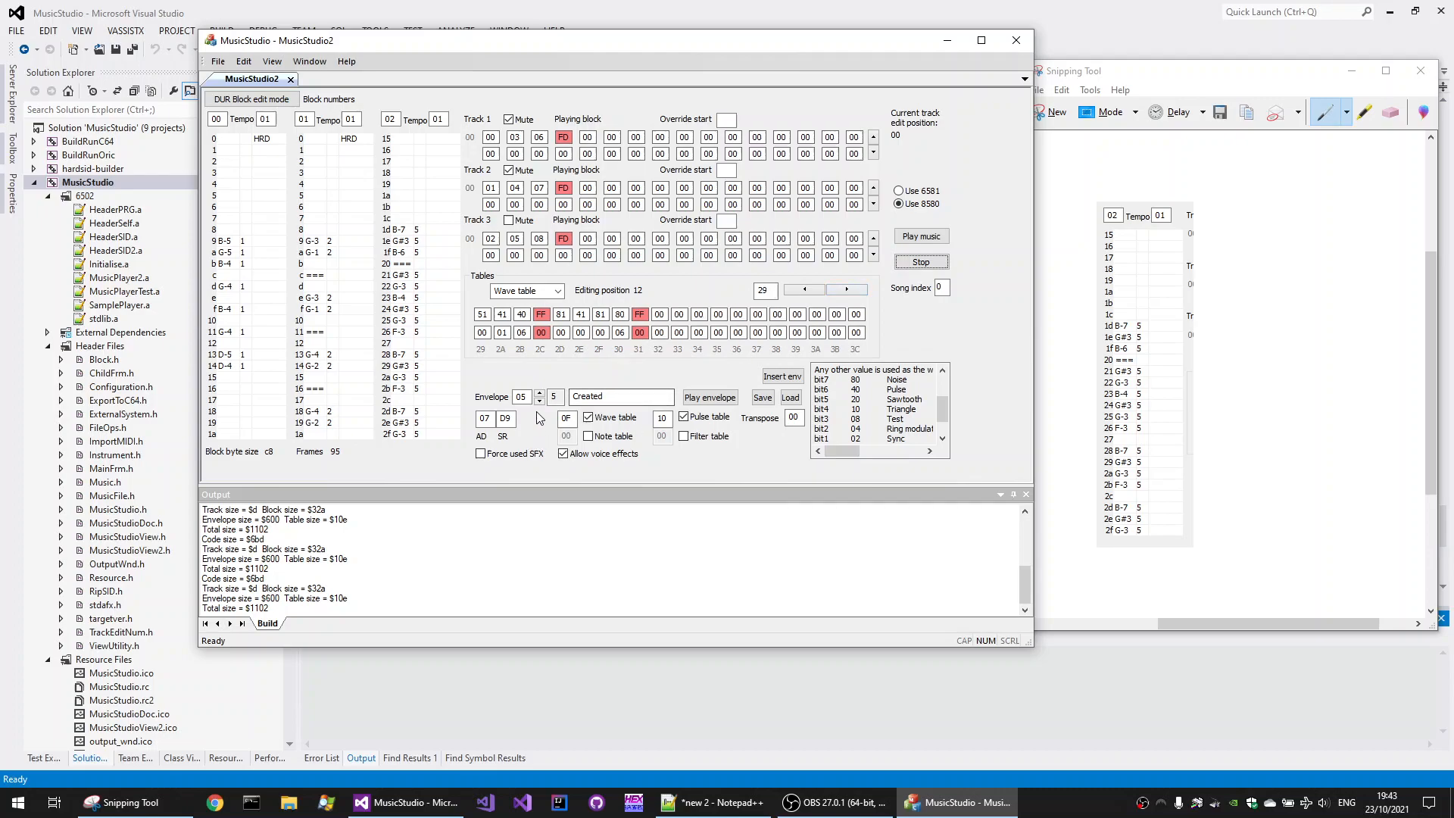
left_click(805, 288)
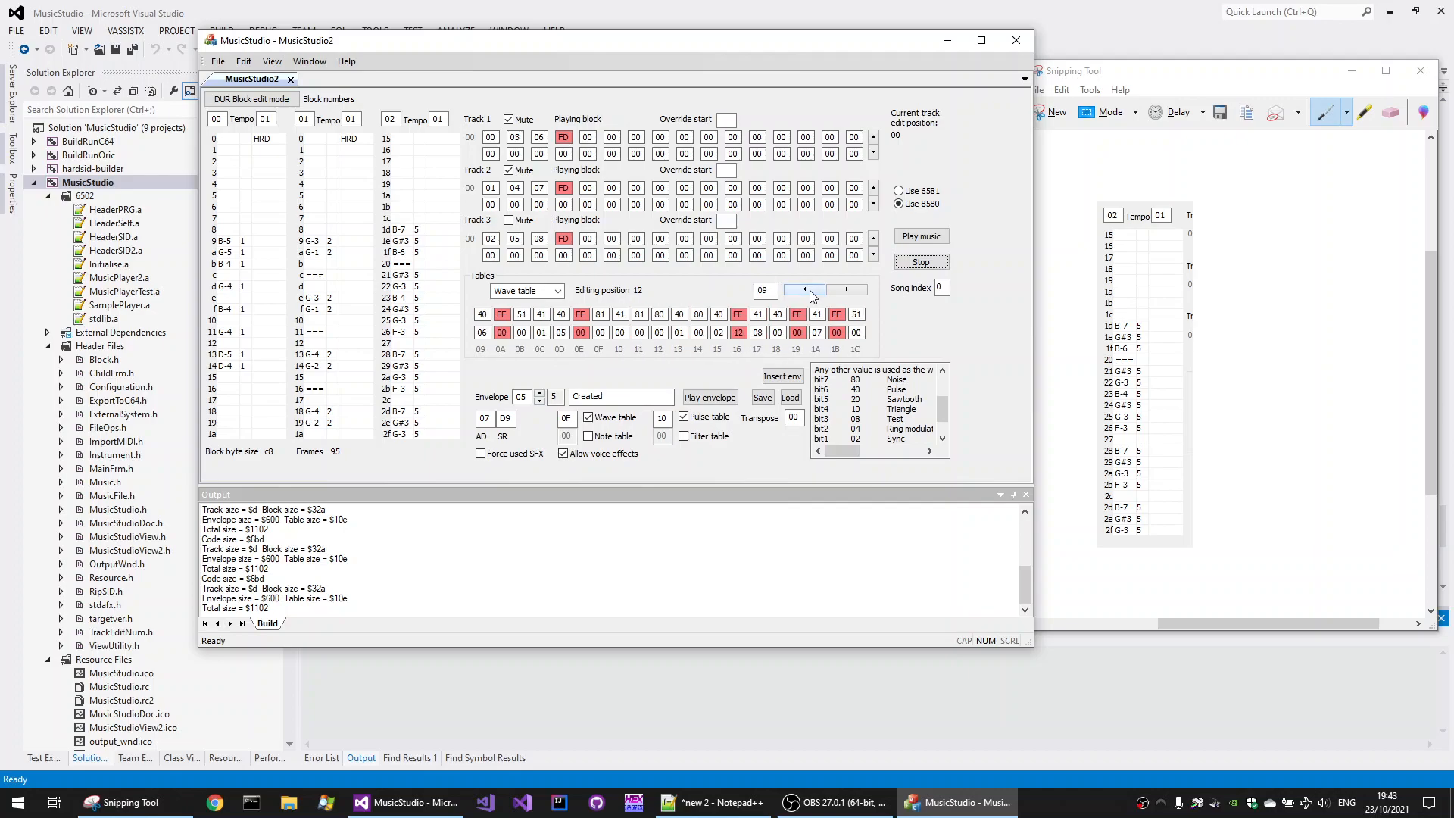
left_click(846, 289)
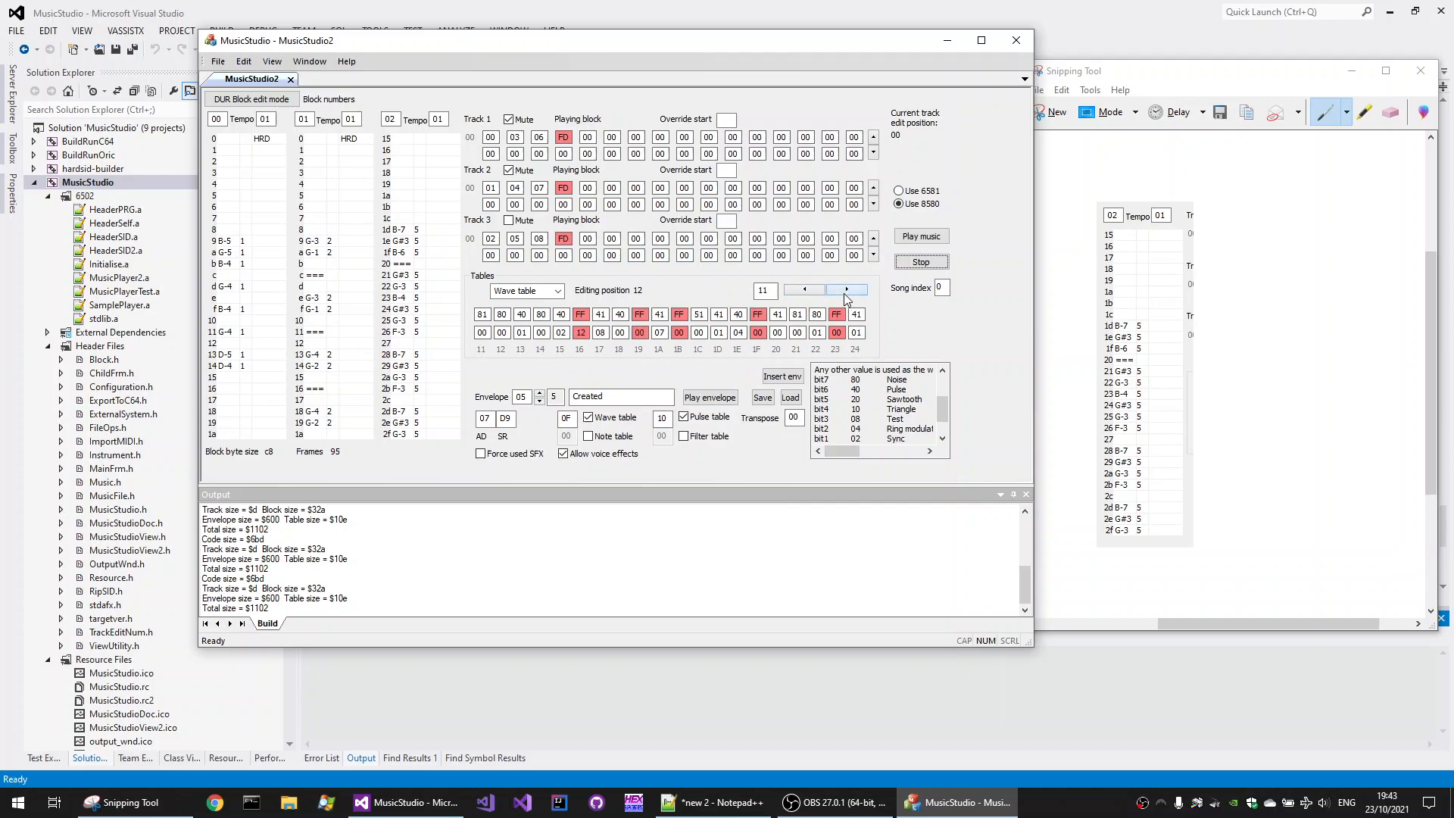
left_click(844, 290)
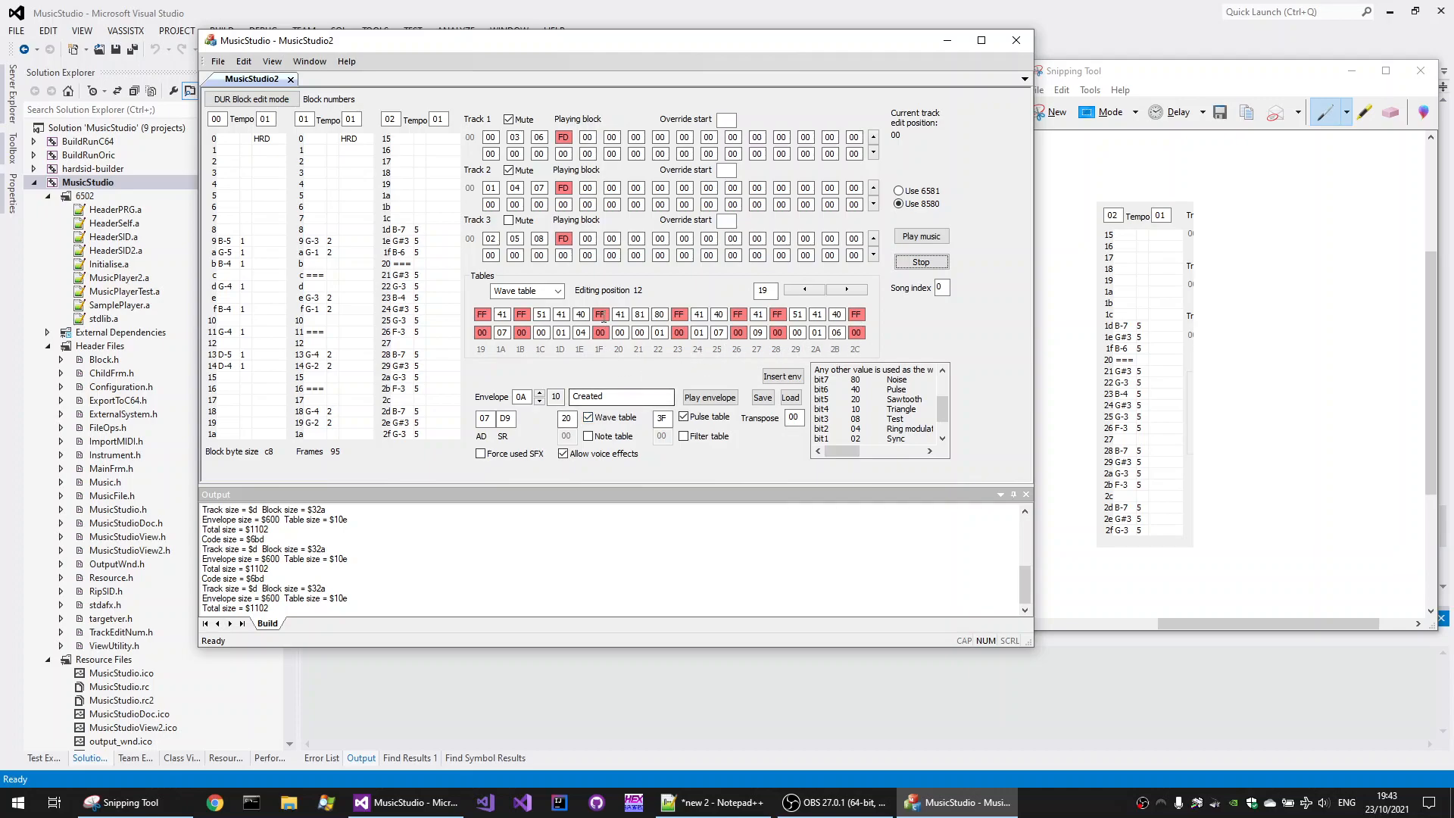
left_click(710, 396)
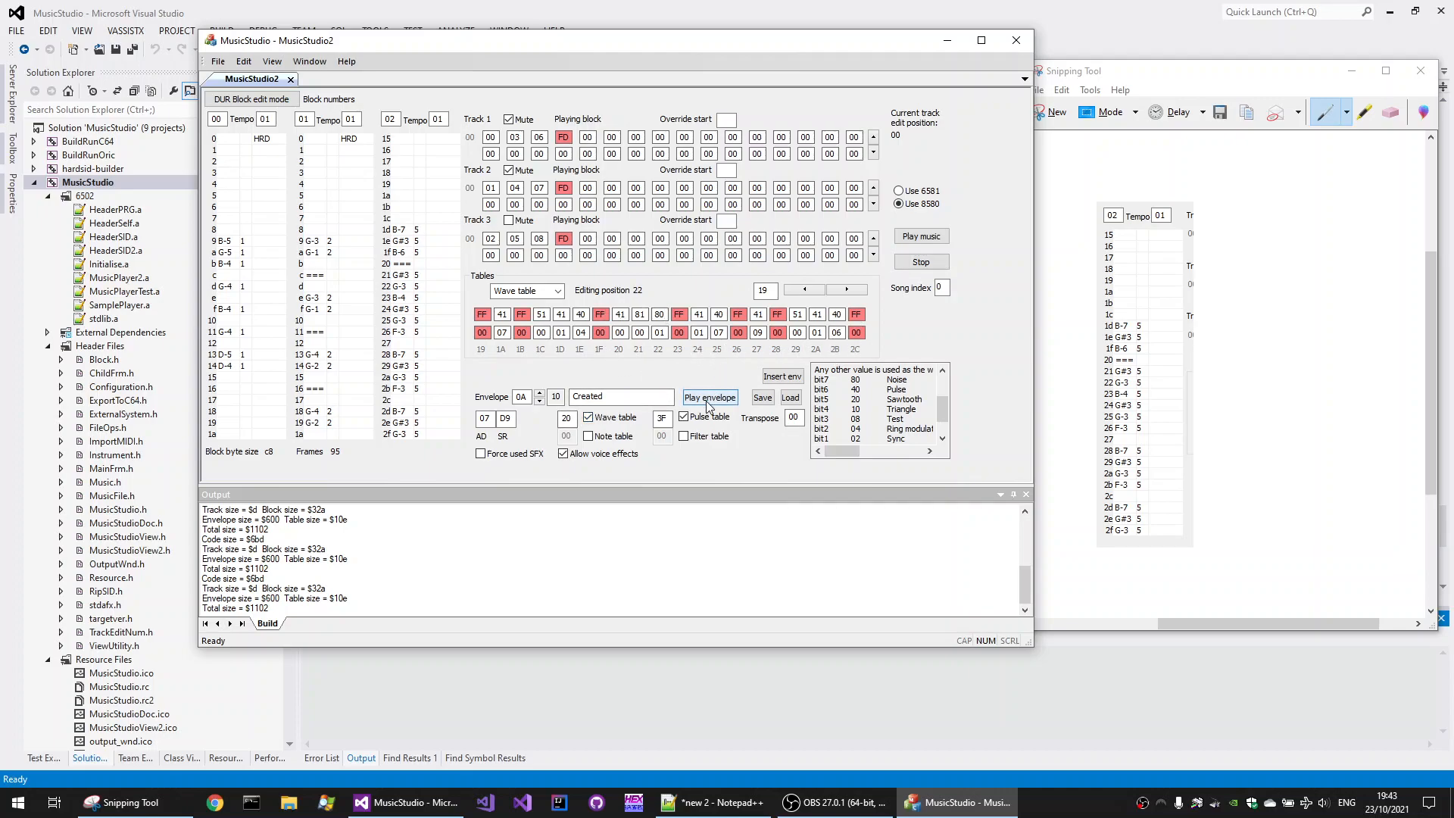
left_click(710, 397)
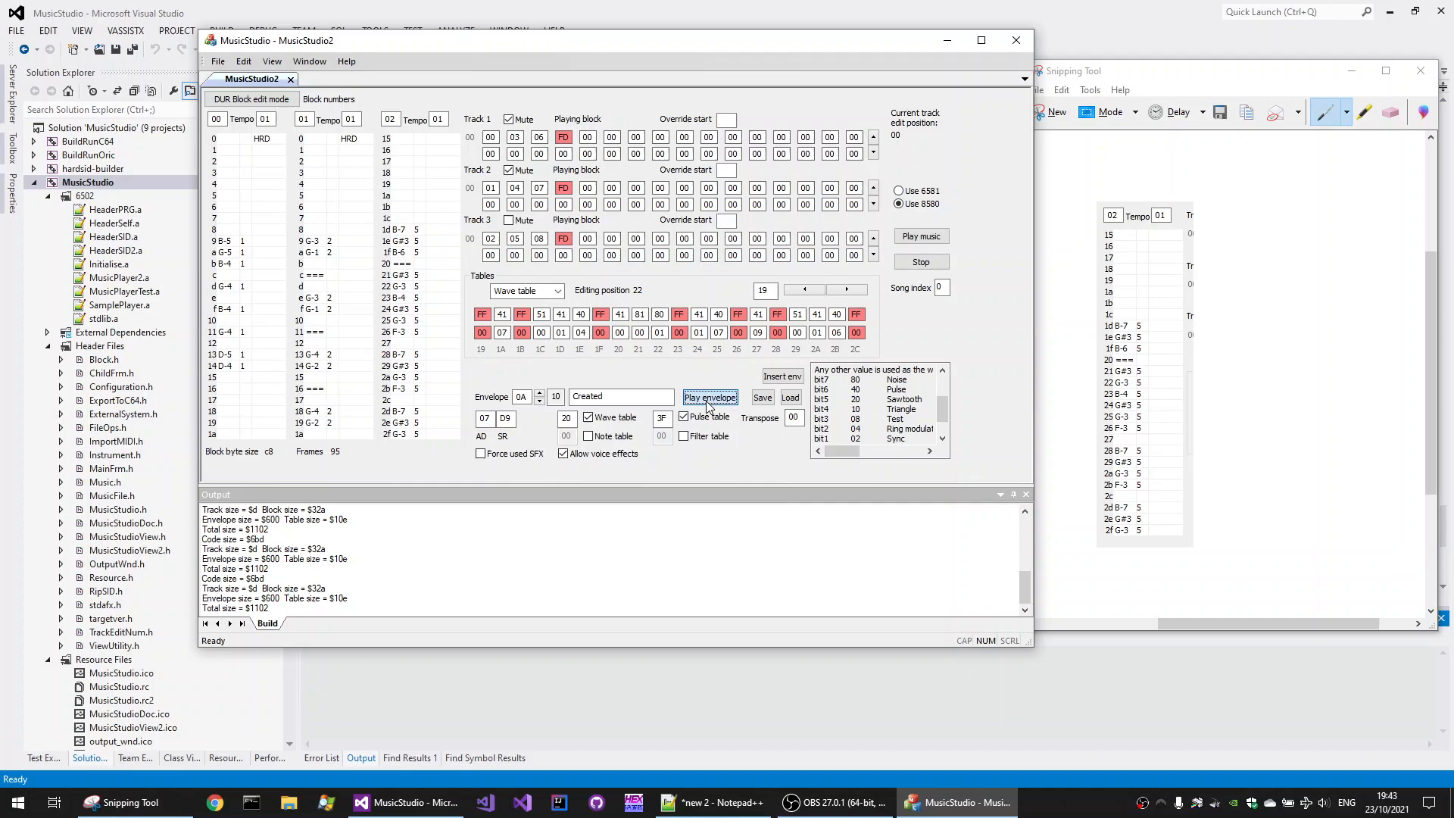
left_click(711, 396)
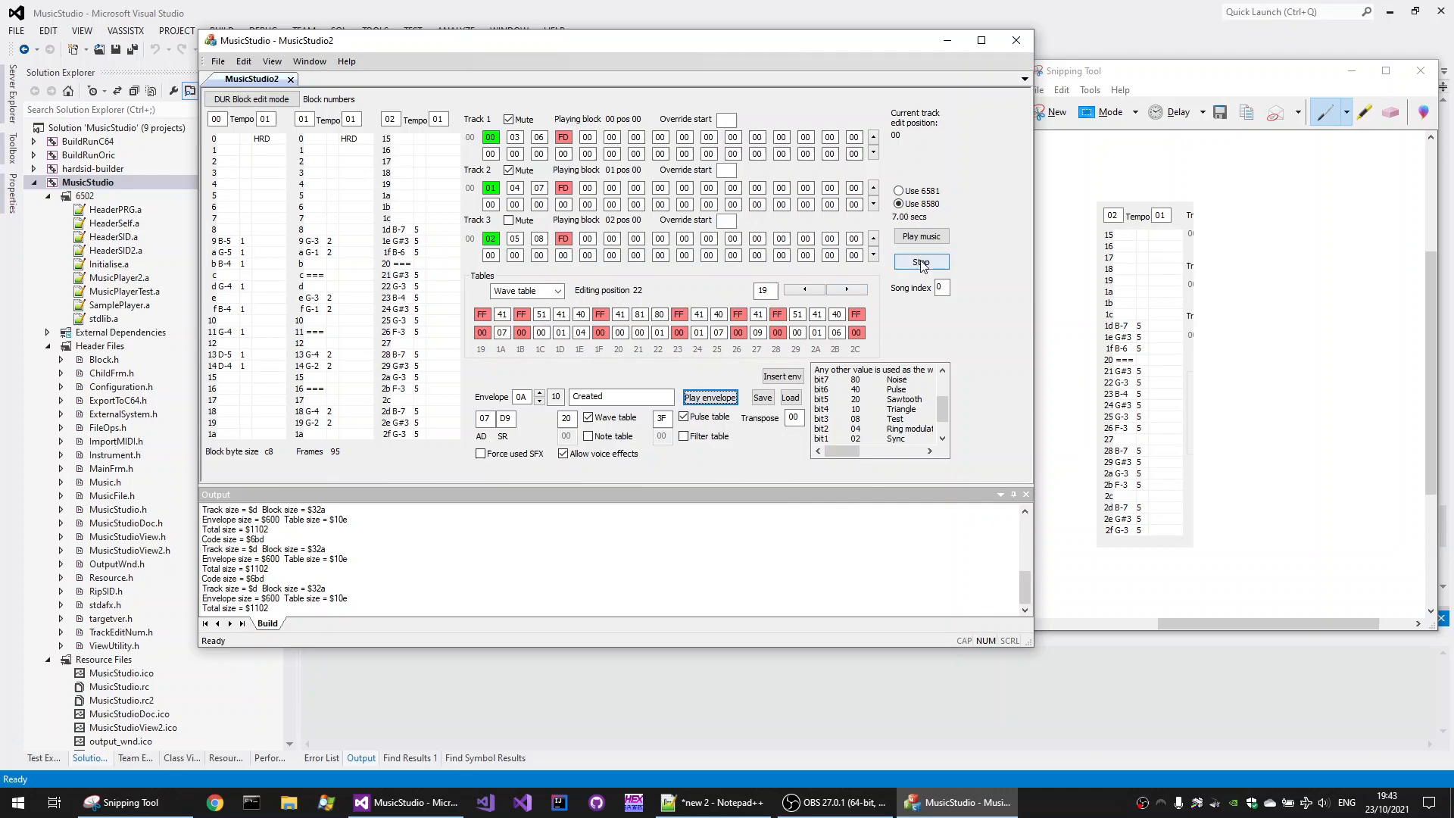
left_click(920, 261)
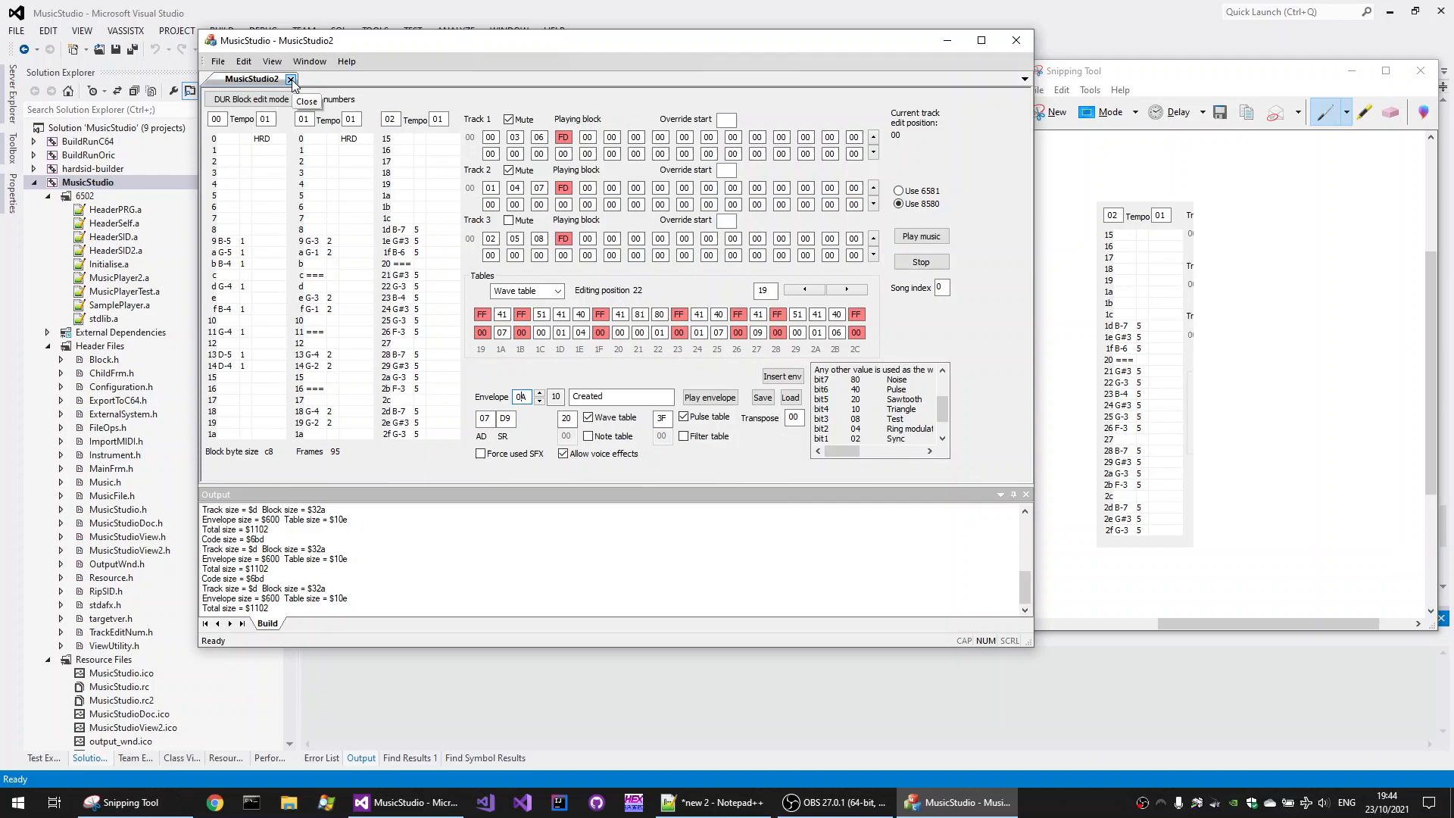
Step: Close MusicStudio2, create a new song and open Turrican_3.sid for ripping
left_click(291, 78)
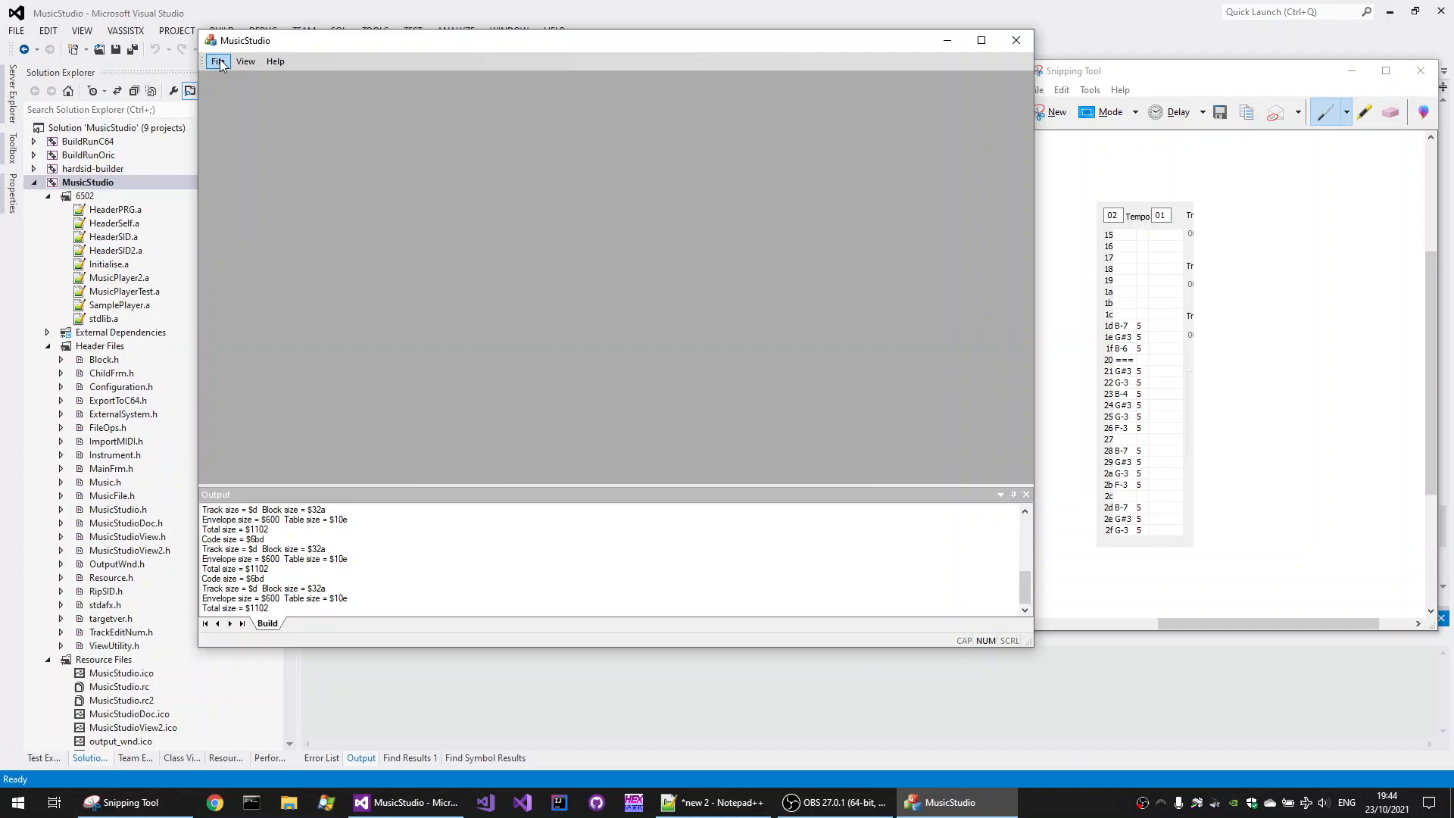
left_click(218, 61)
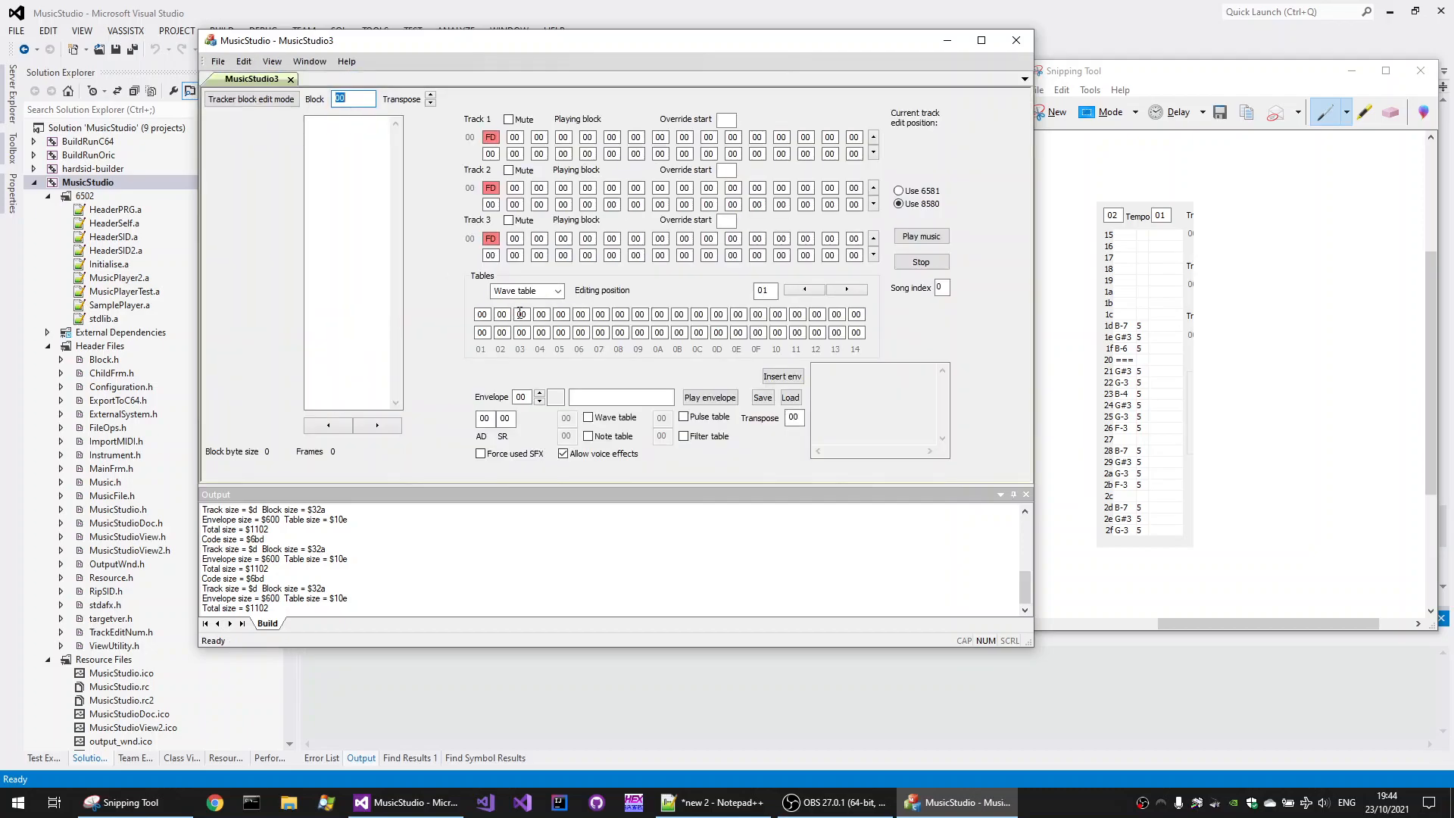
left_click(218, 61)
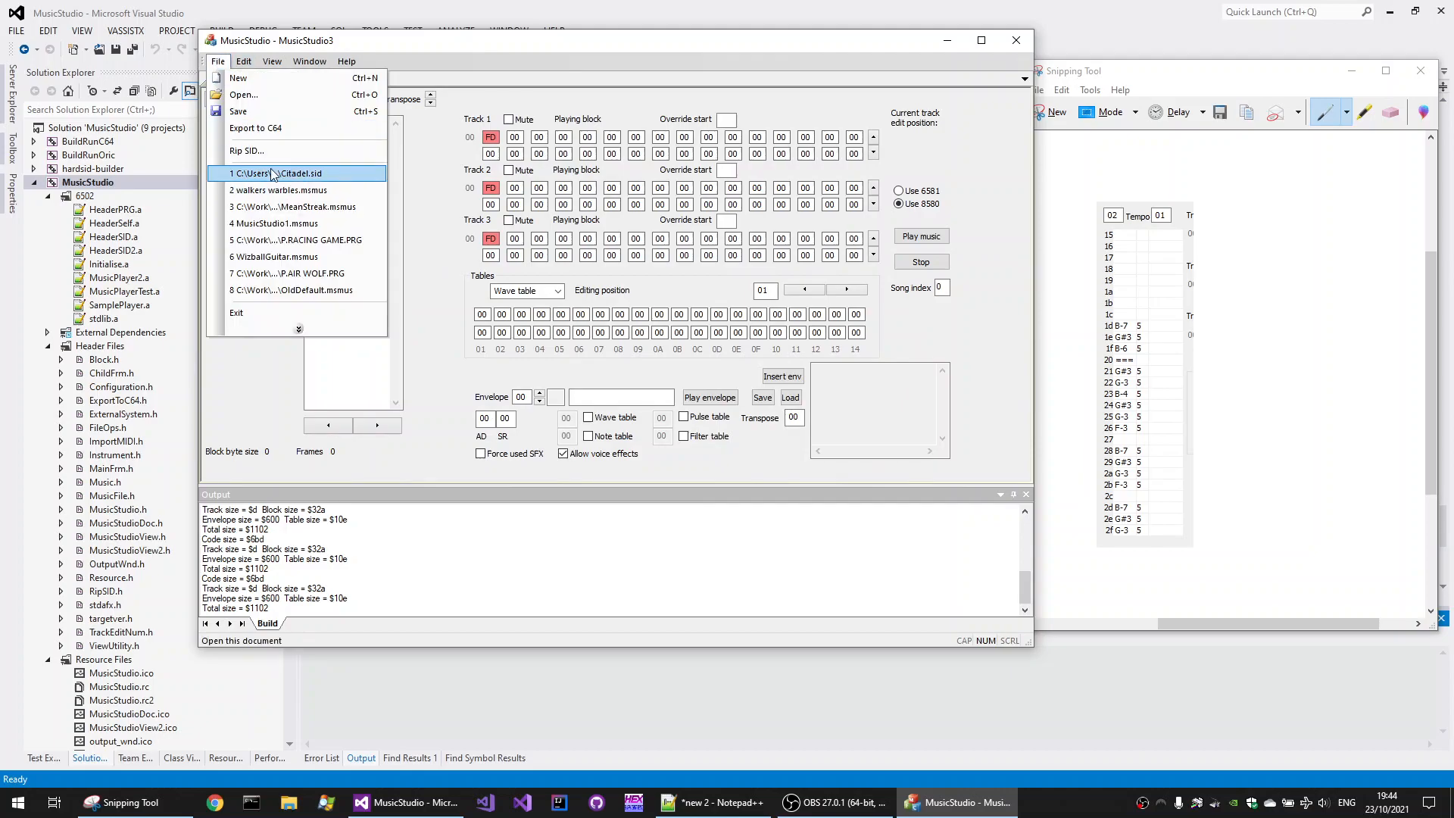
left_click(243, 95)
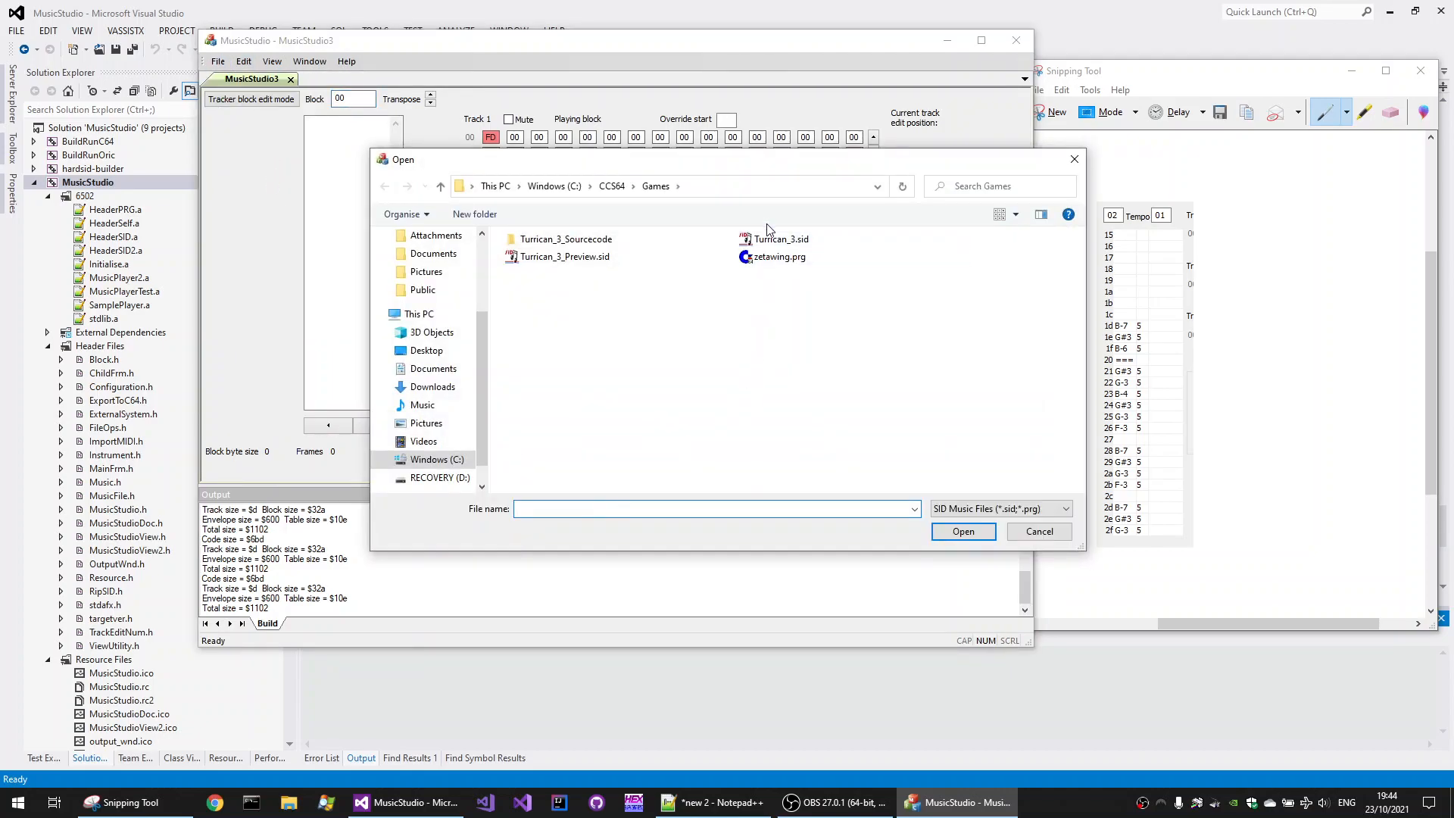
left_click(781, 238)
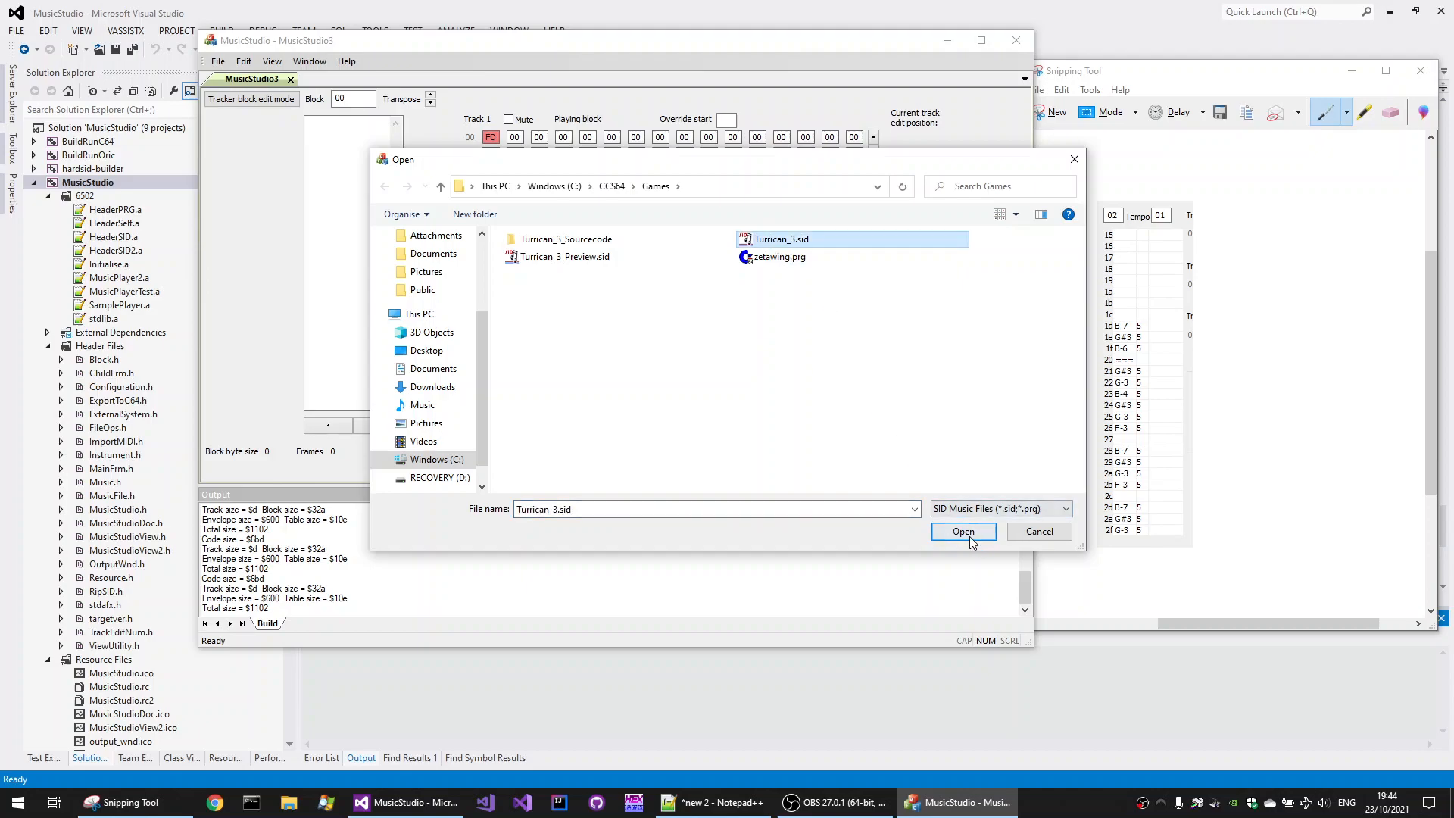
left_click(963, 532)
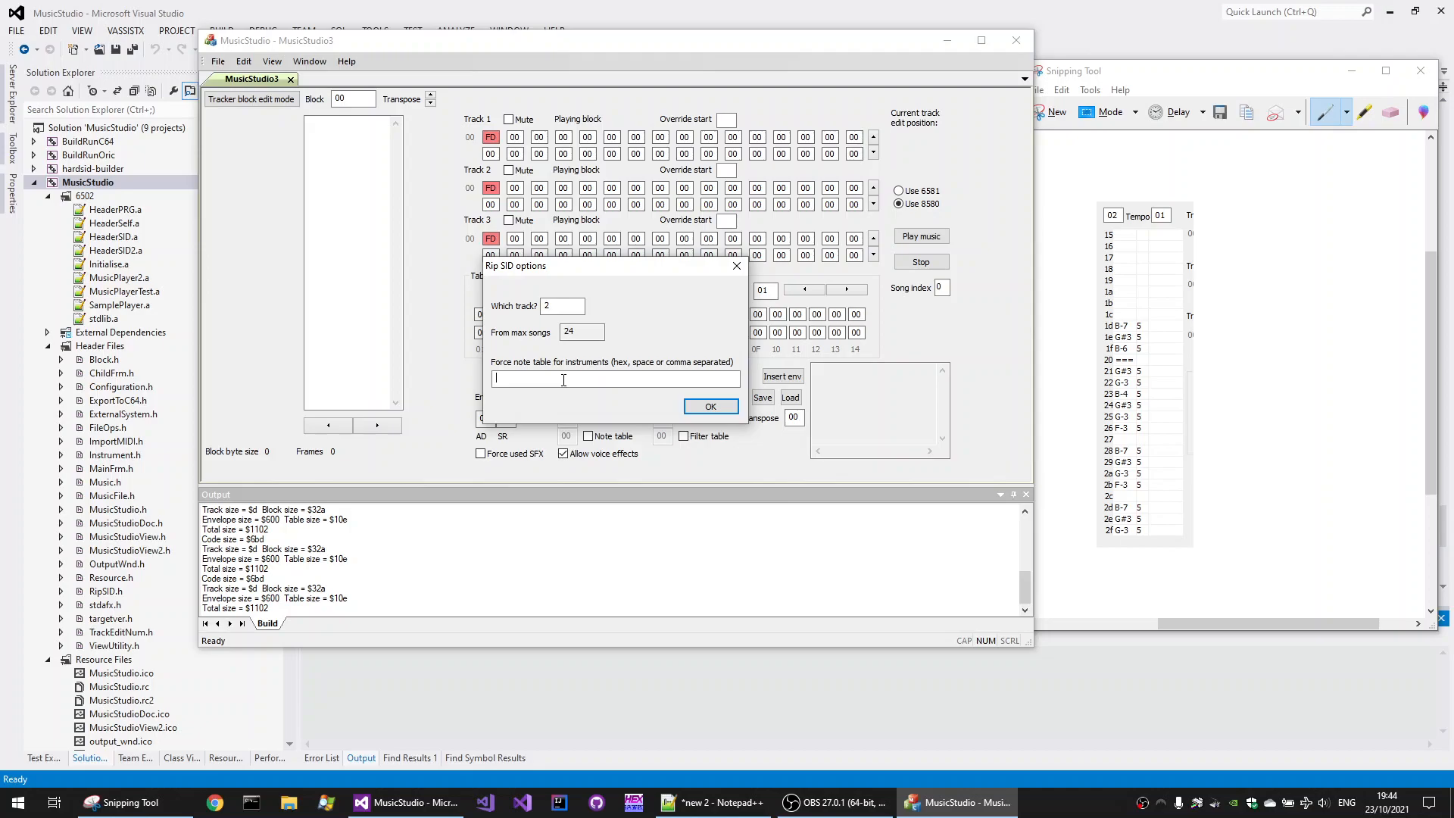
Step: Rip Turrican_3 track 2 with envelopes 3, 5 and a forced to note tables, then stop
type("3,5,")
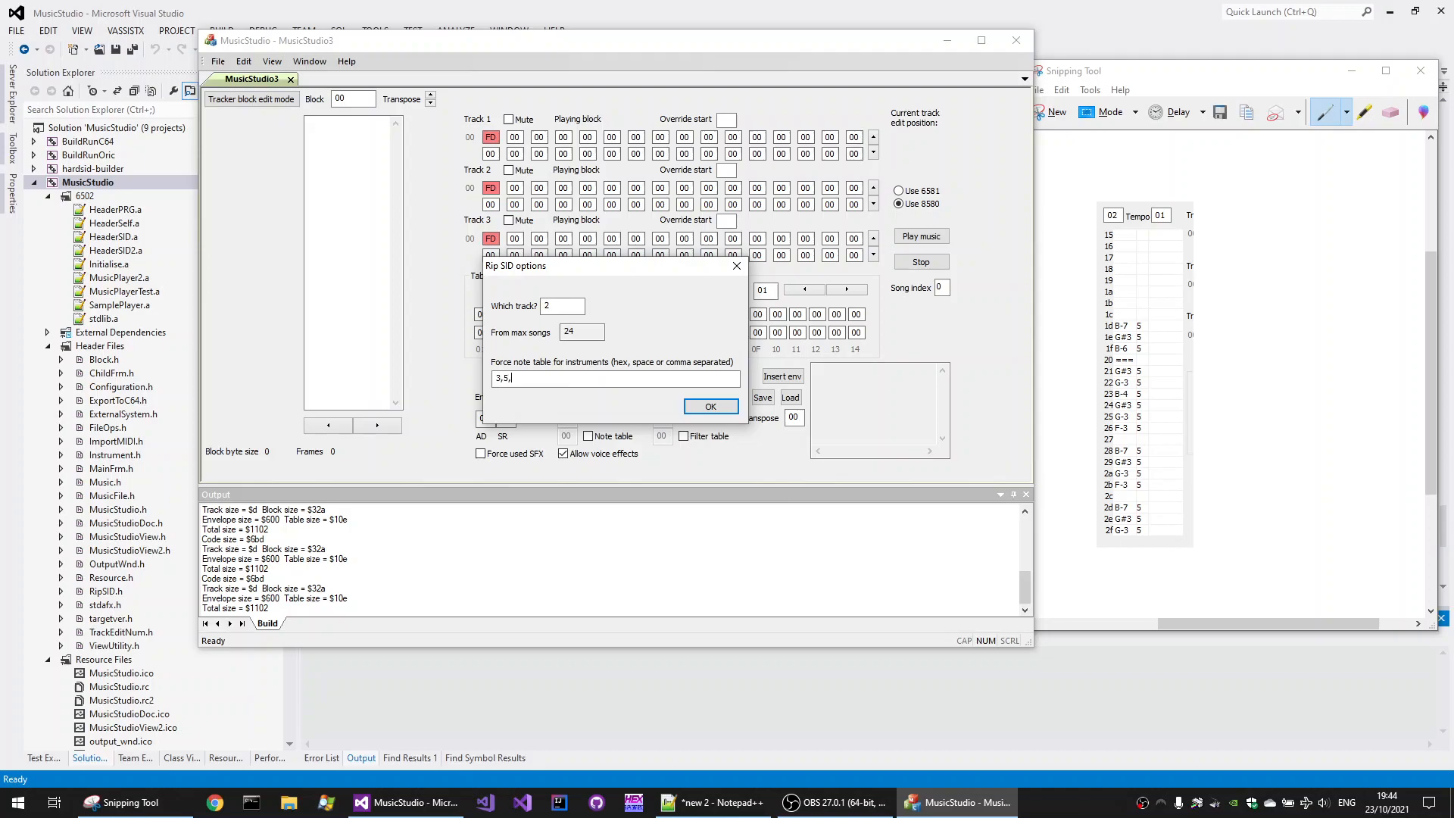
type("a")
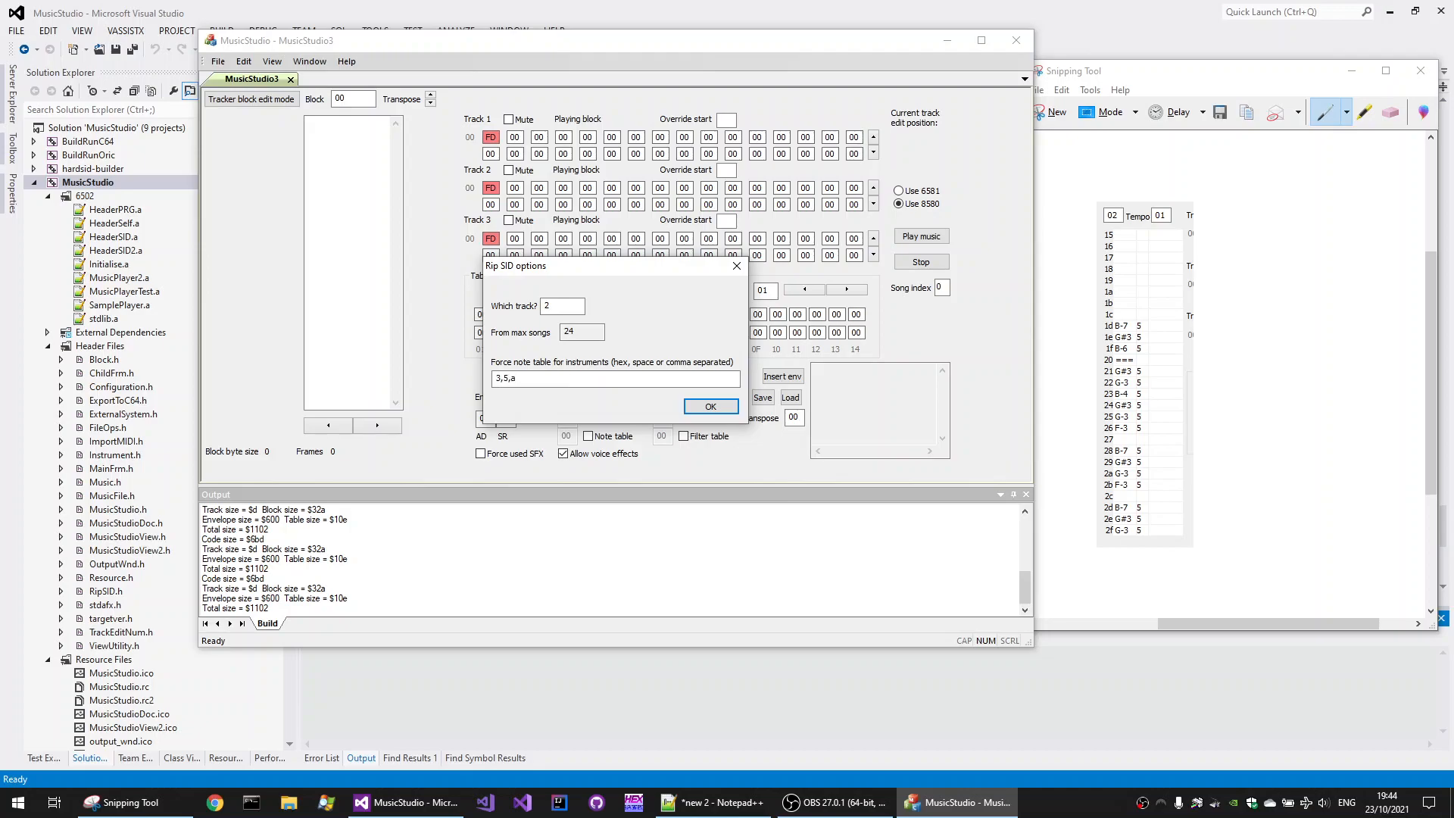
type("b")
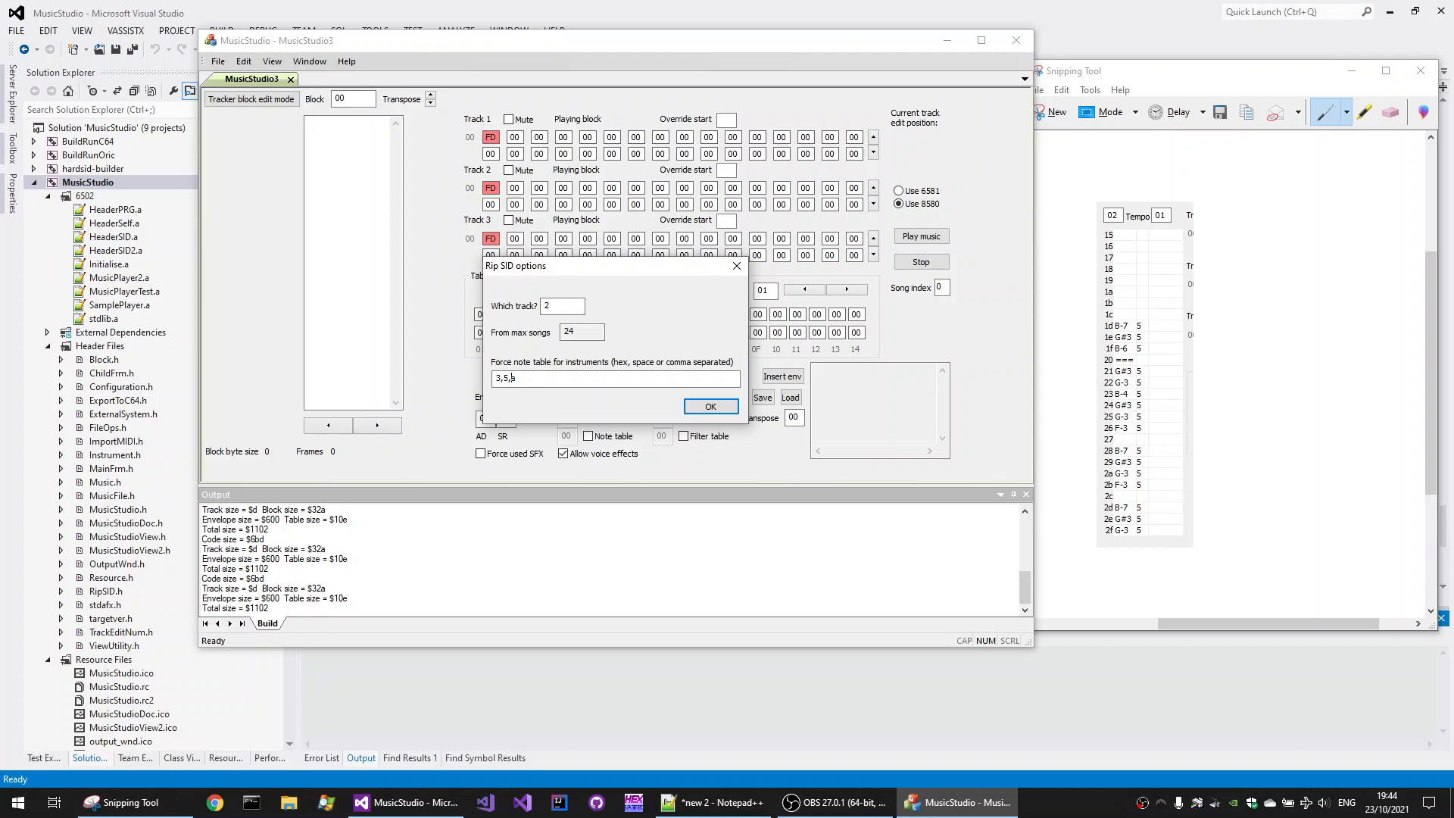
type("a")
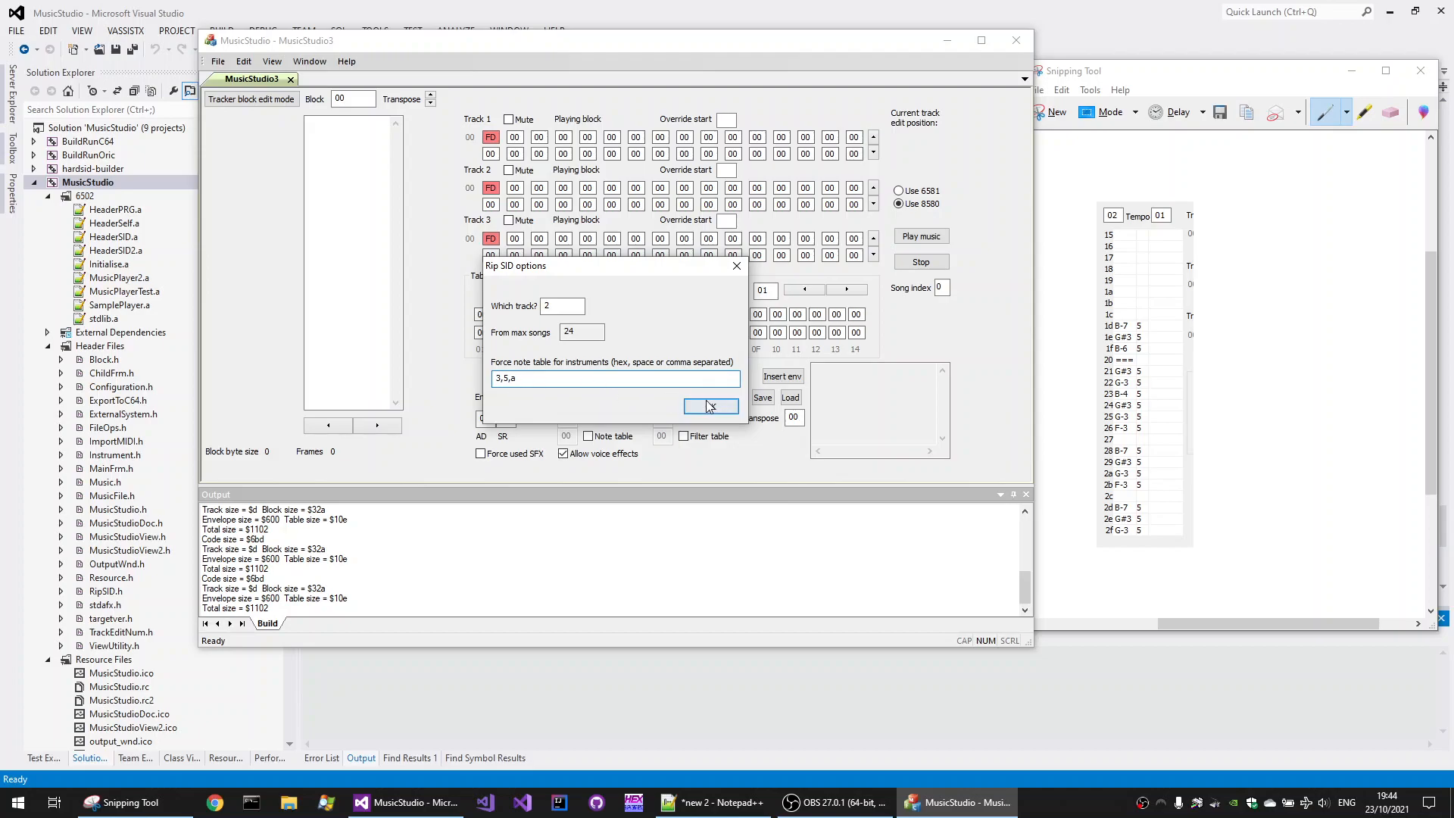
left_click(709, 408)
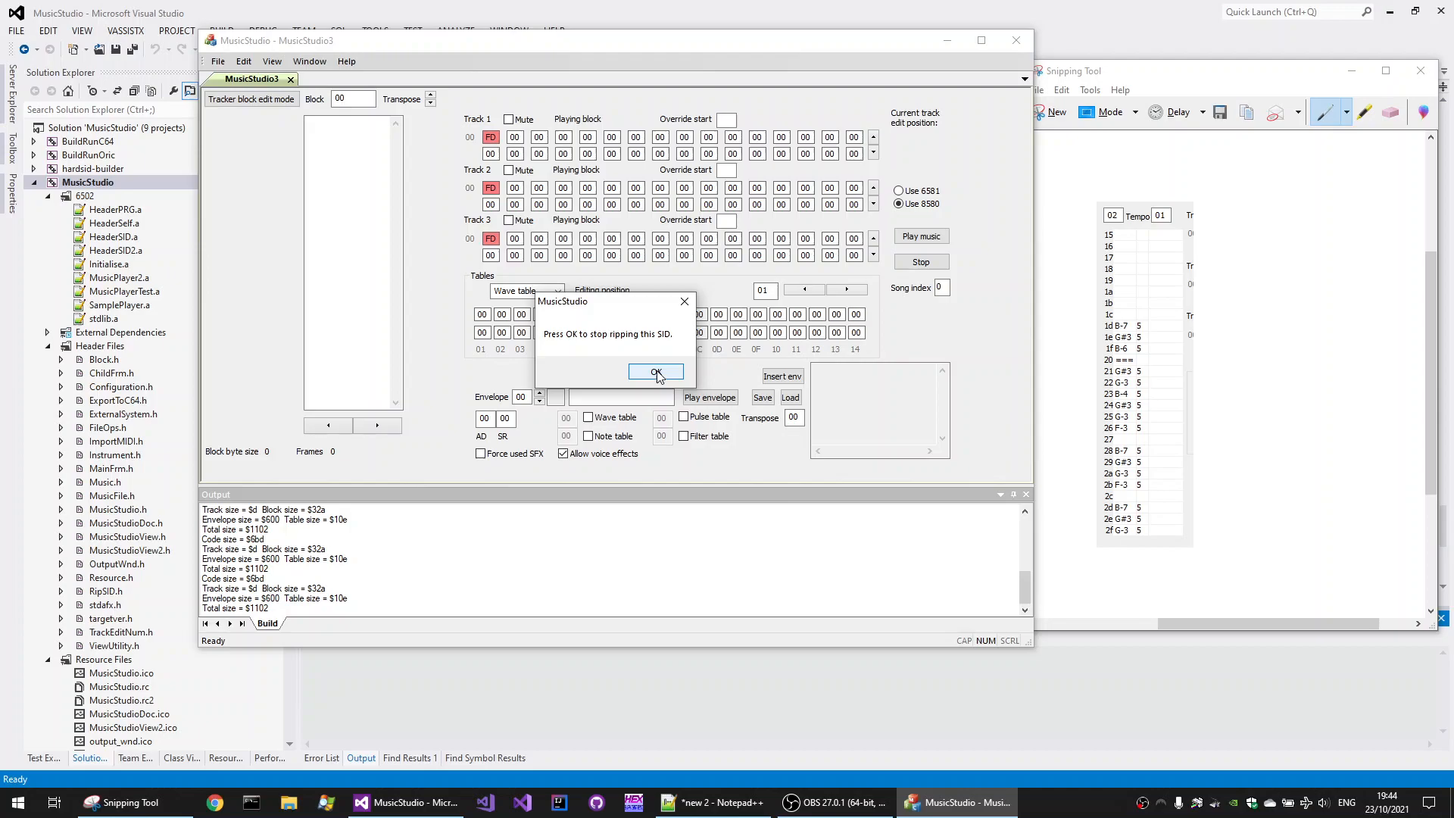
left_click(656, 371)
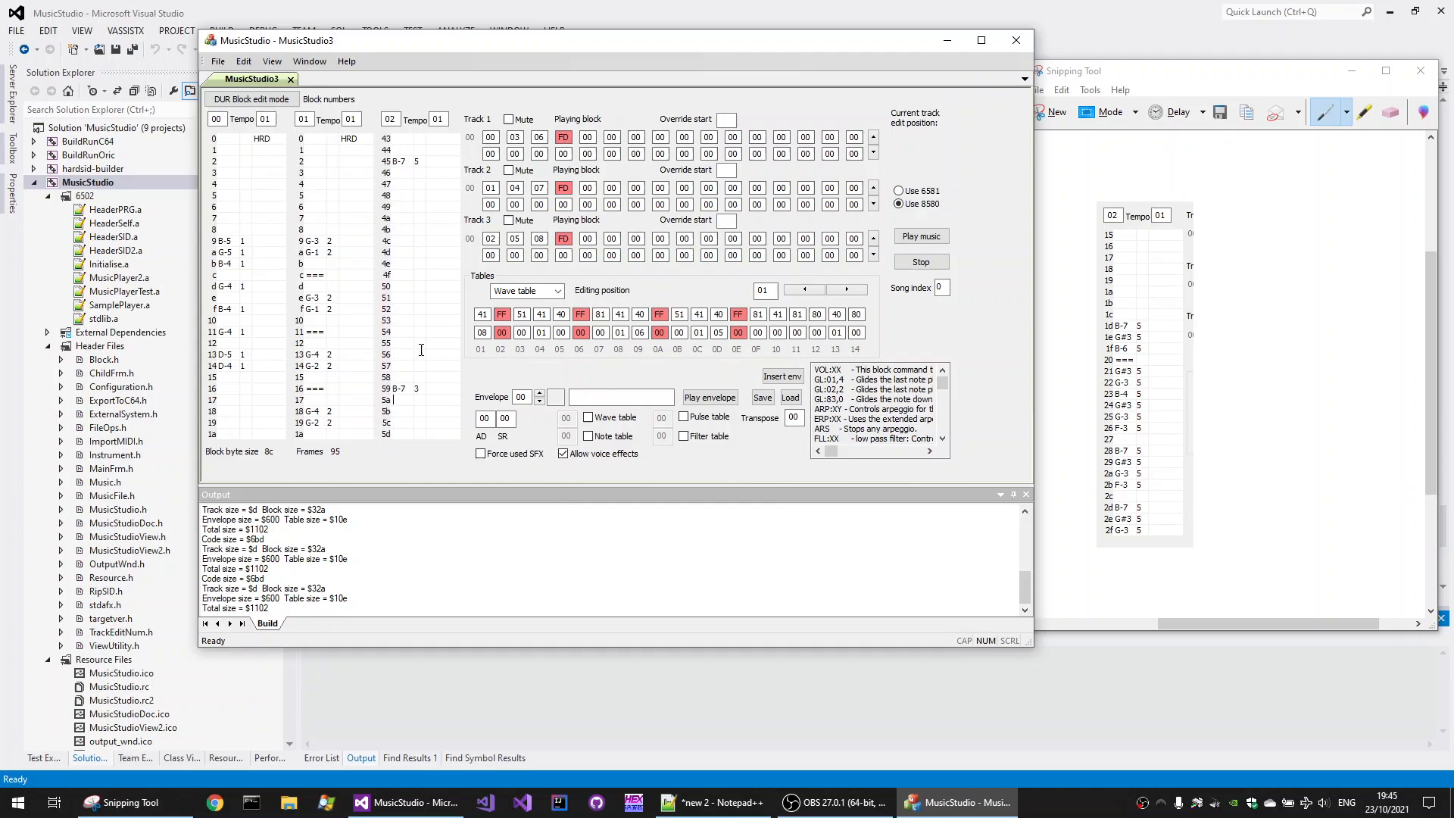
mouse_move(1122, 14)
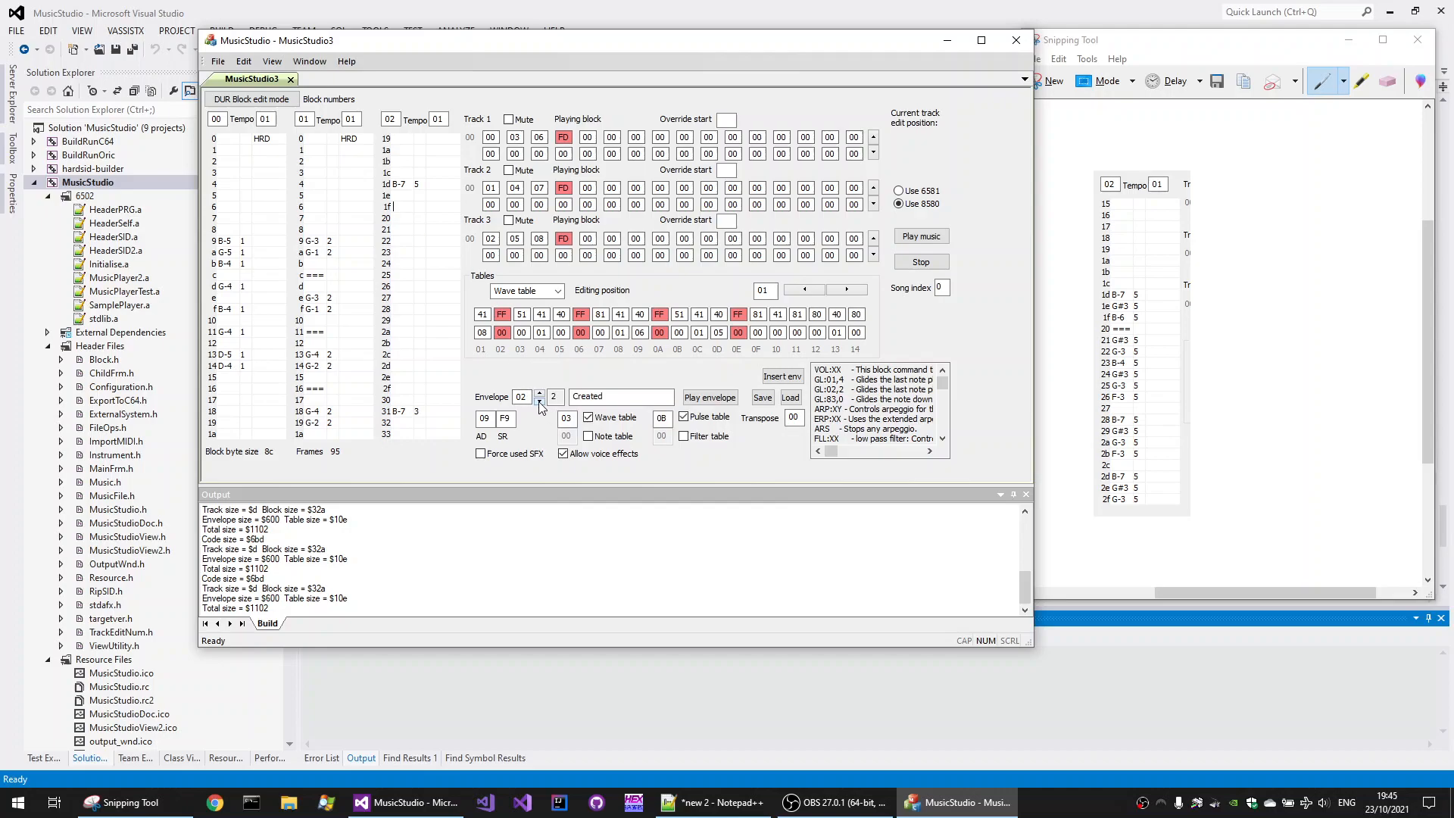
Step: Play the ripped Turrican_3 tune and step back to envelope 03 to inspect its tables
left_click(709, 397)
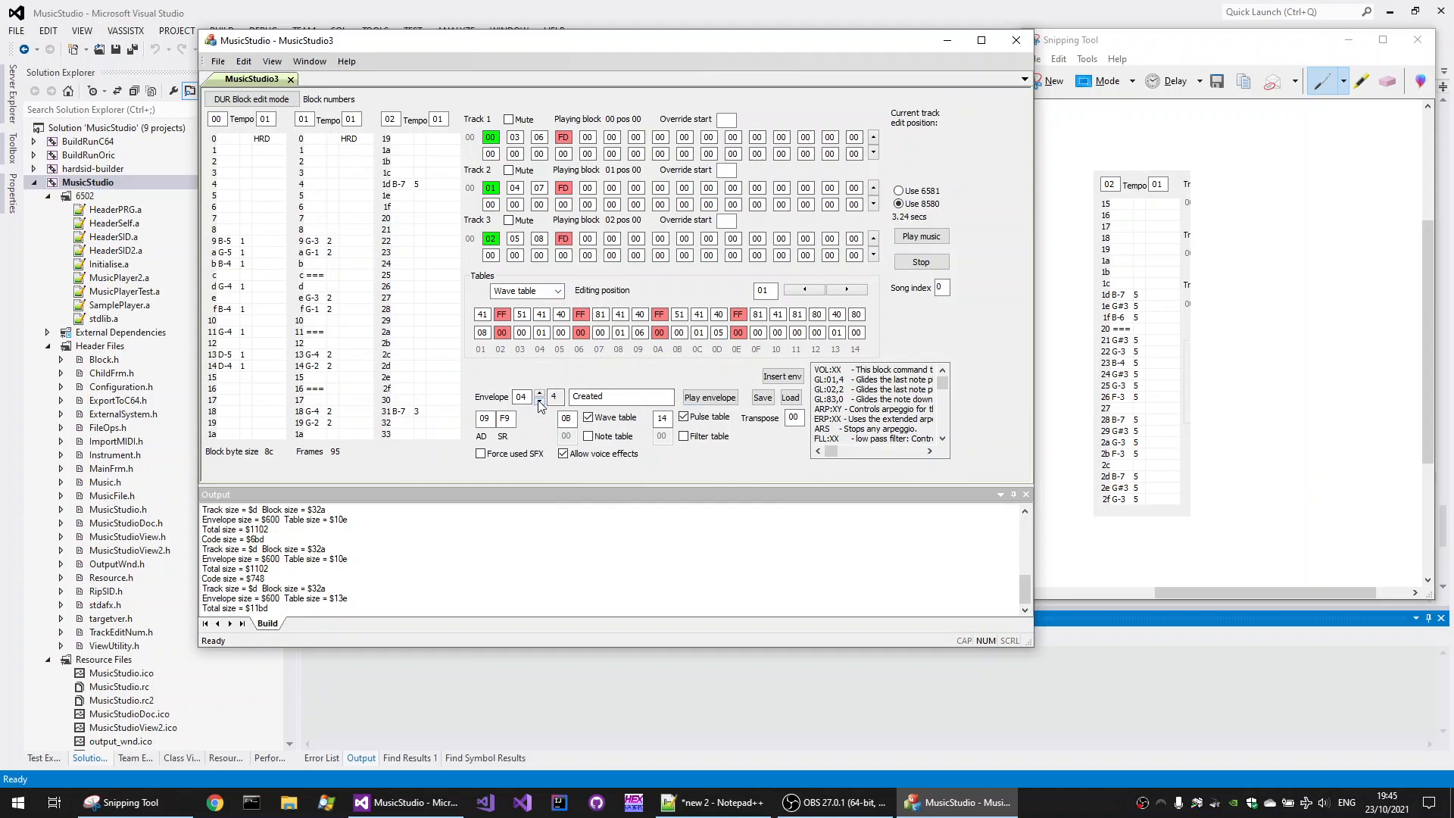
left_click(540, 402)
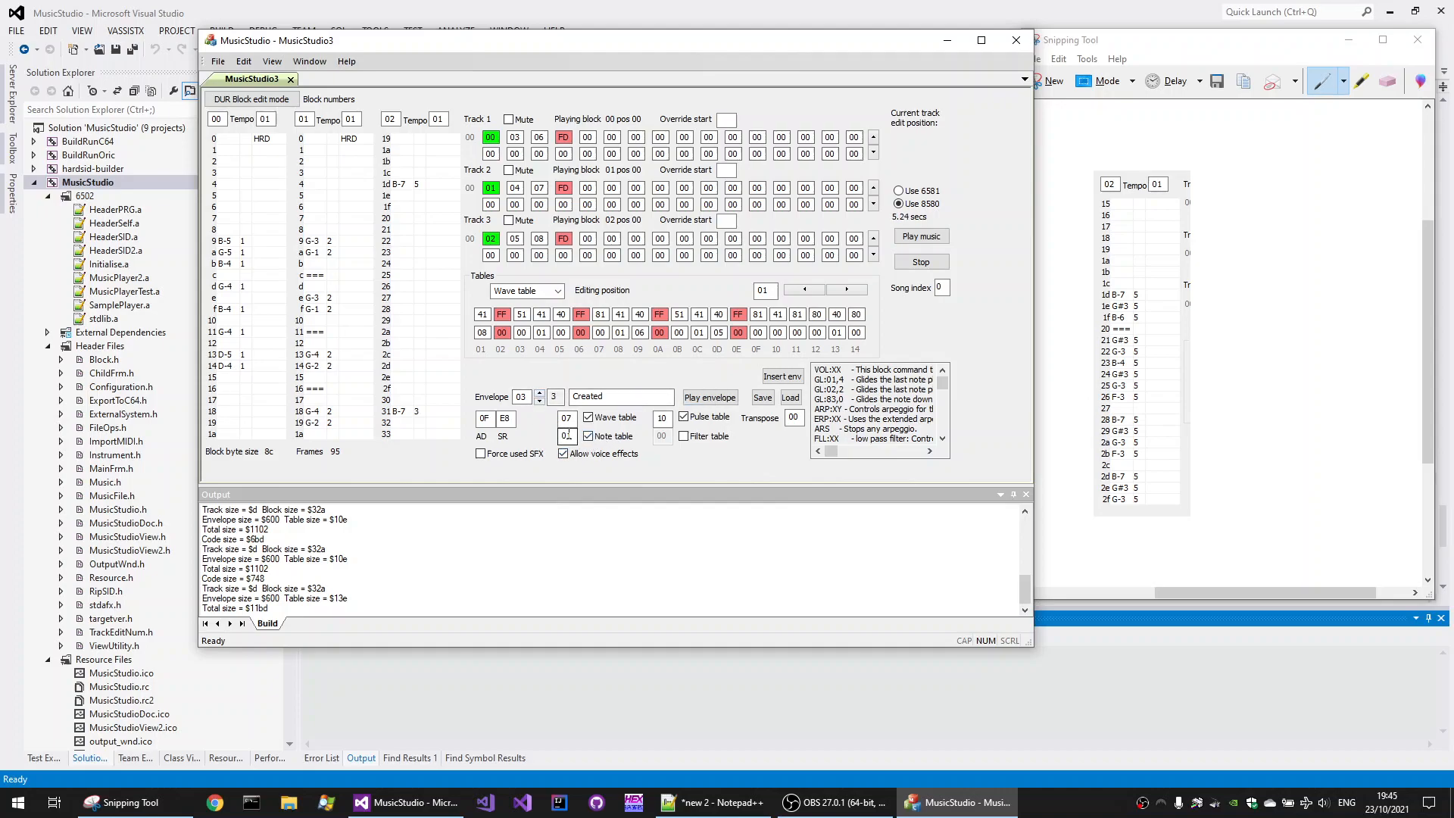
left_click(527, 290)
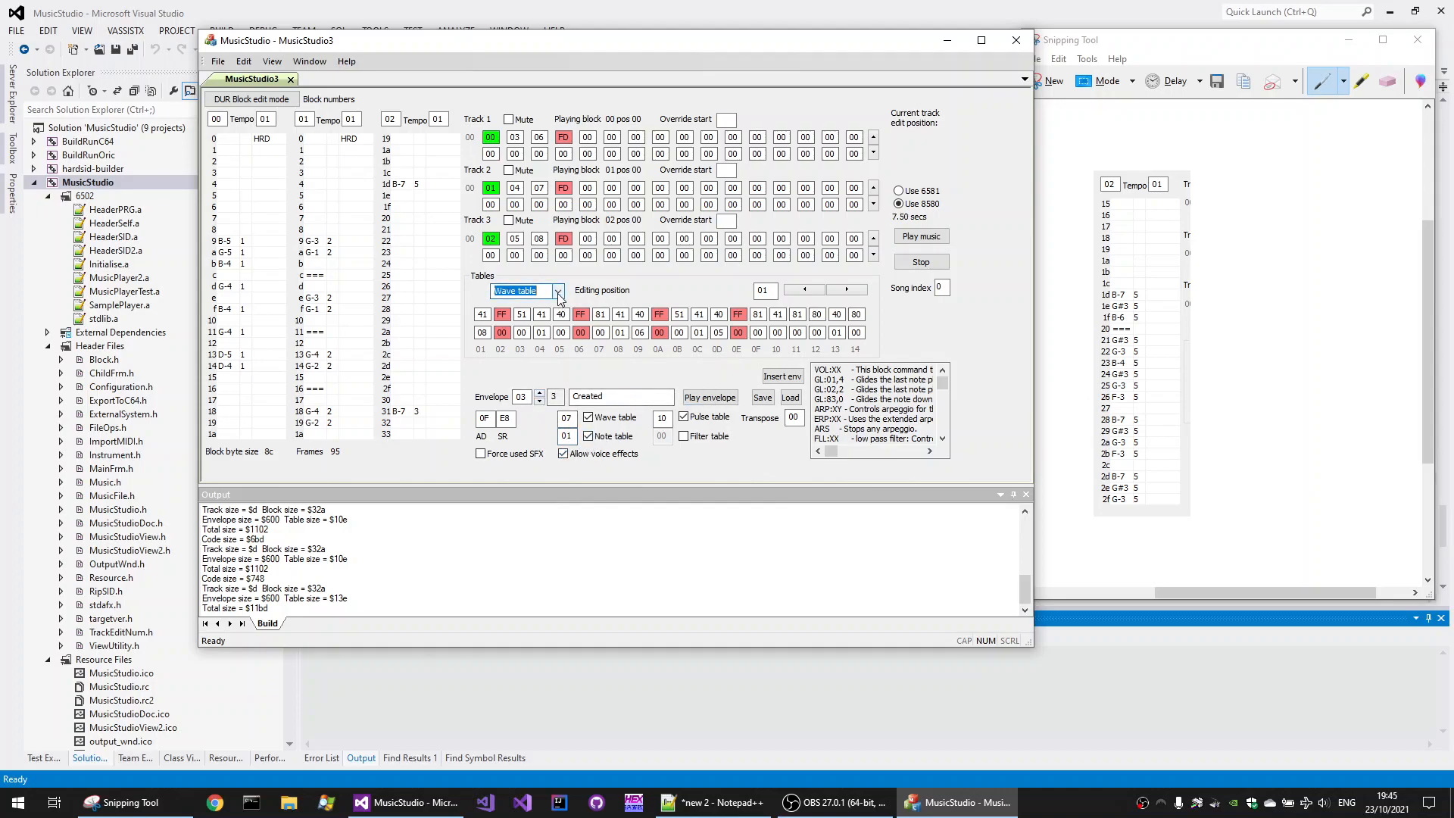
Step: View the note table, audition envelope 05 alone, then step to envelope 0A
left_click(558, 290)
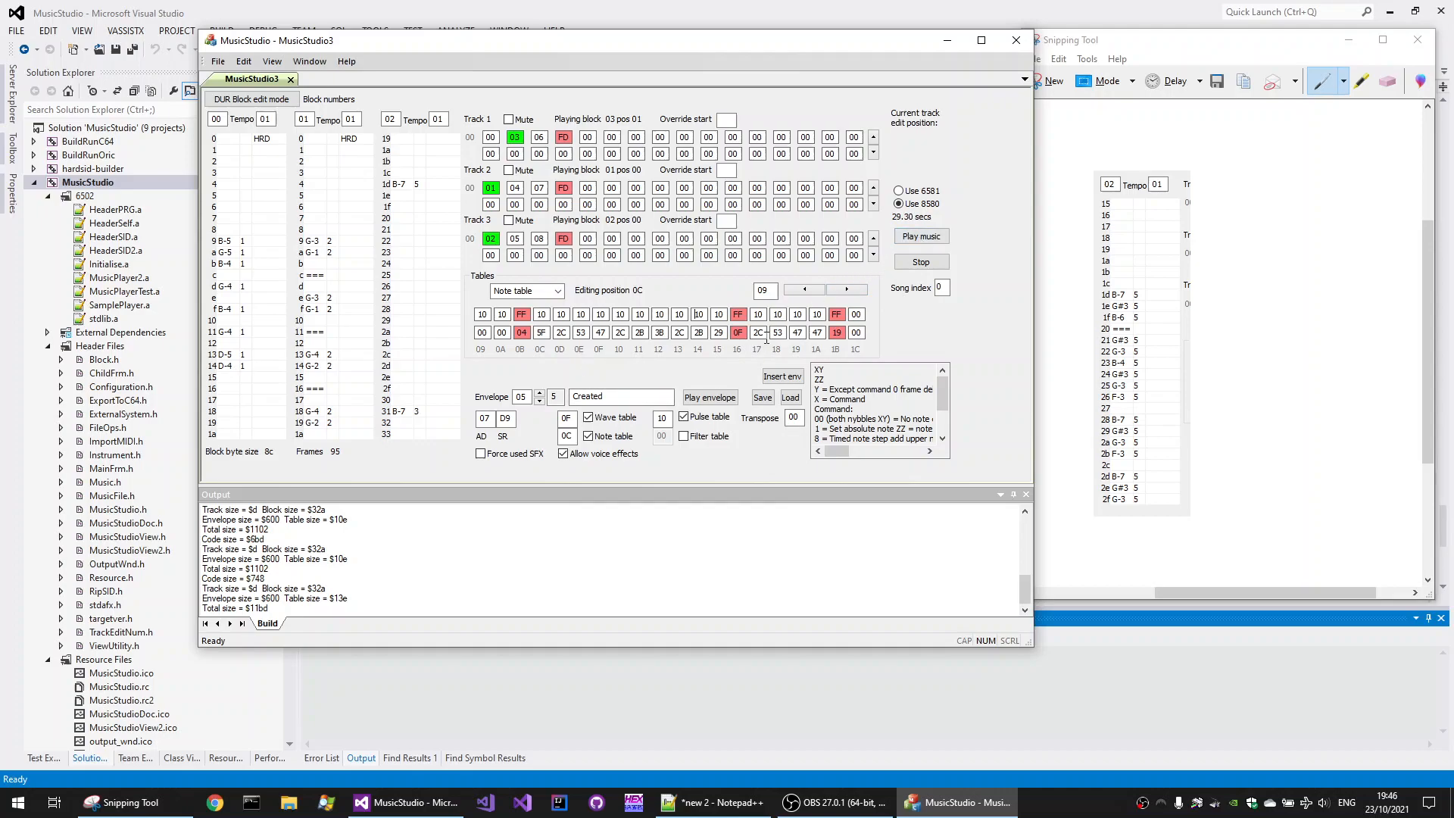
left_click(710, 396)
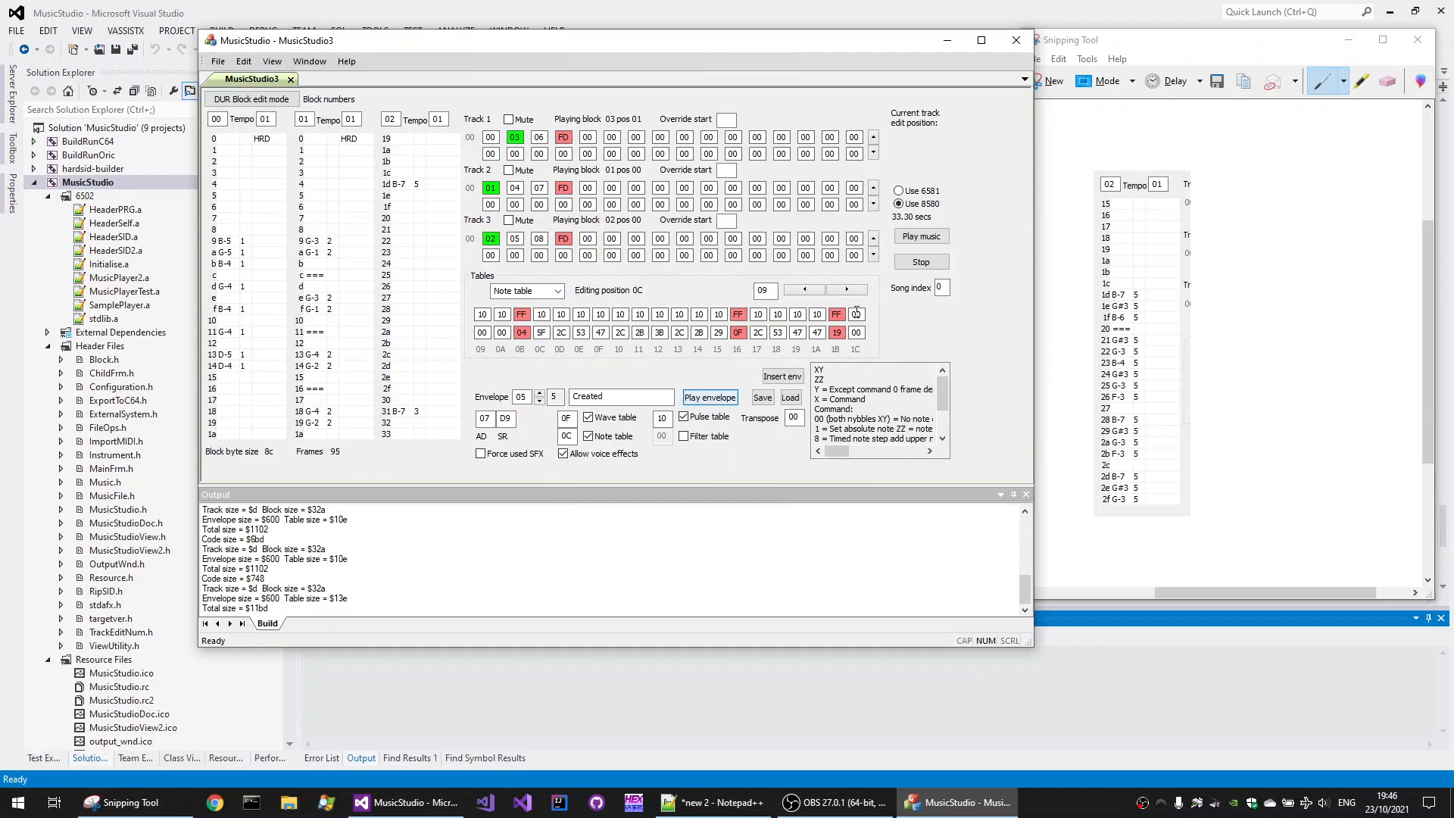
left_click(921, 236)
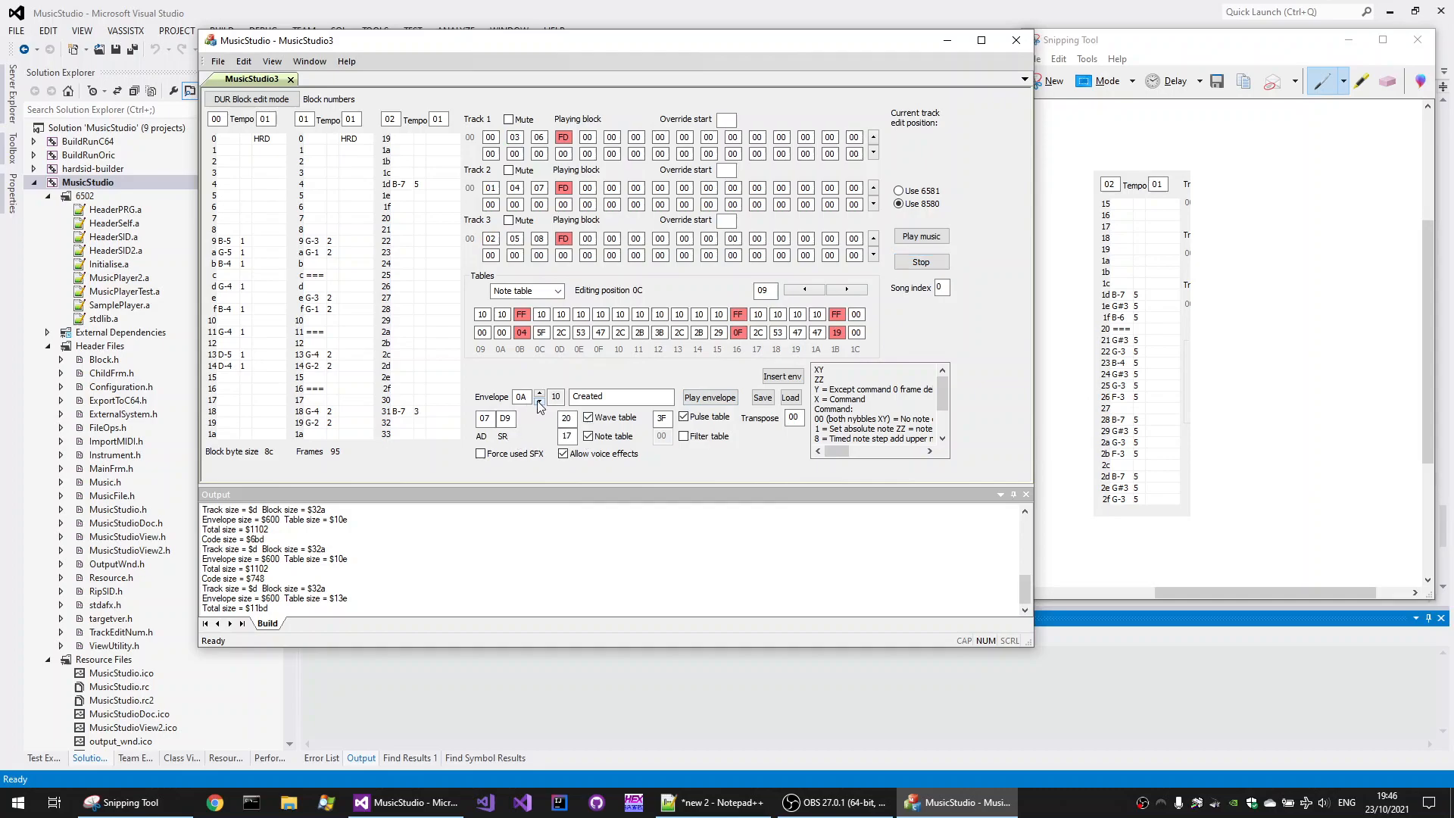
left_click(708, 396)
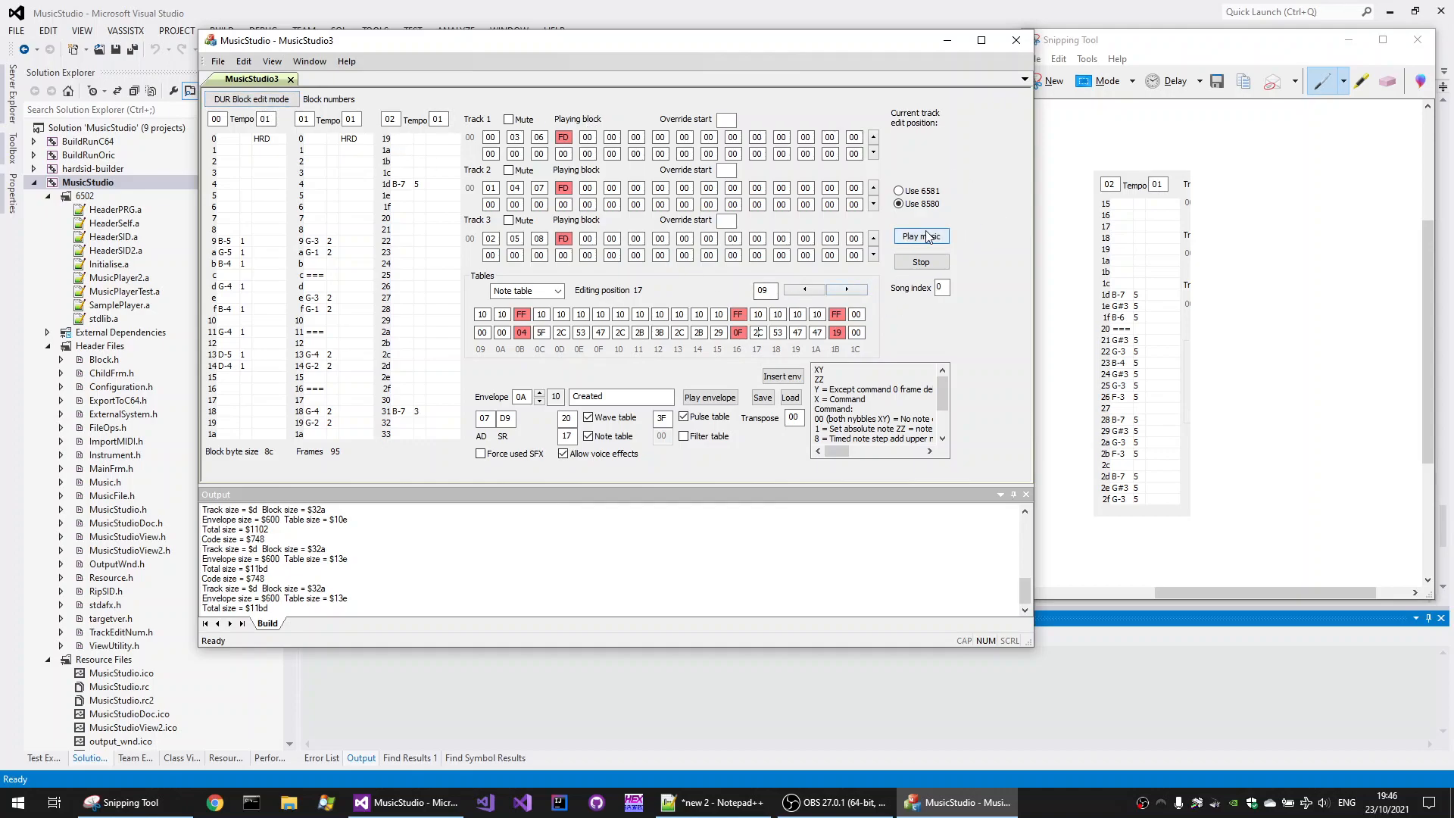
Step: Play the ripped tune and stop it
left_click(920, 235)
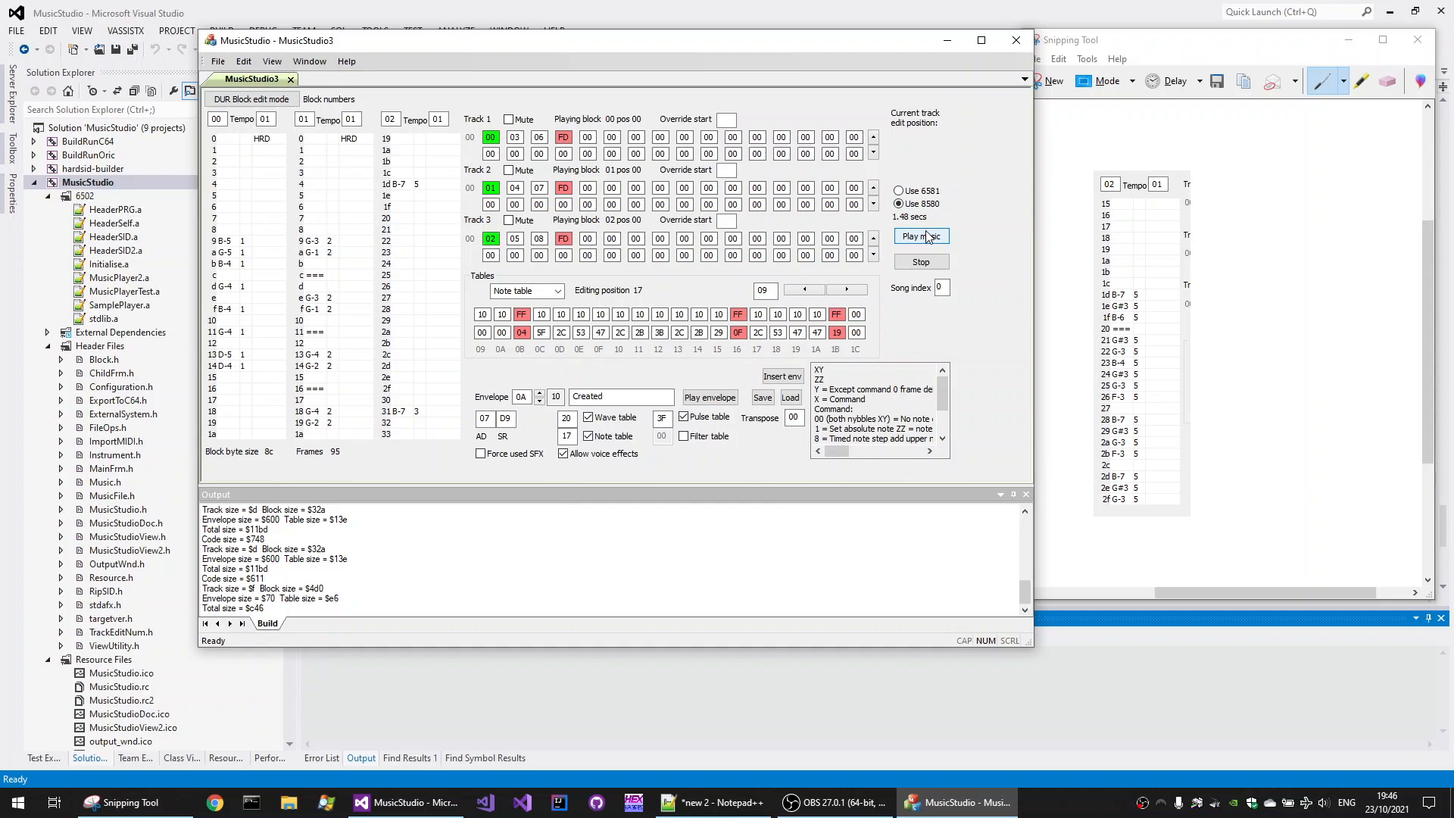
left_click(919, 237)
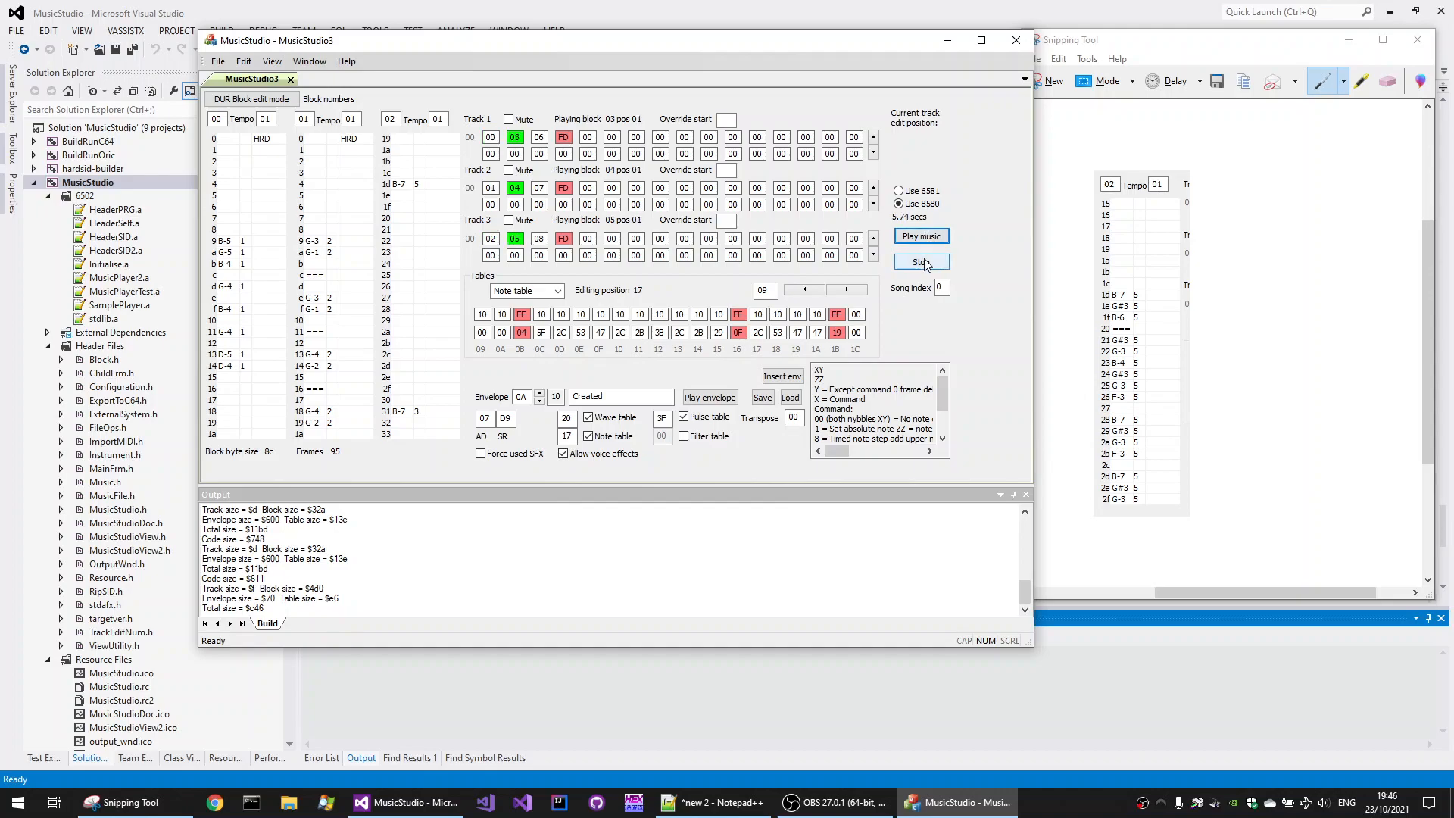
left_click(920, 235)
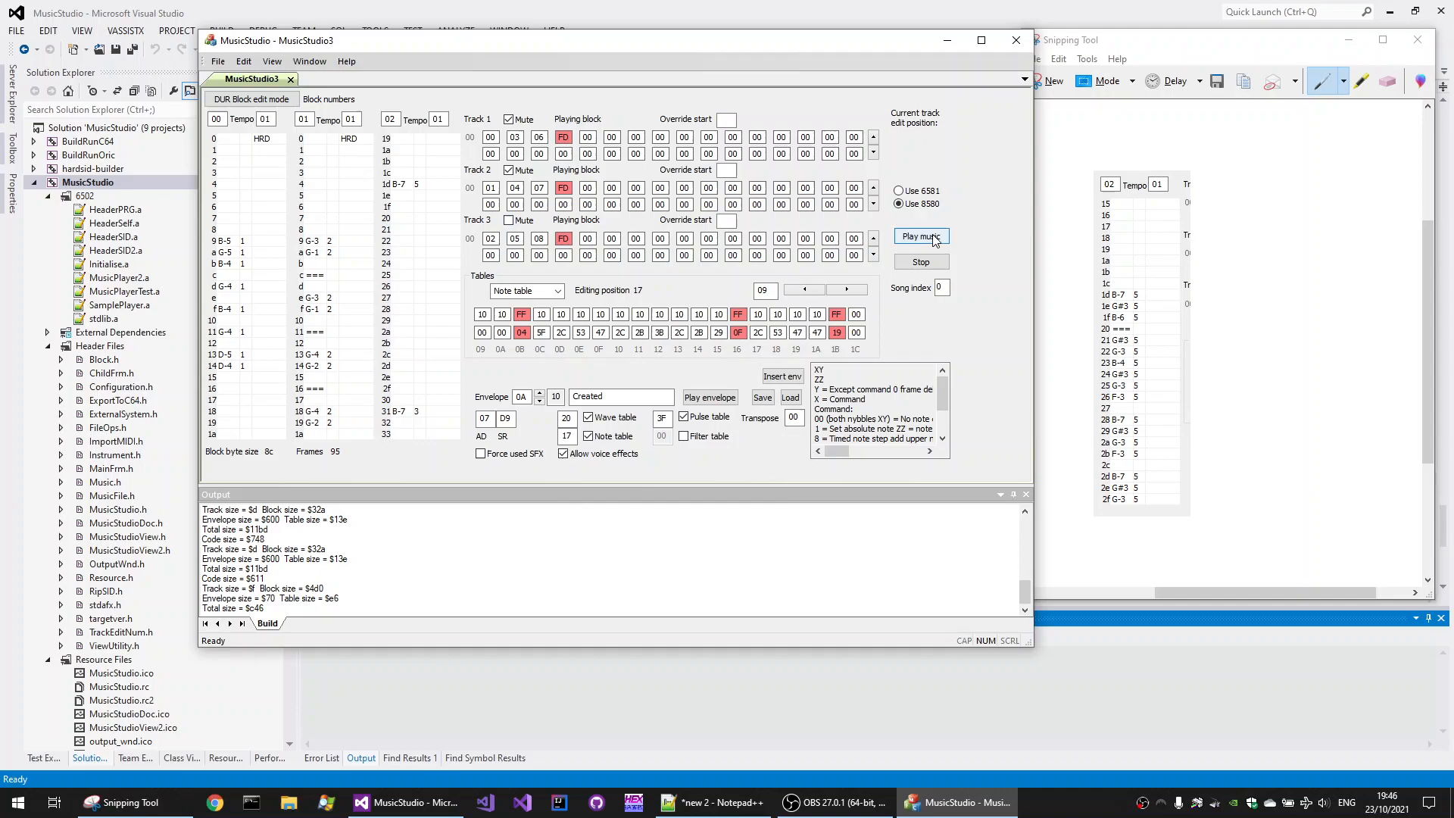
Step: Play track 3's drums alone with tracks 1 and 2 muted, then replay the full tune
left_click(920, 235)
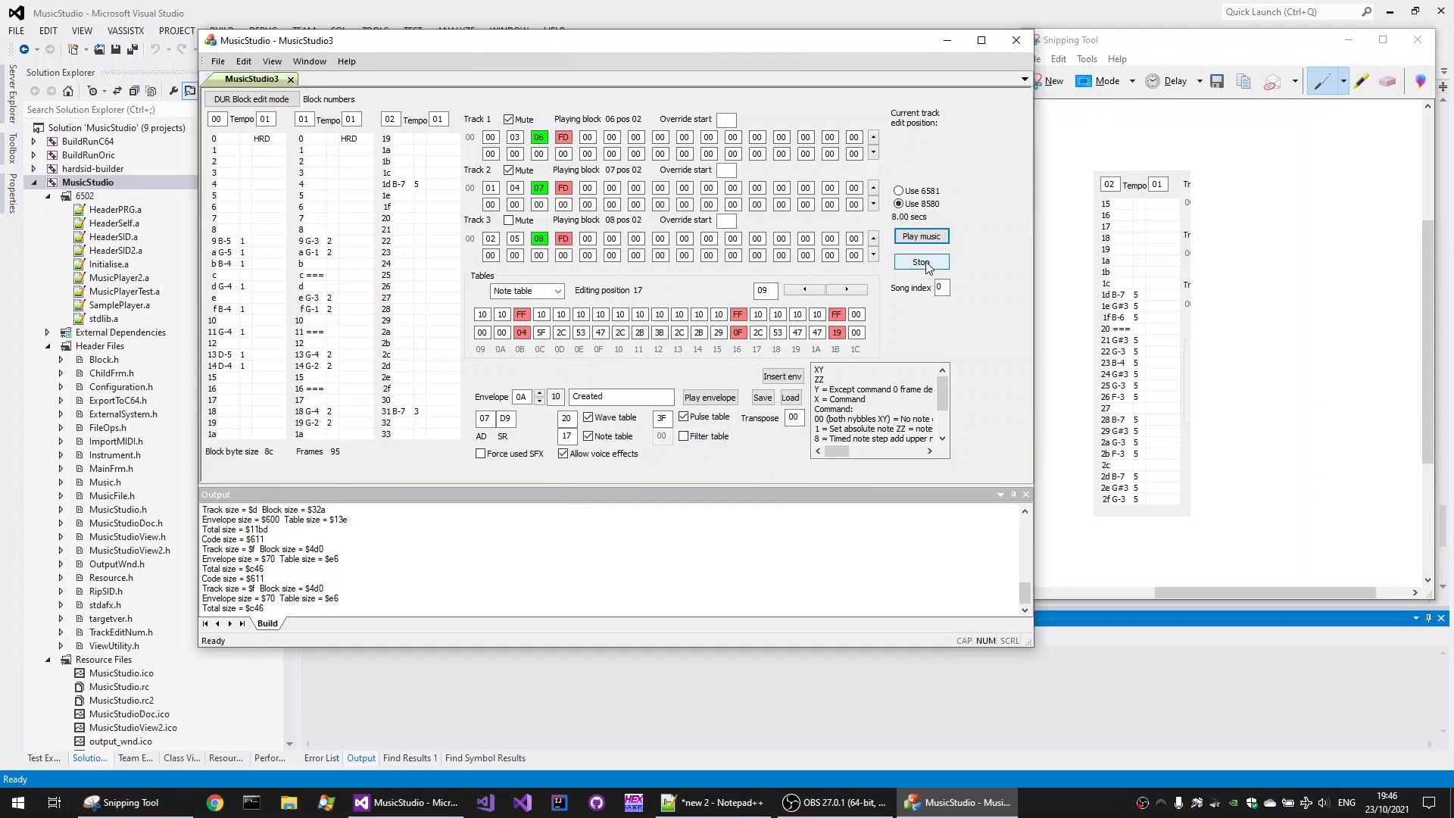
left_click(920, 261)
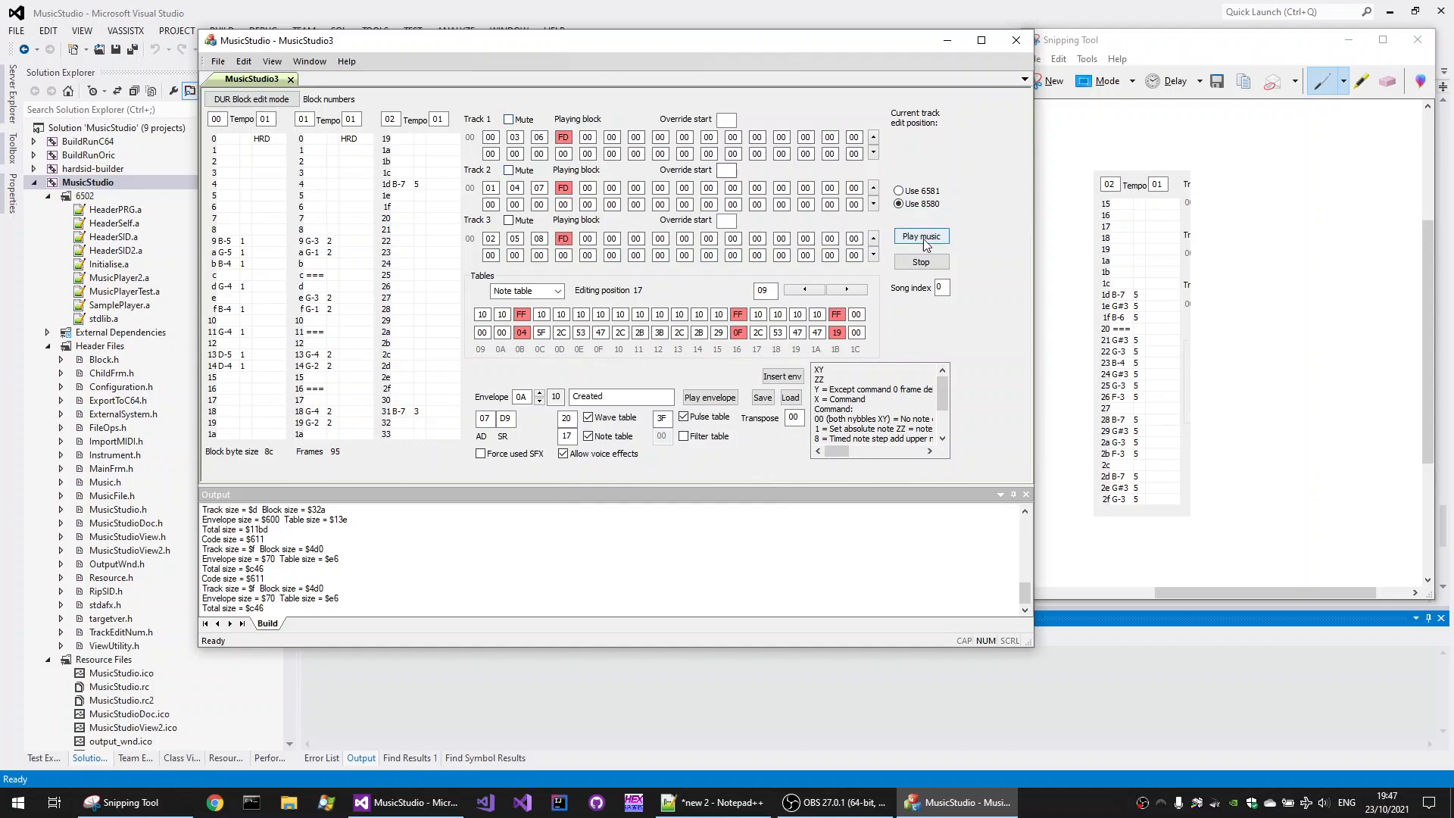
left_click(920, 235)
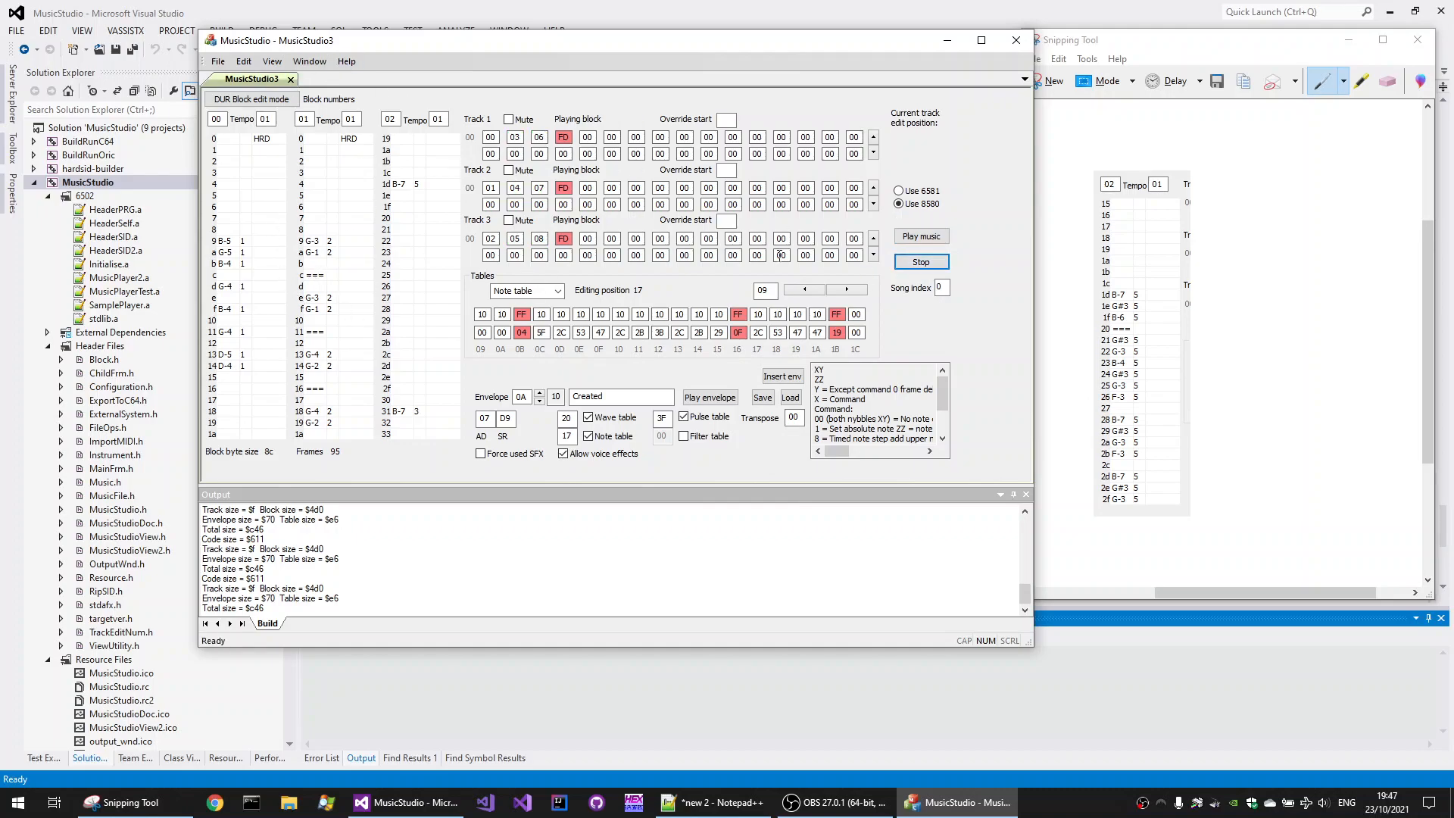
mouse_move(244, 61)
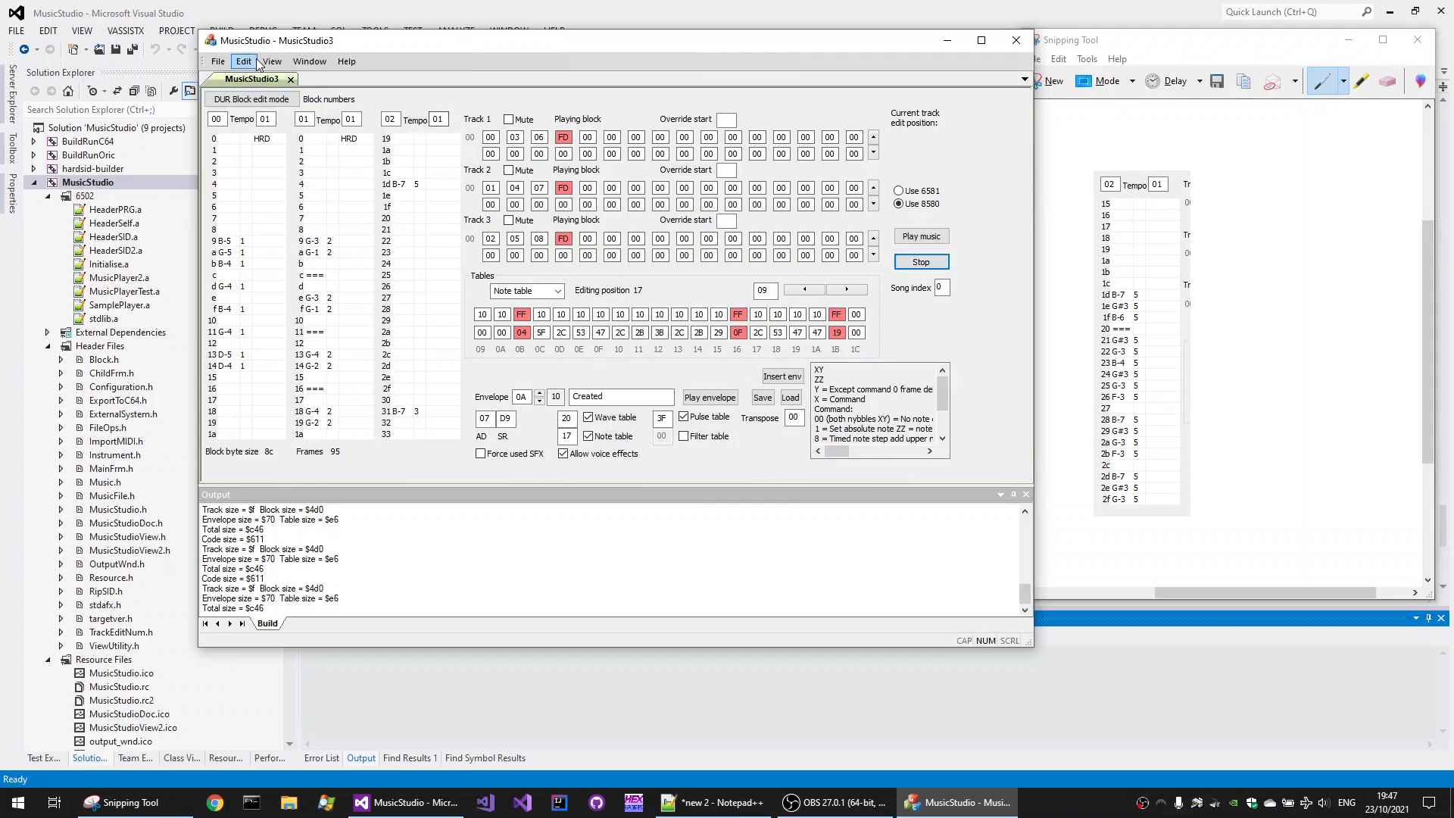
left_click(271, 61)
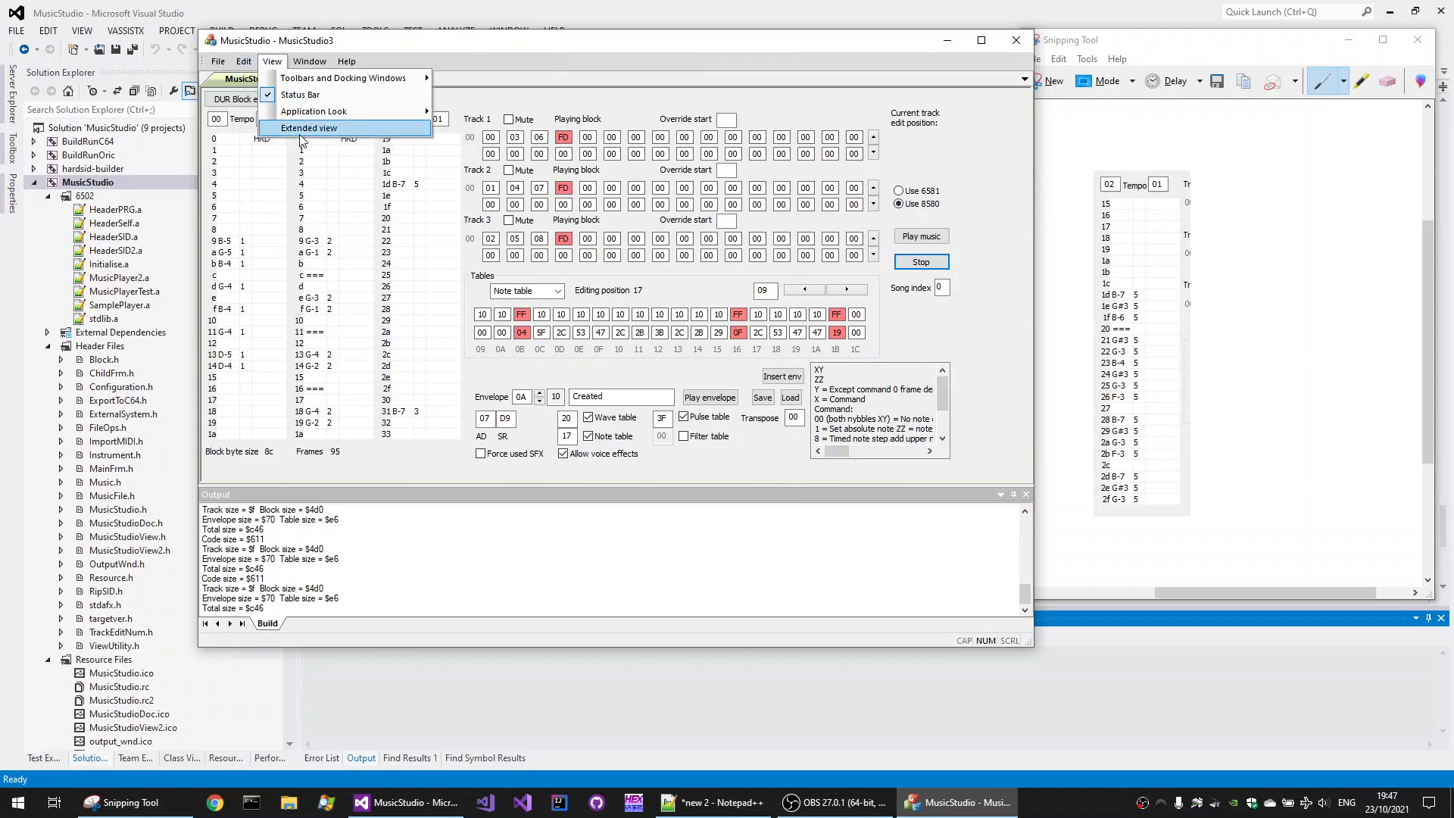
Step: Review the Turrican_3.sid tune 2 rip details (forced instruments 3,5,a) and close the song
left_click(308, 128)
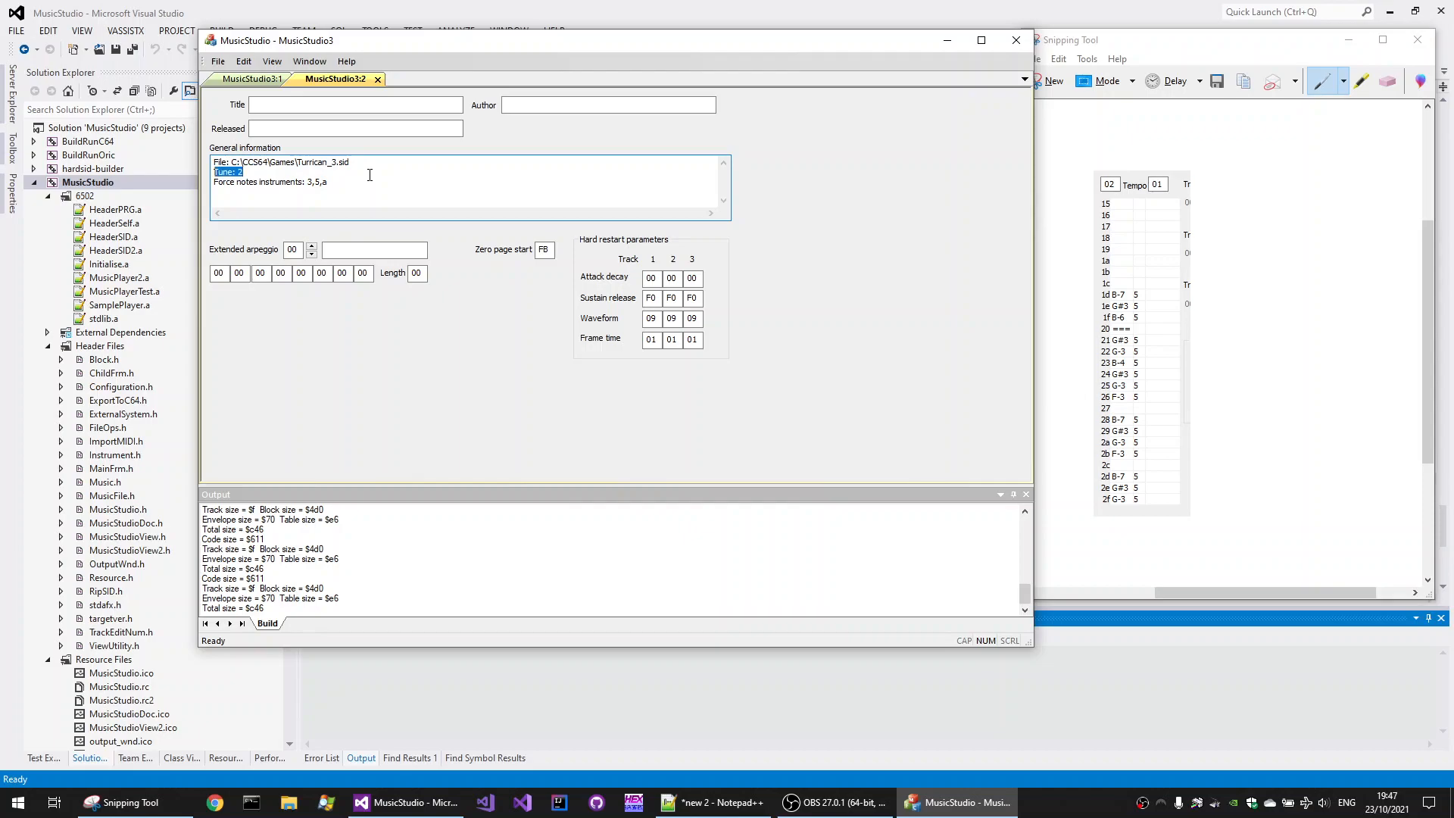
left_click(269, 182)
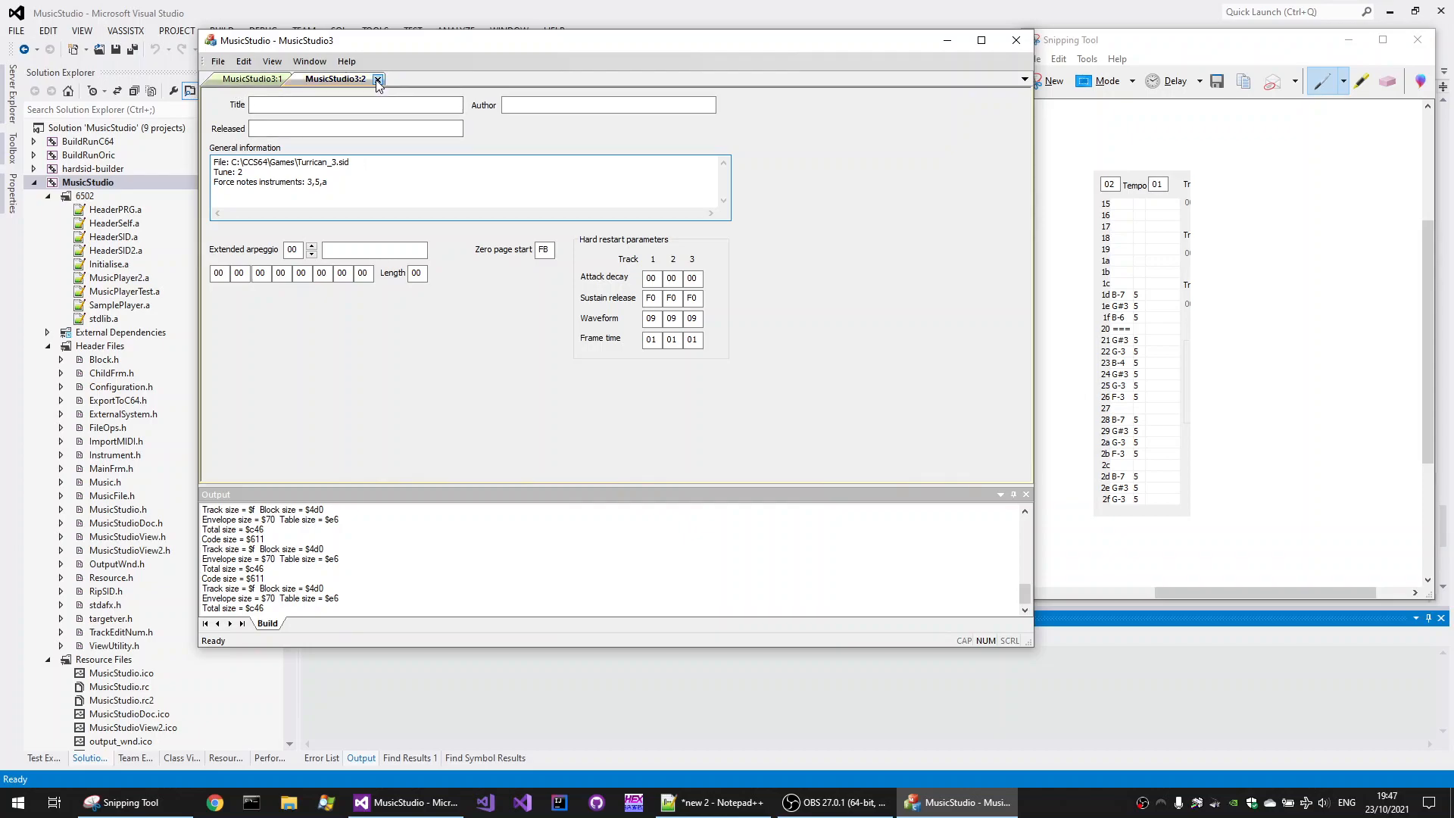
left_click(377, 79)
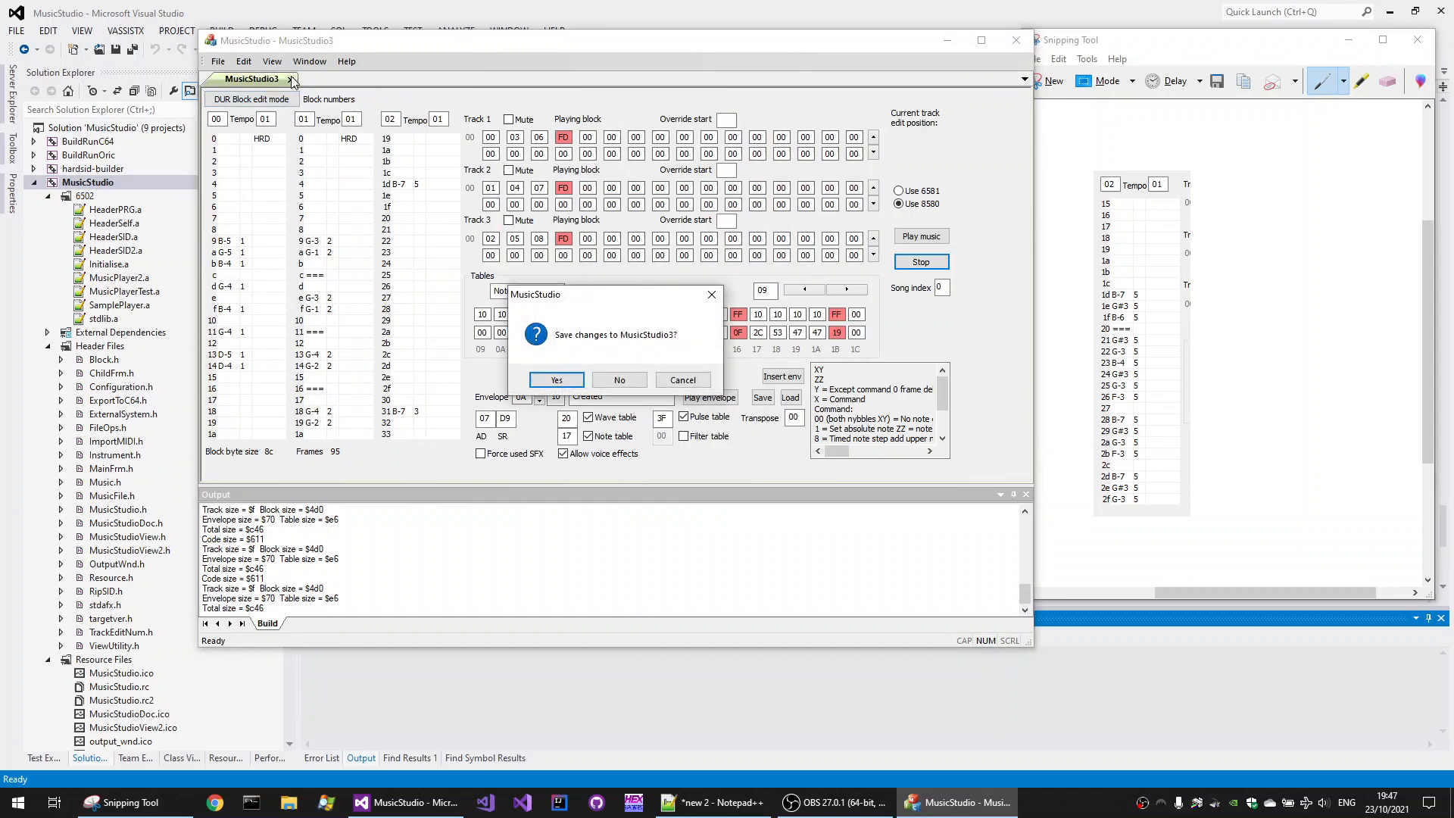
Step: Dismiss the save prompt and re-rip the SID, filling track 1's blocks, notes and wave table
left_click(555, 379)
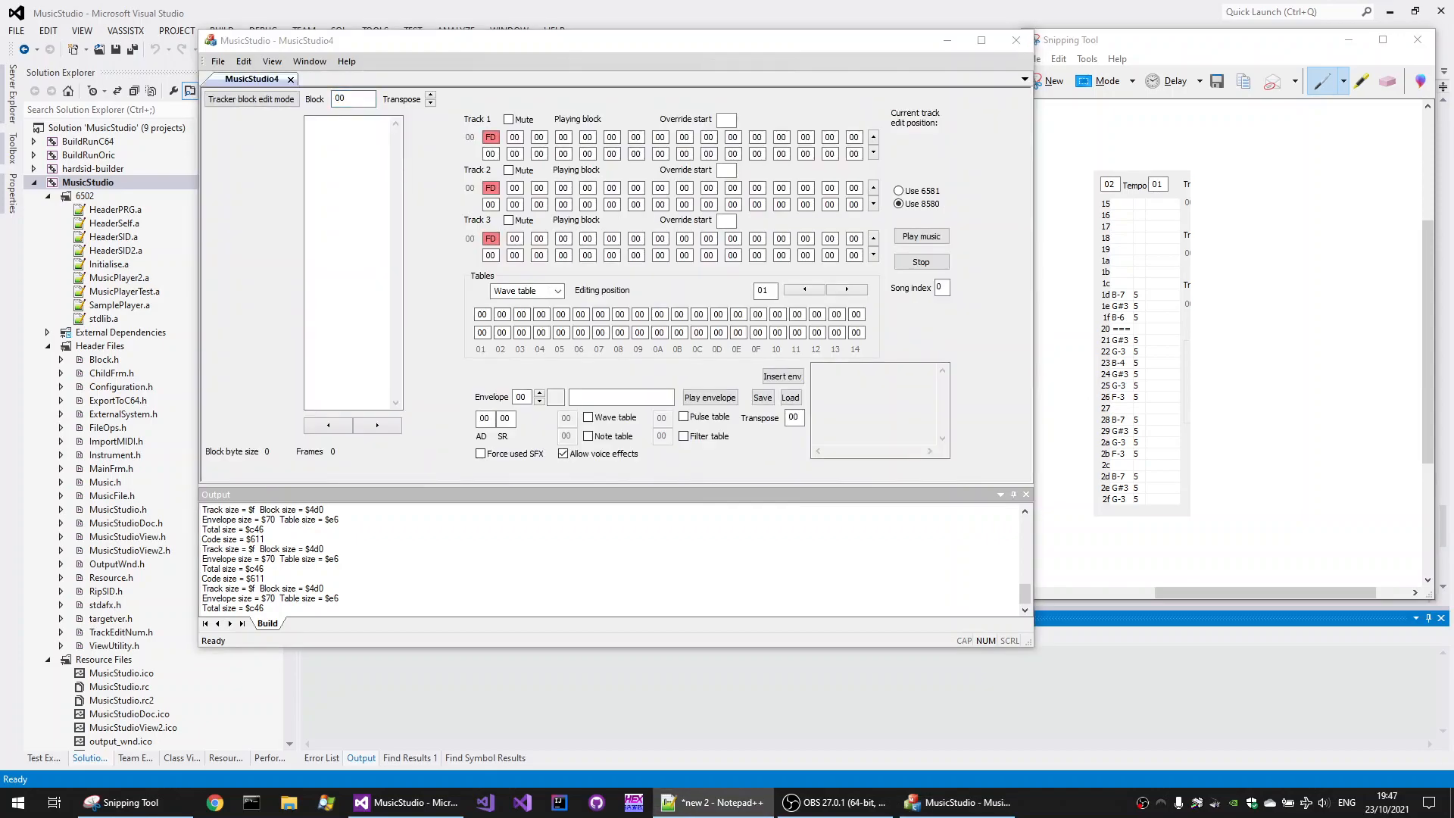
mouse_move(103, 154)
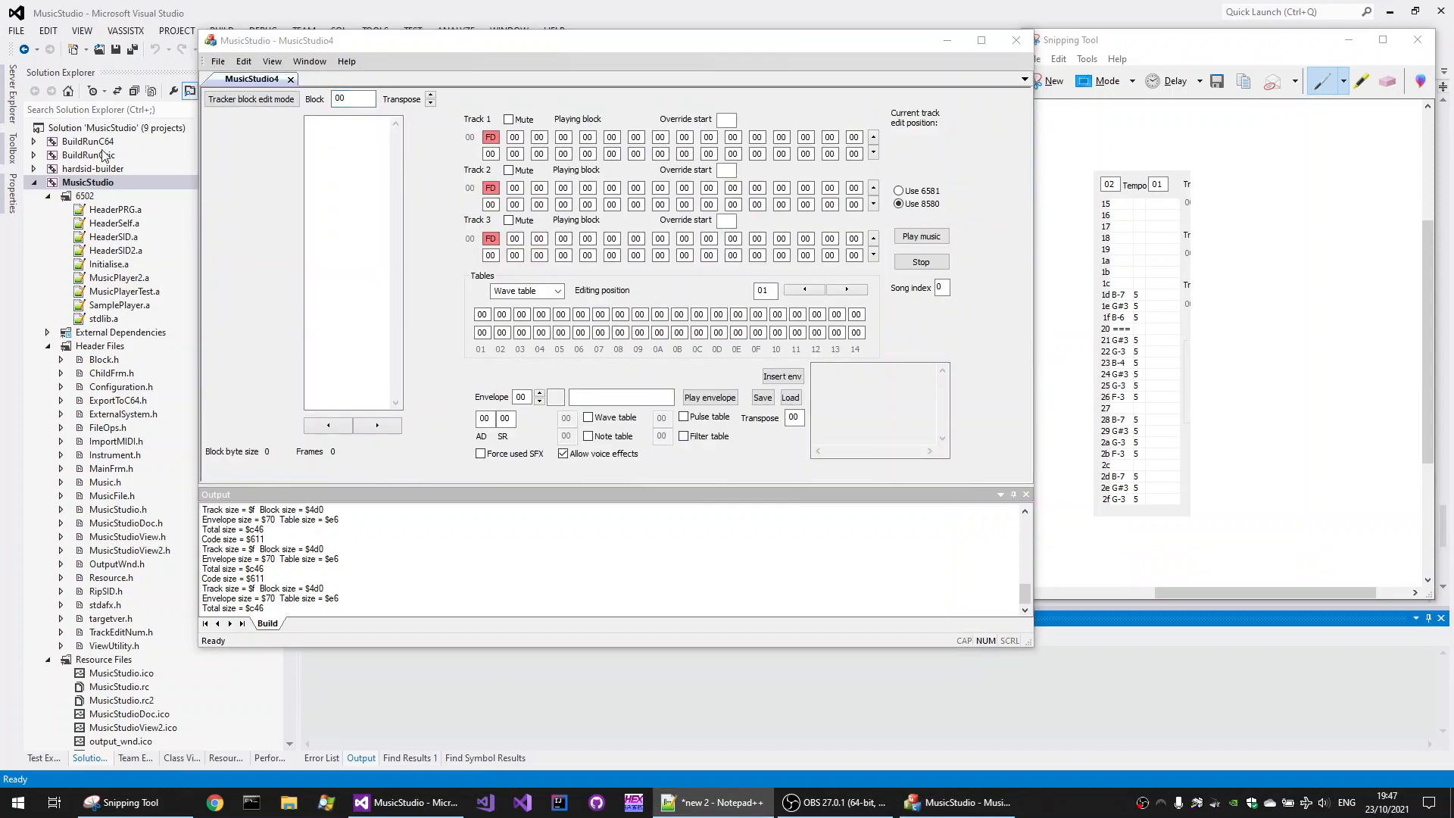
left_click(348, 99)
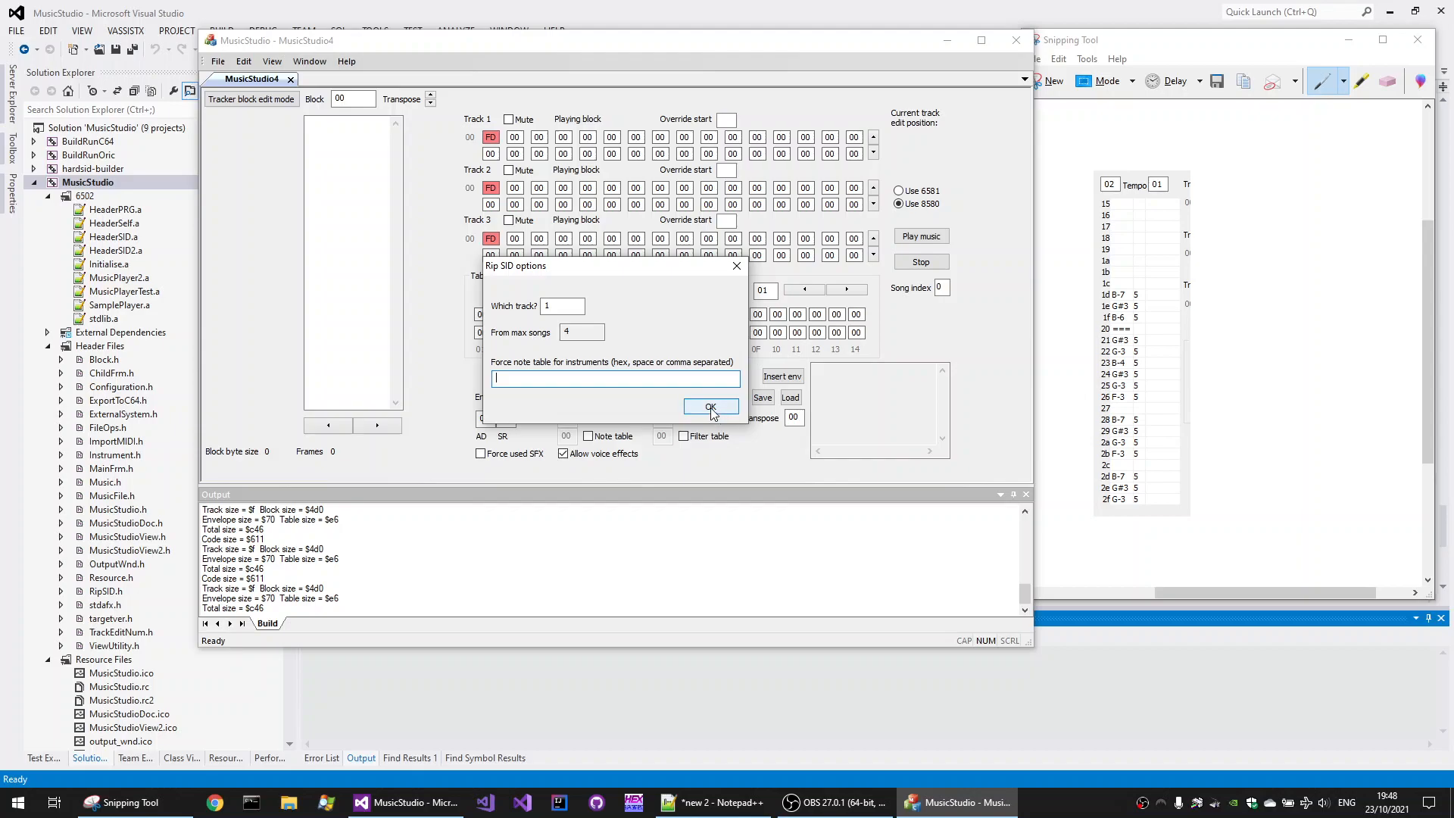
left_click(711, 407)
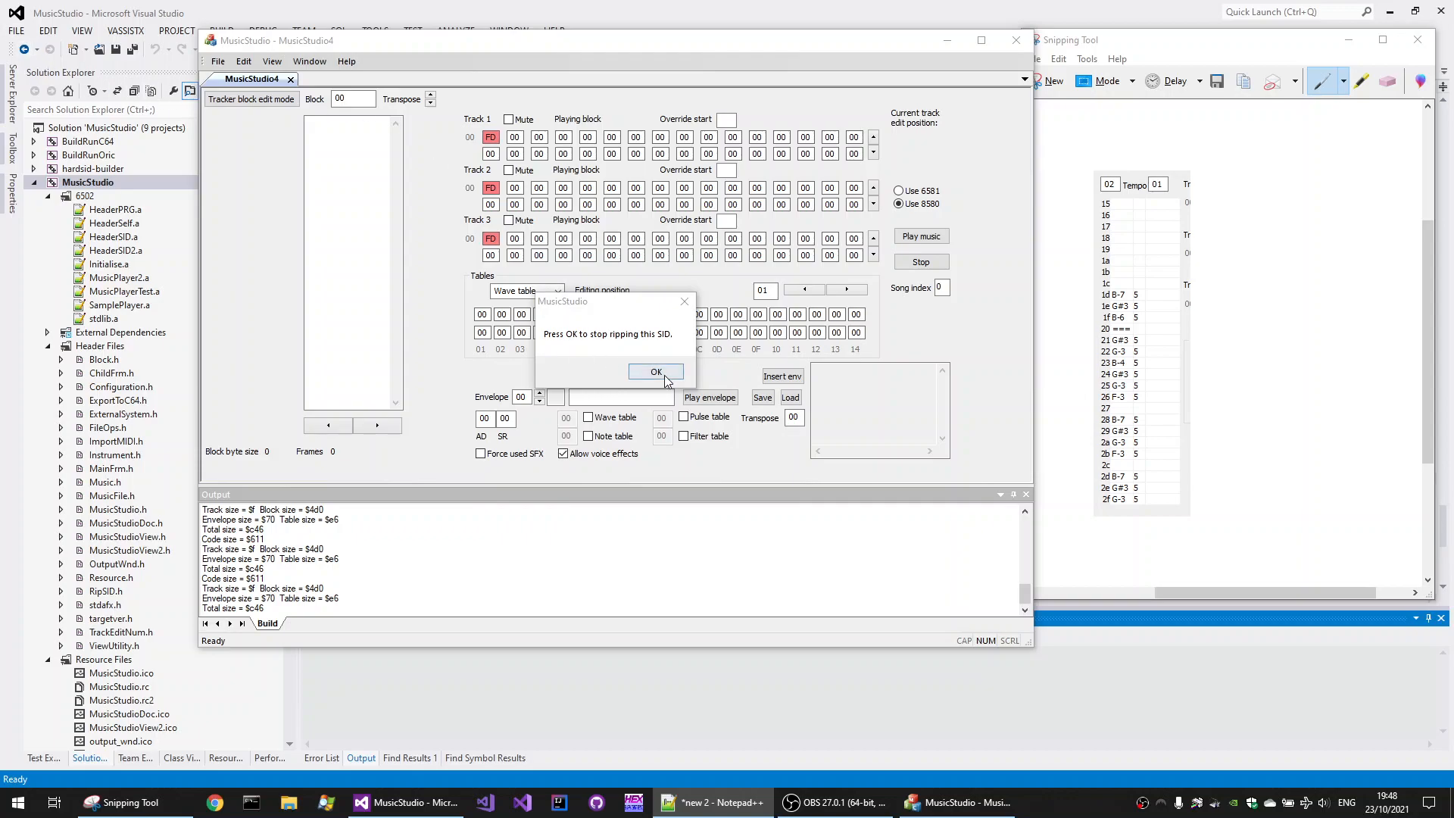
left_click(657, 371)
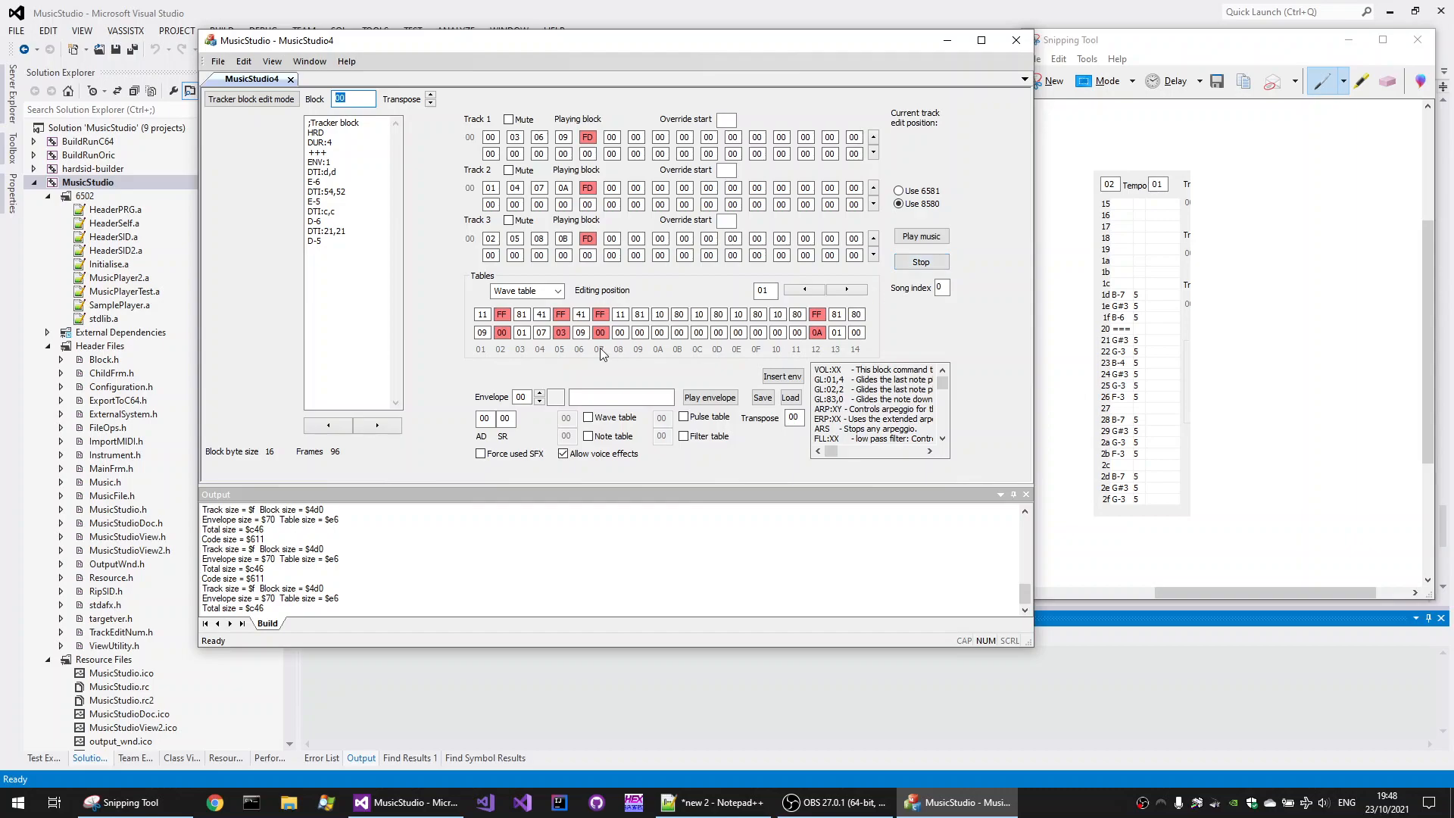
left_click(540, 393)
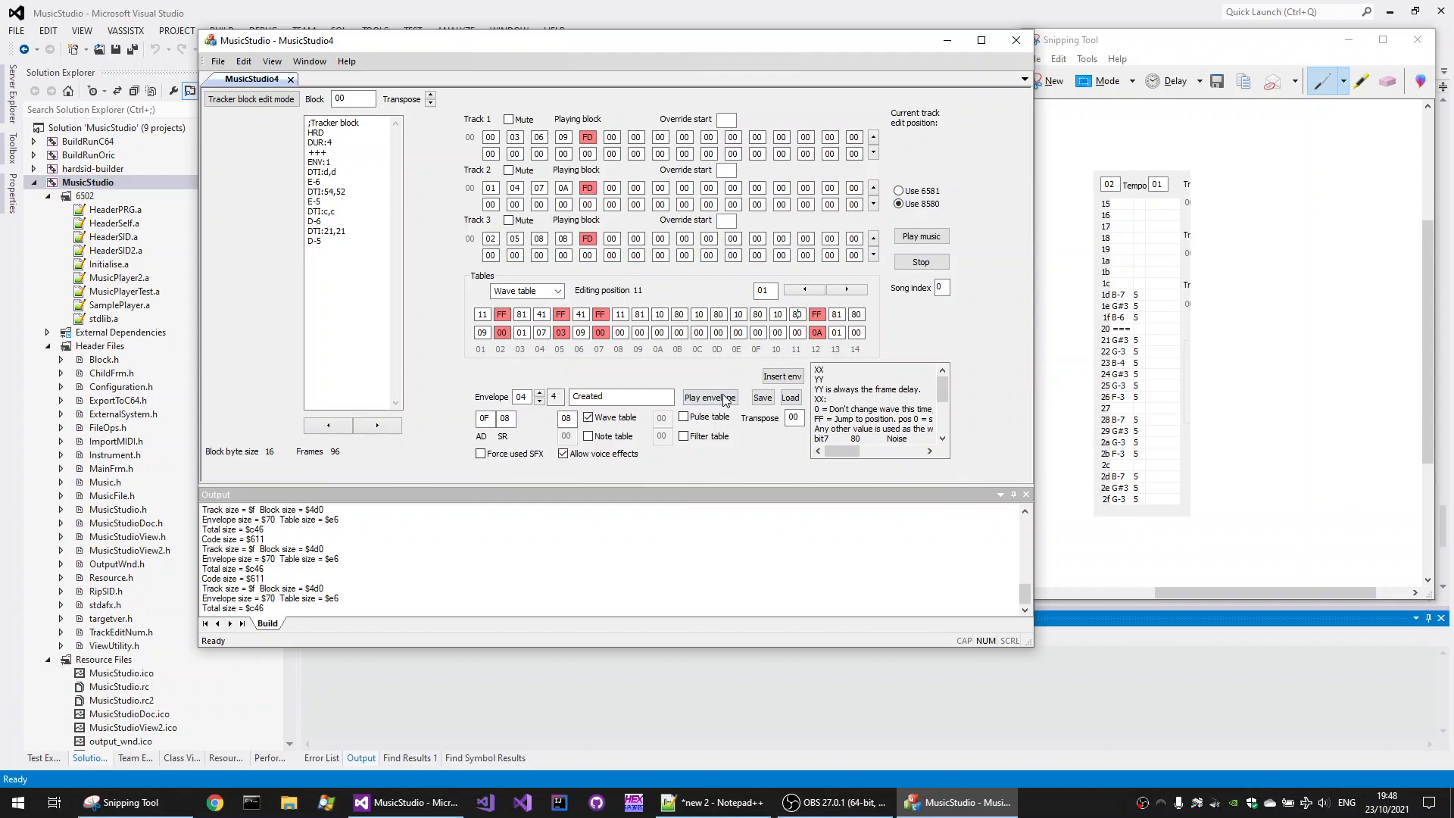
left_click(710, 397)
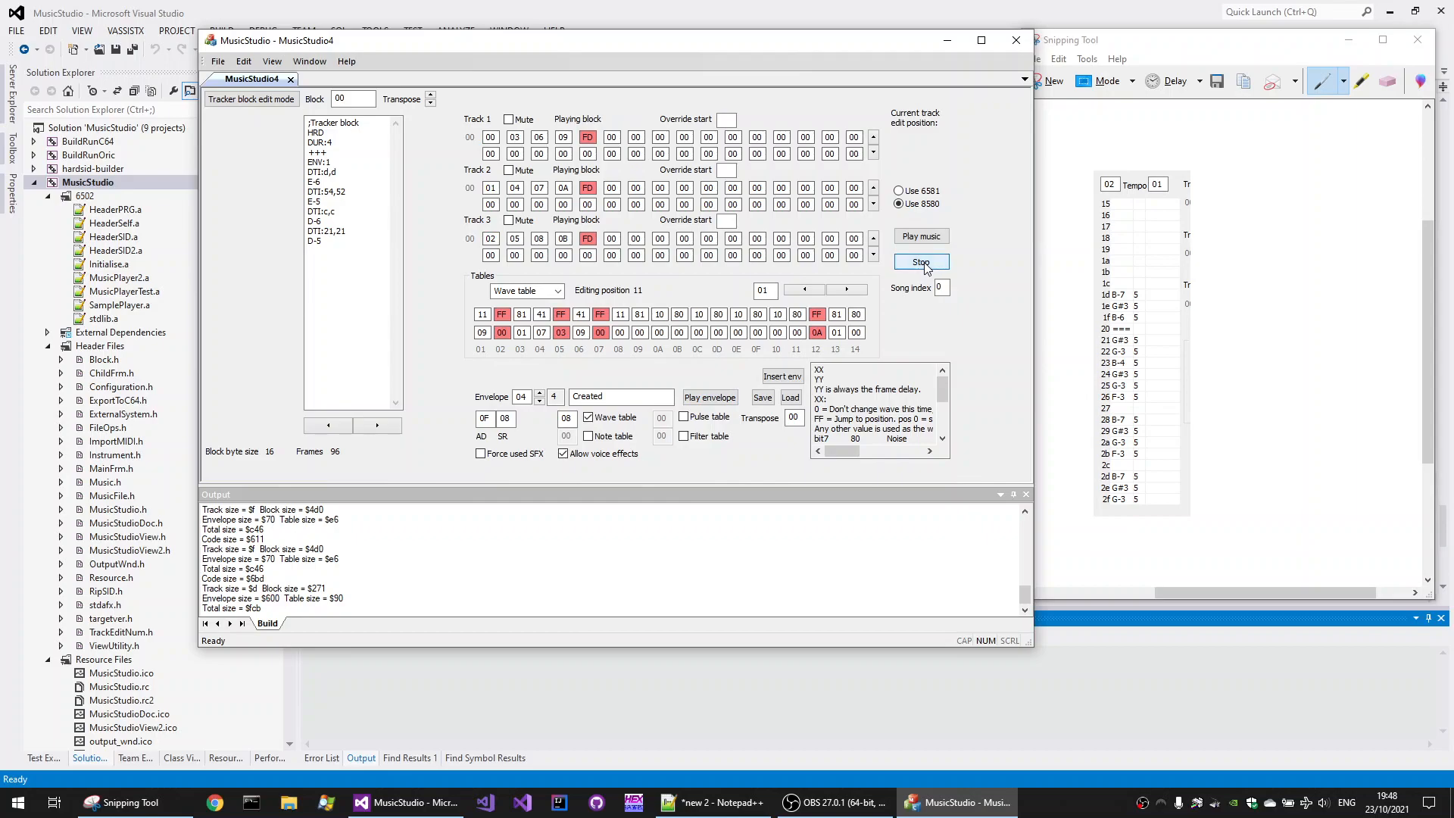
left_click(920, 262)
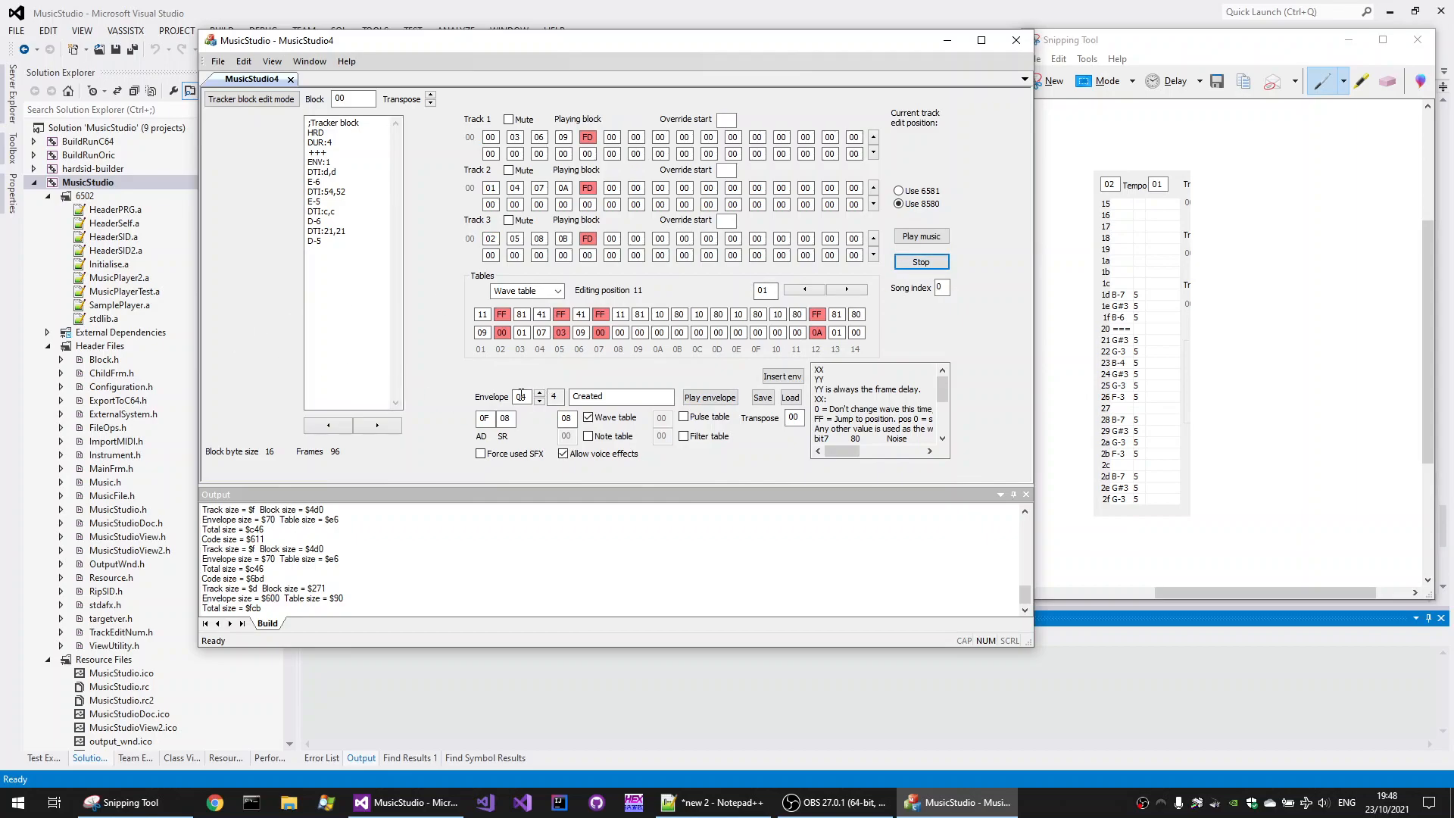
Step: Show tracks as block numbers, play and stop with tracks 1-2 muted, then show envelope 01
left_click(250, 99)
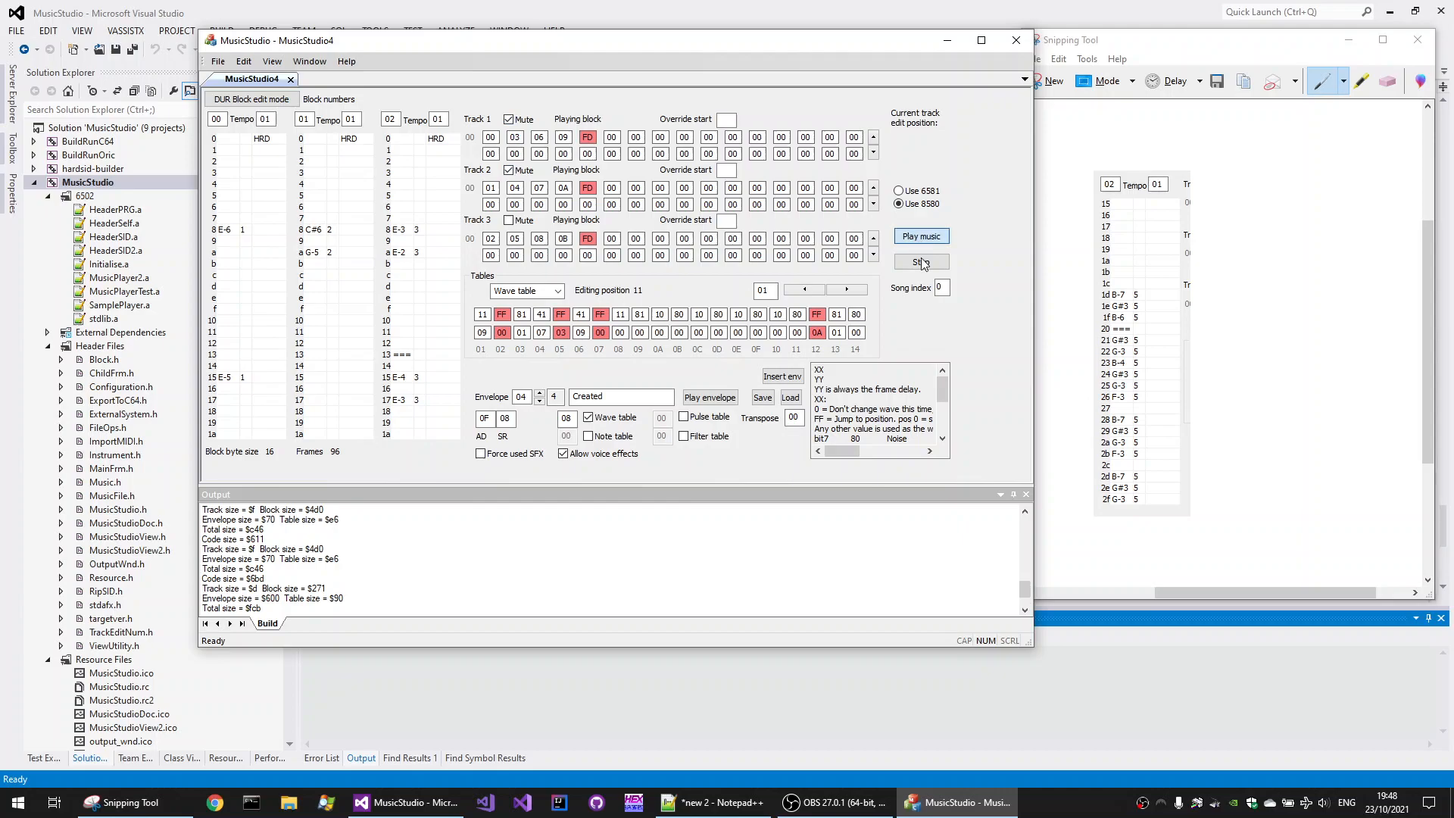
left_click(921, 235)
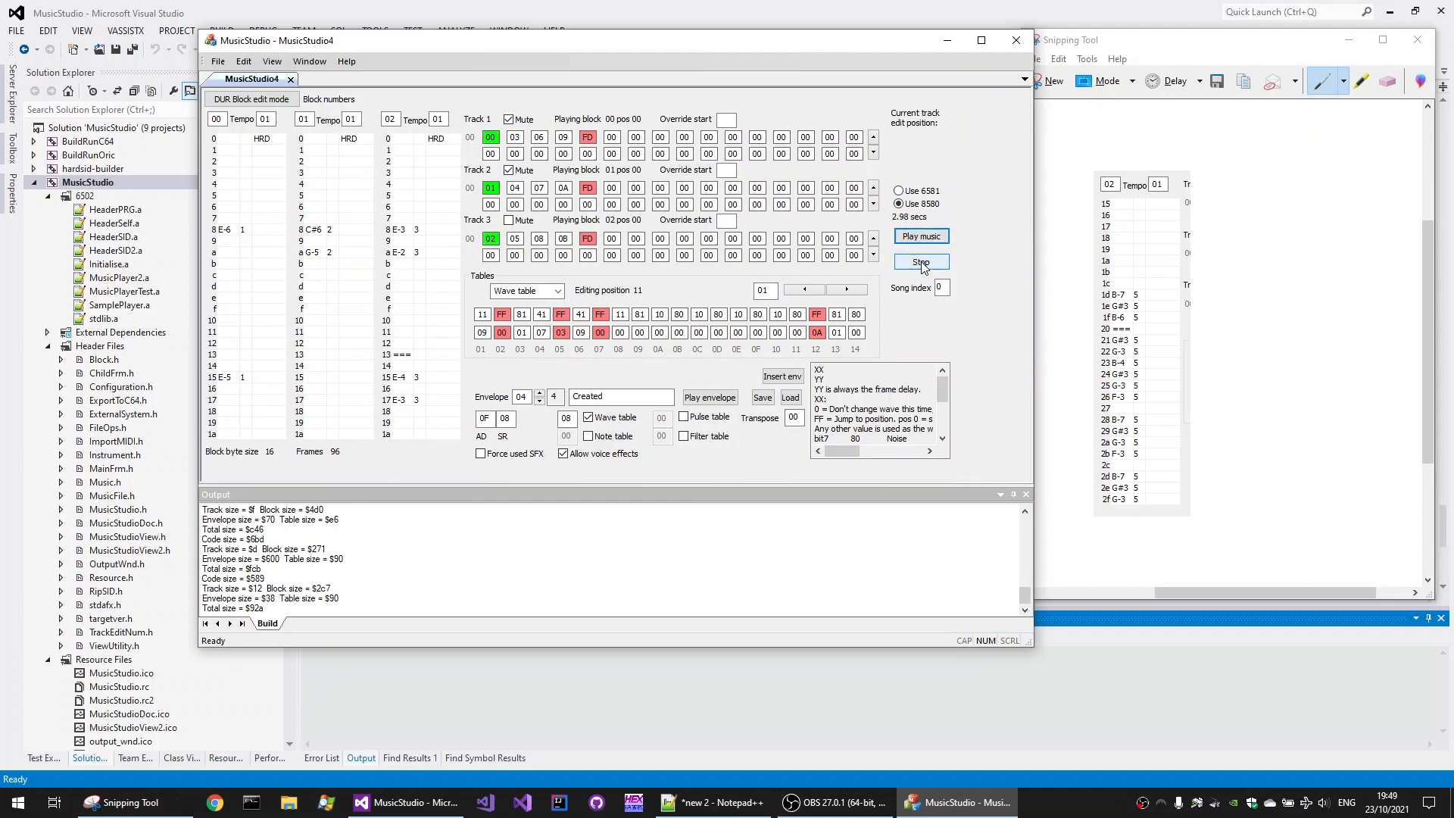
left_click(921, 261)
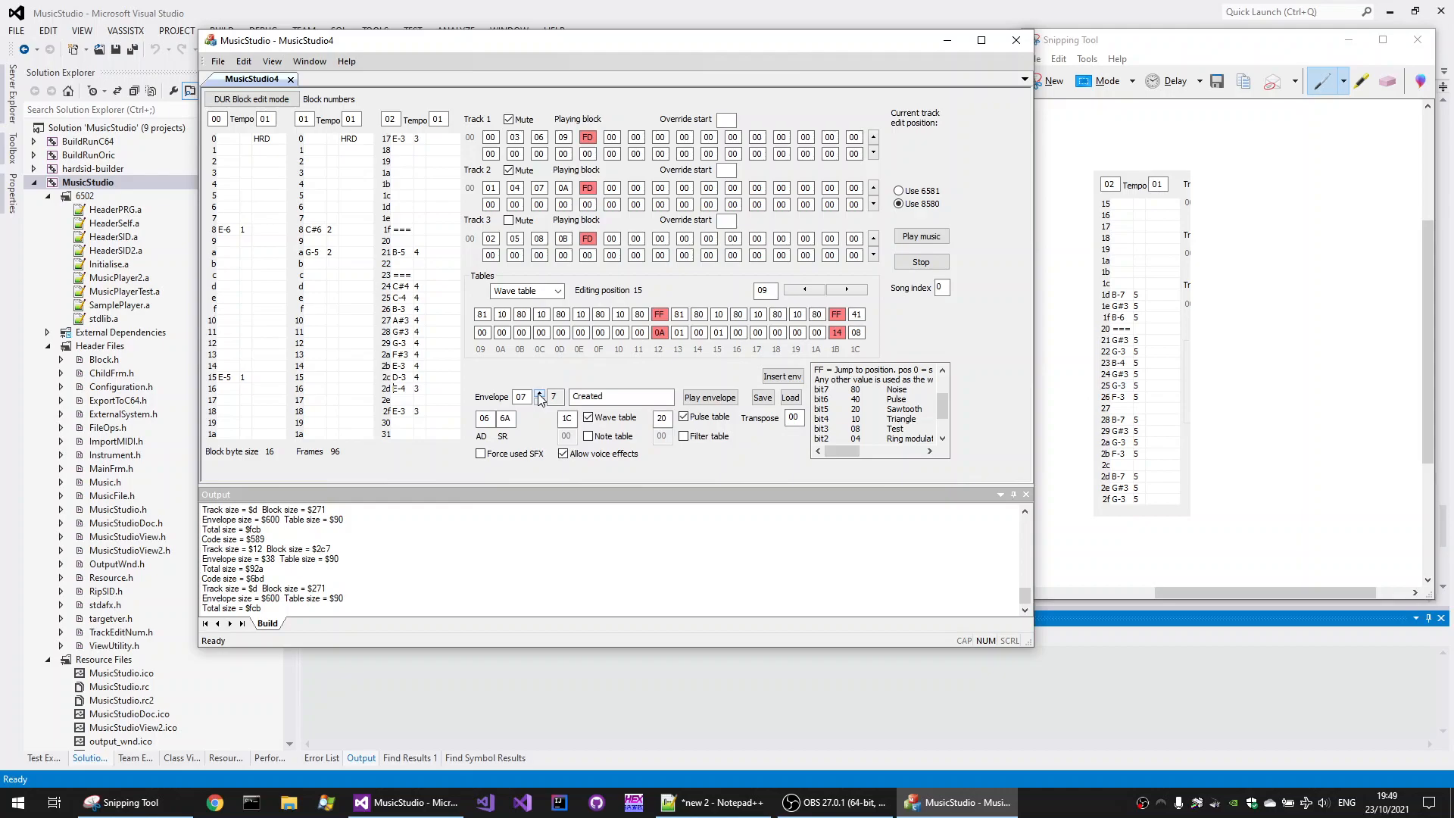
left_click(541, 400)
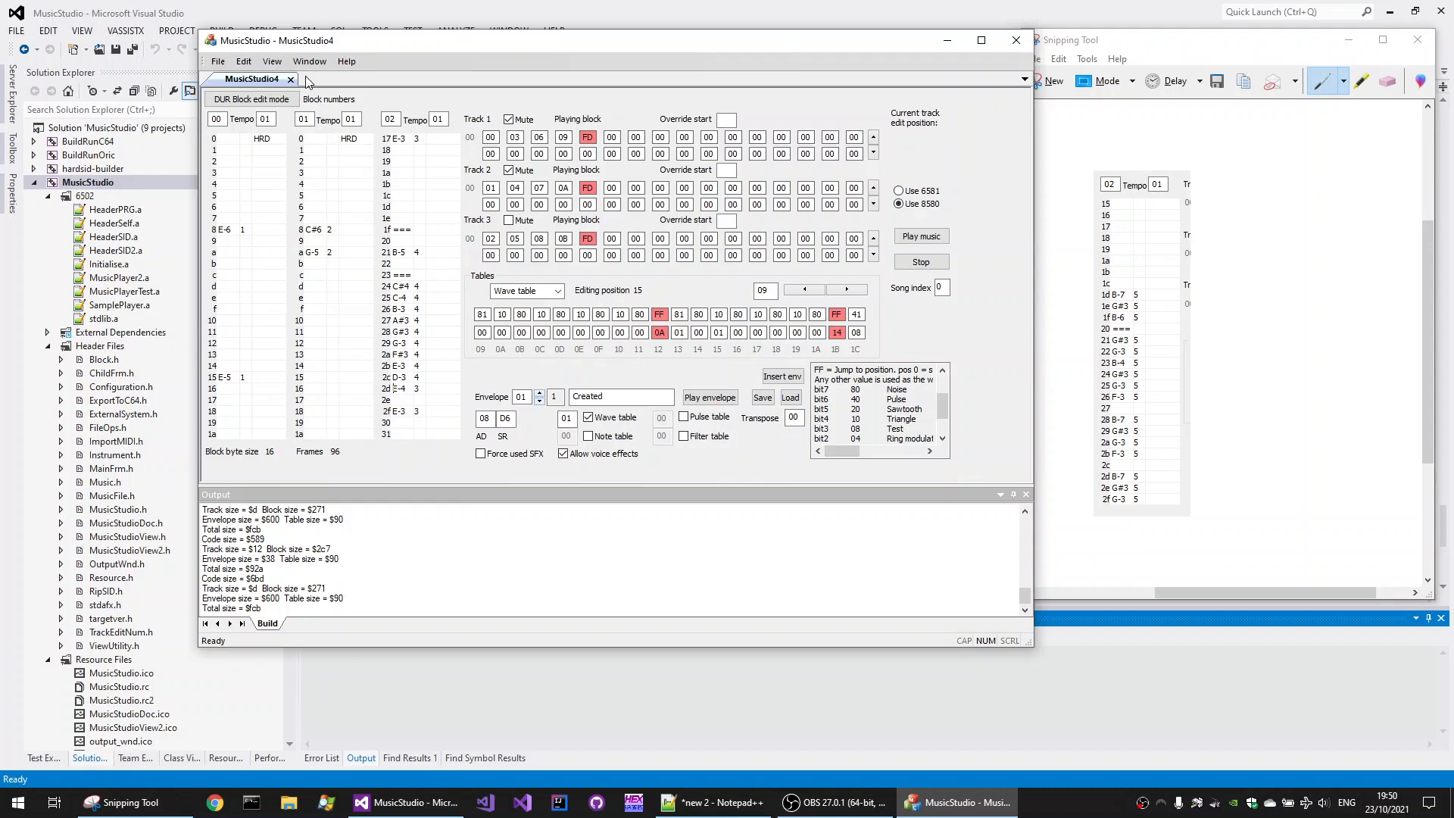
mouse_move(290, 78)
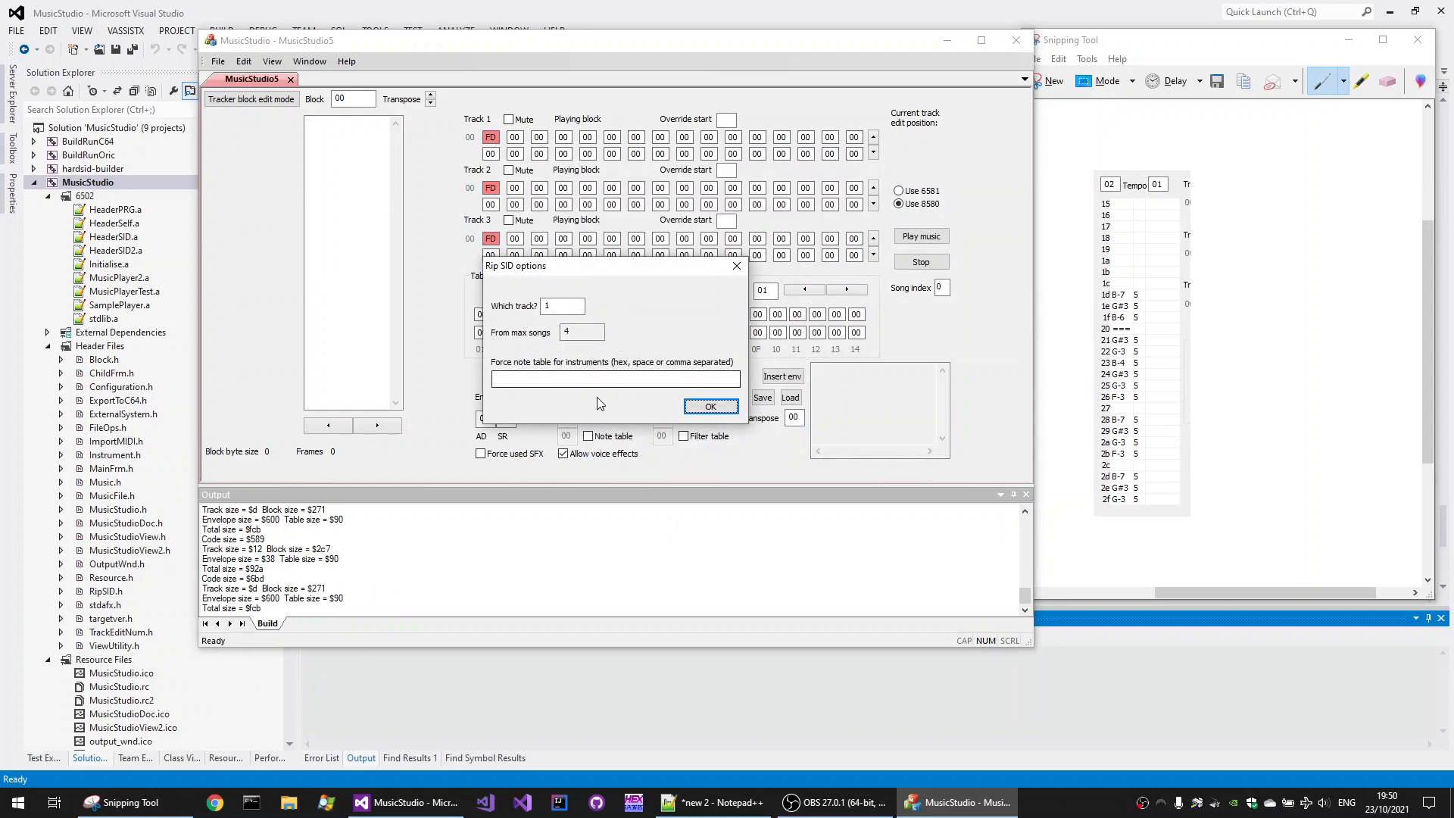
Step: Rip the SID into a new song with force note table instruments '4,5'
type("4,5")
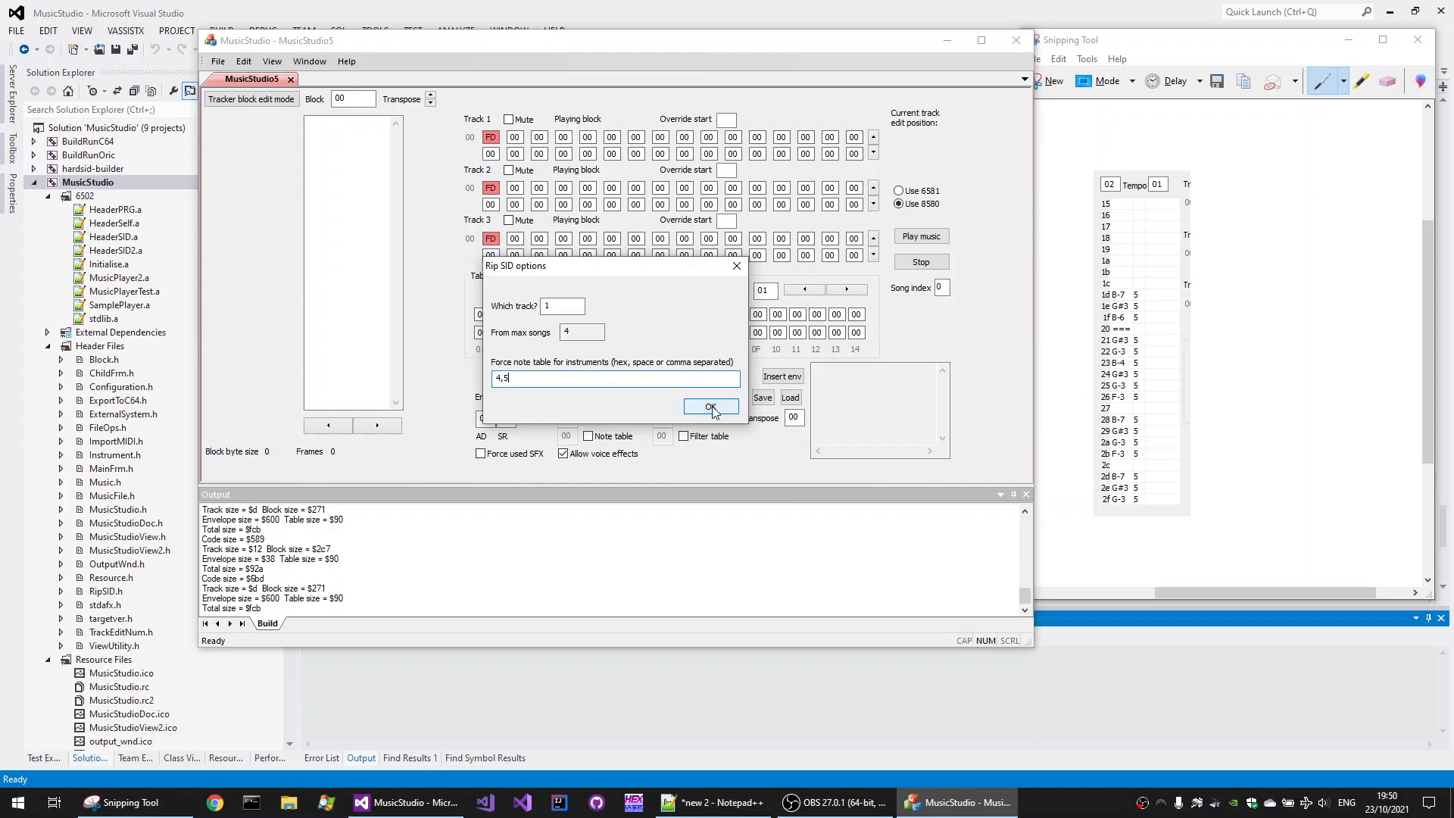
left_click(711, 407)
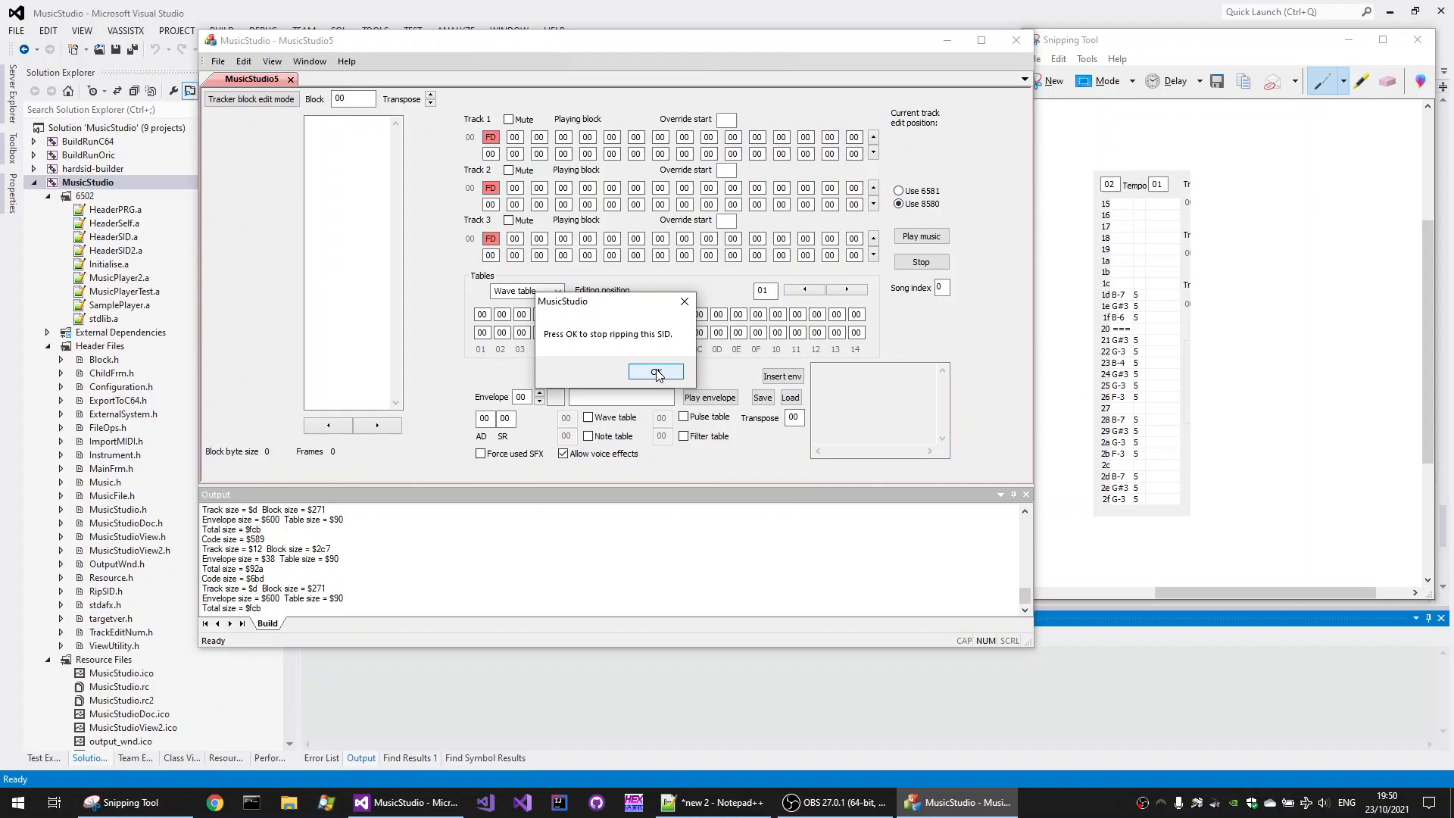
left_click(655, 372)
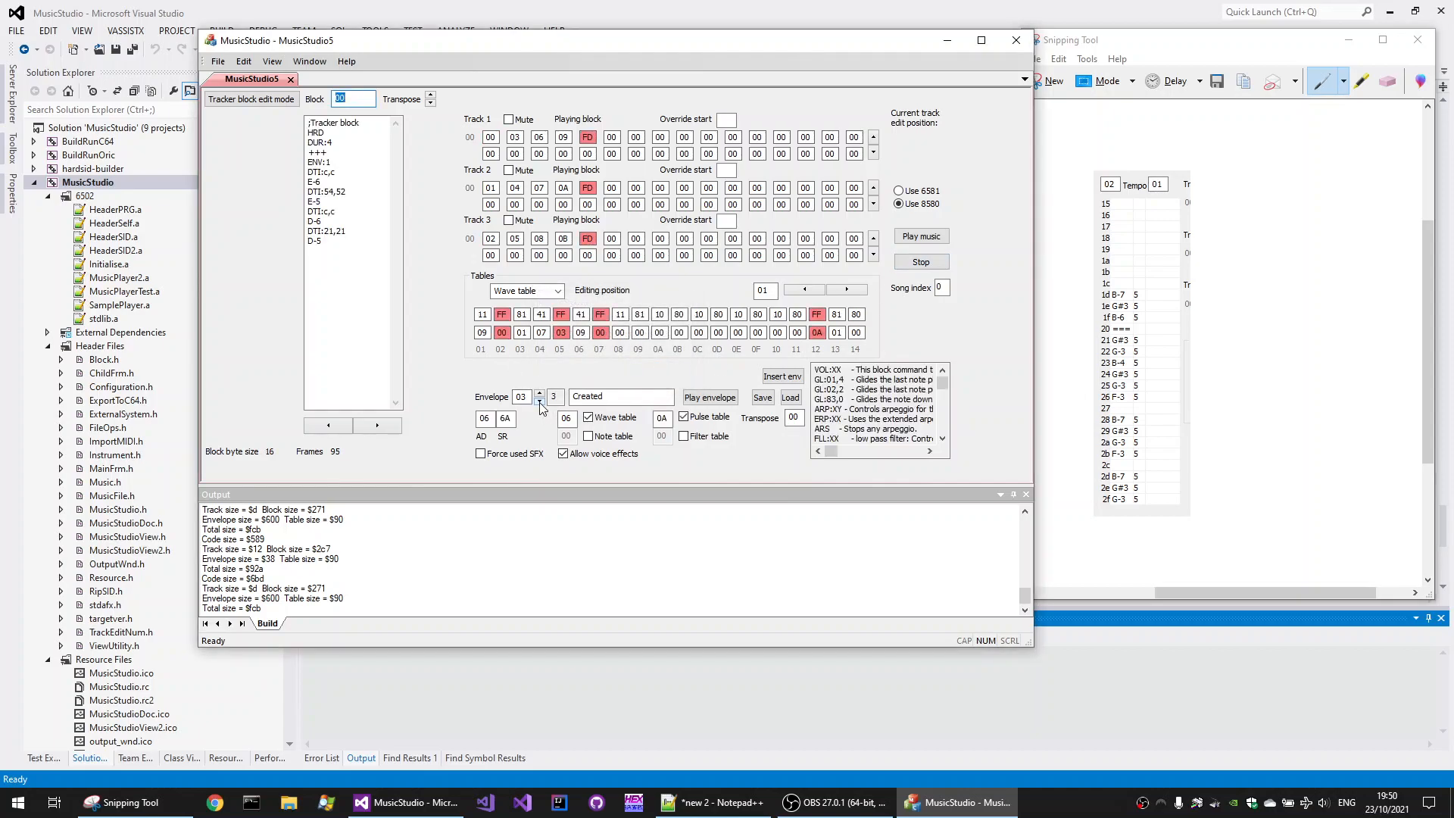
left_click(710, 397)
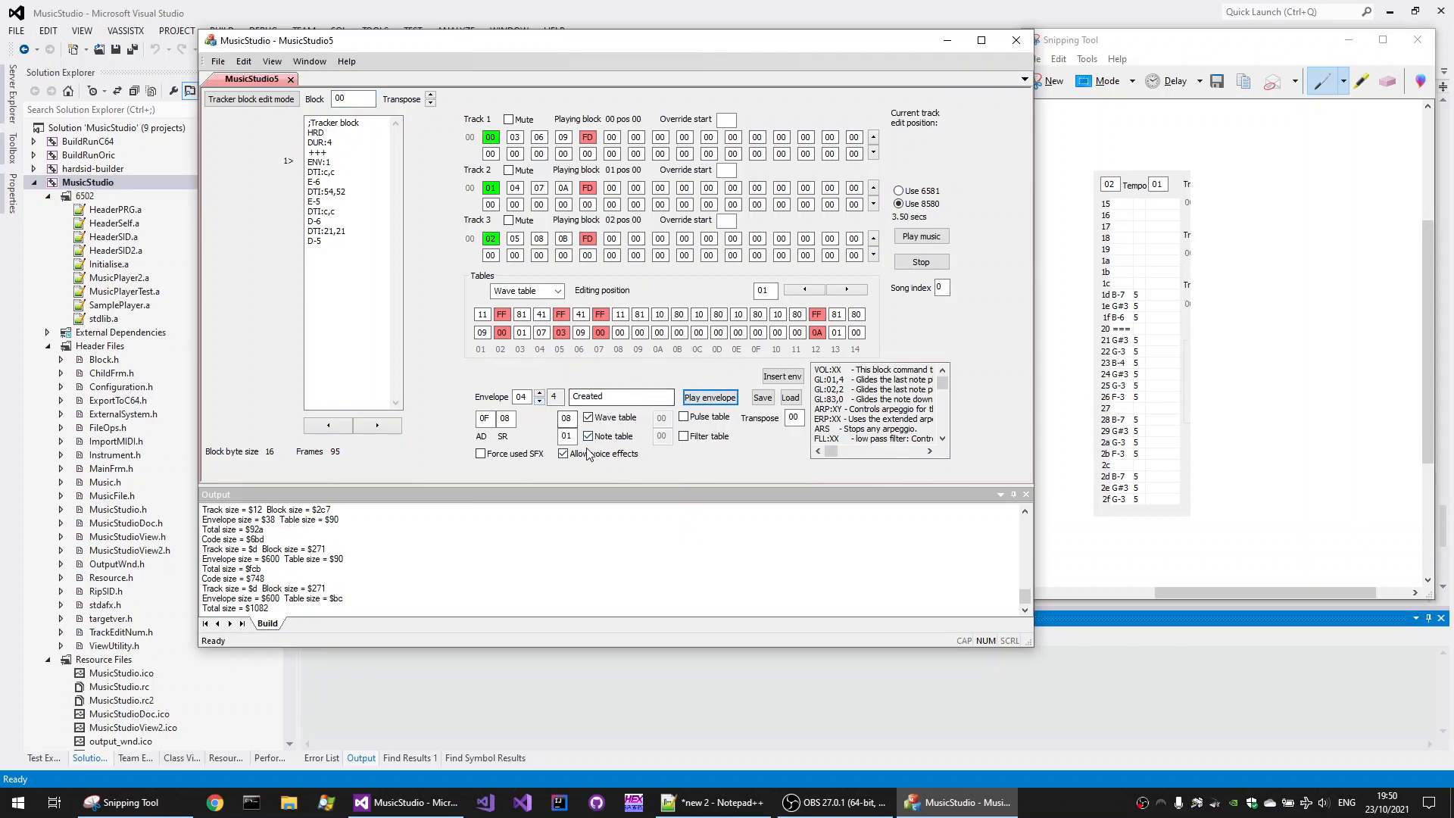
left_click(524, 290)
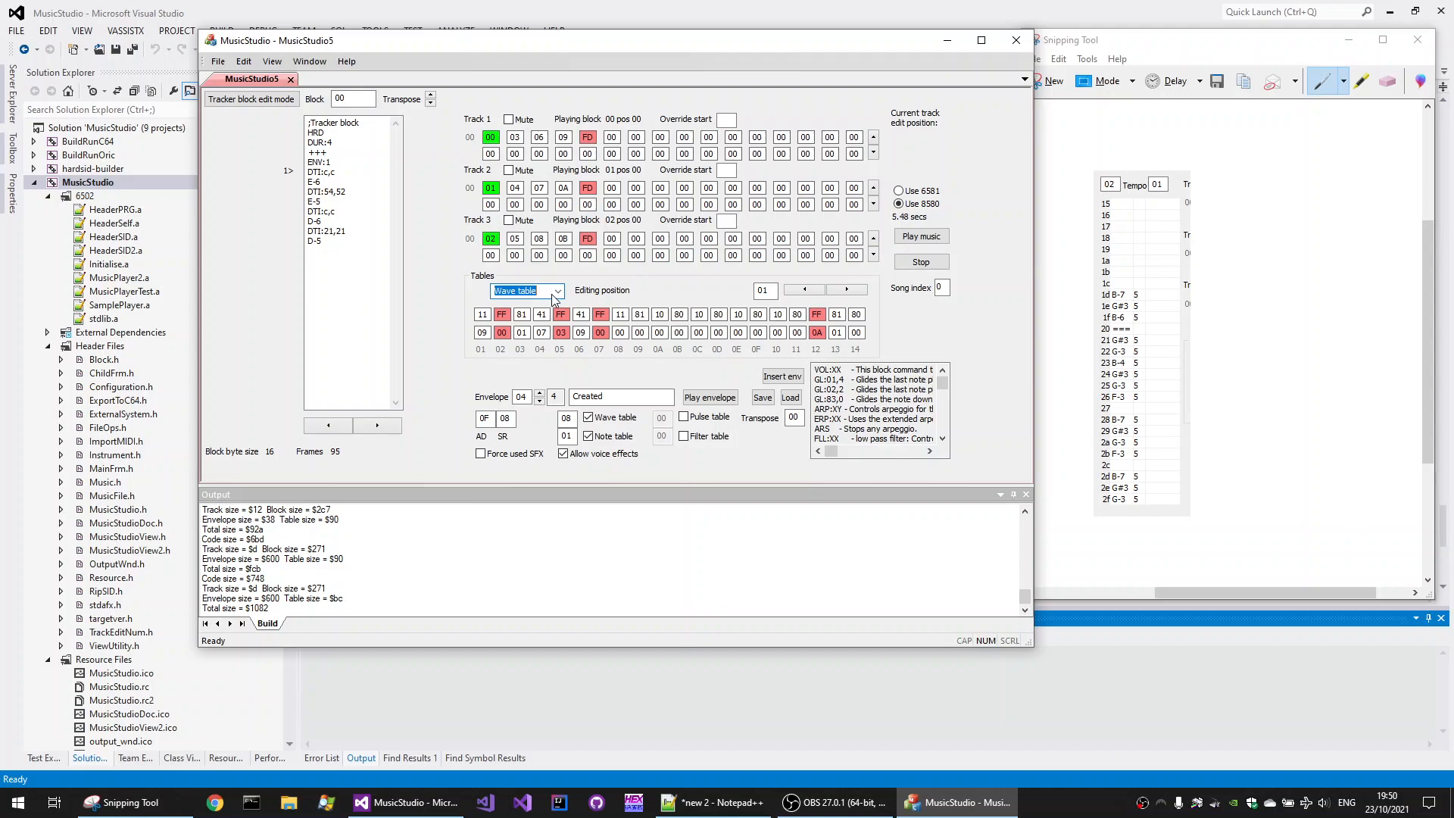
left_click(557, 290)
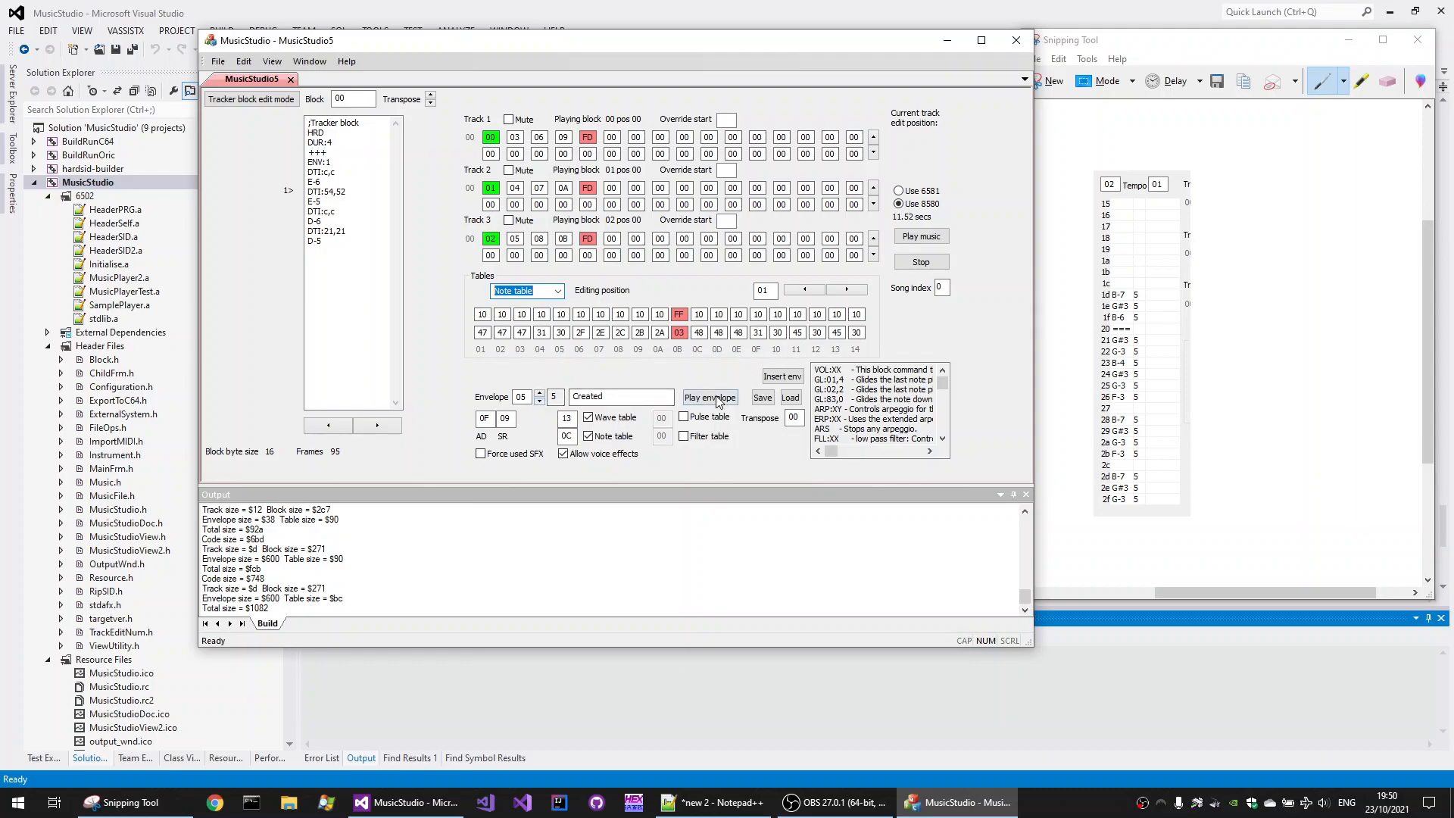
left_click(709, 396)
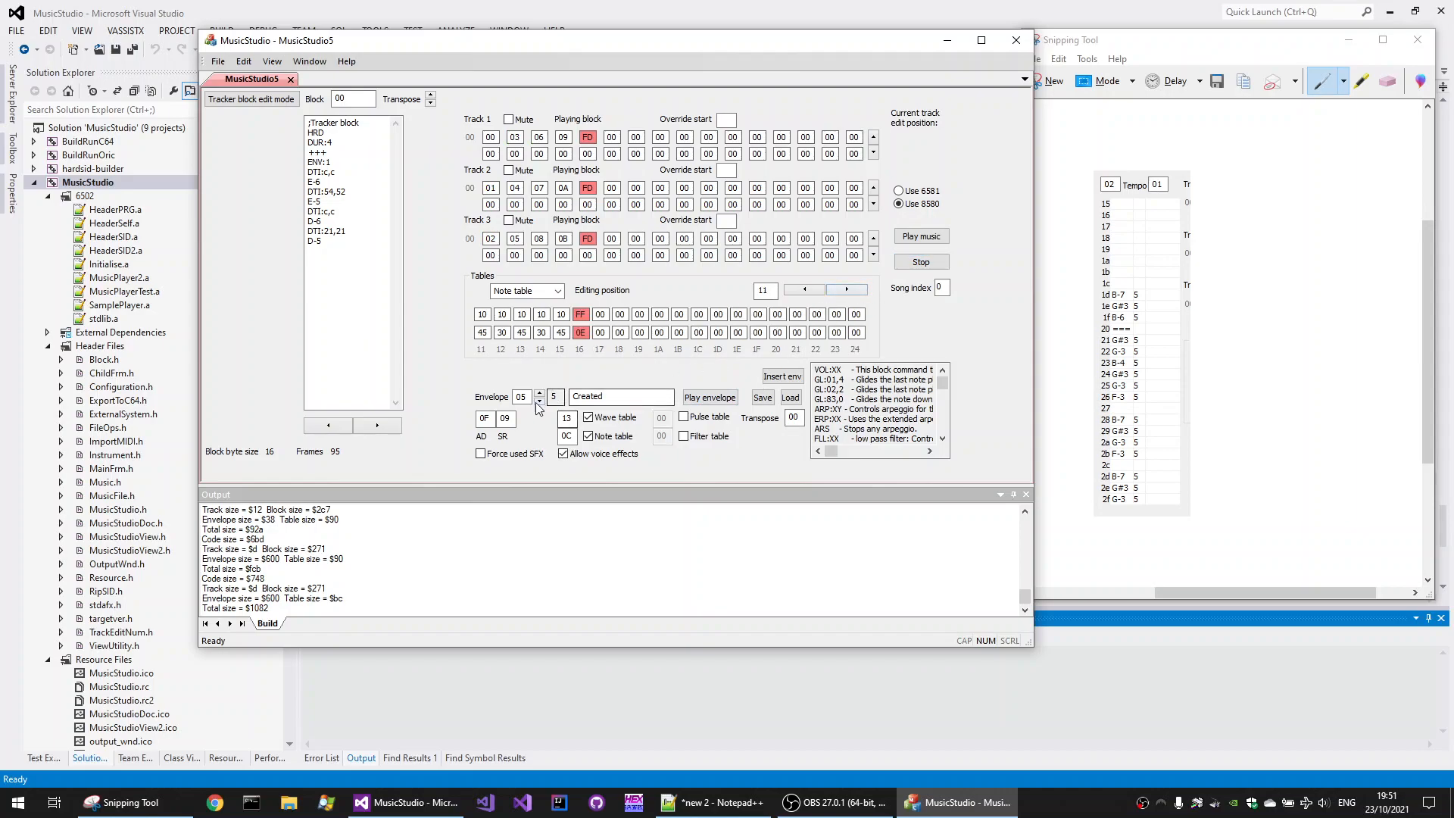
left_click(558, 290)
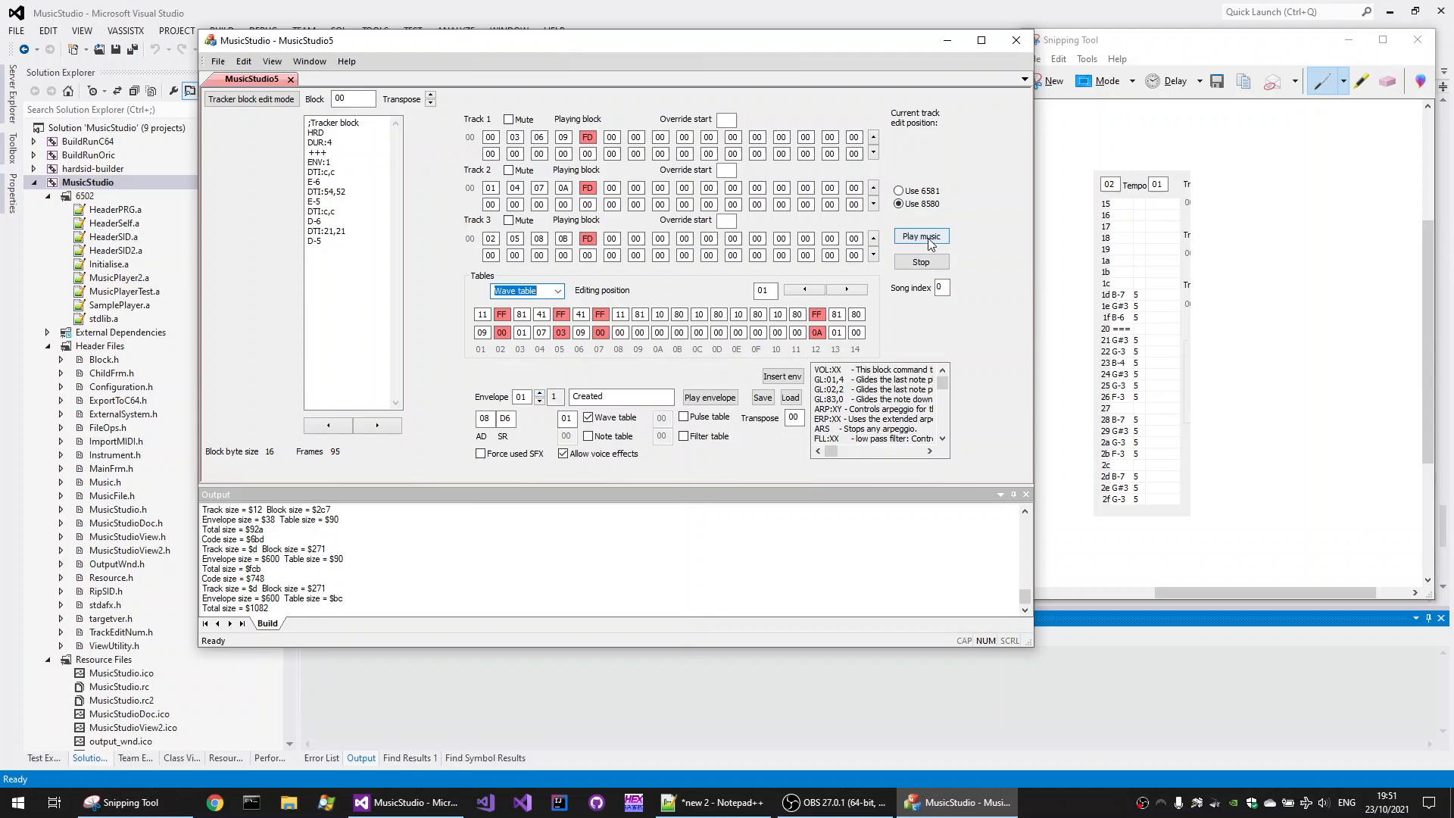
Step: Play and stop the re-ripped tune, then play and stop it with tracks 1 and 2 muted
left_click(920, 236)
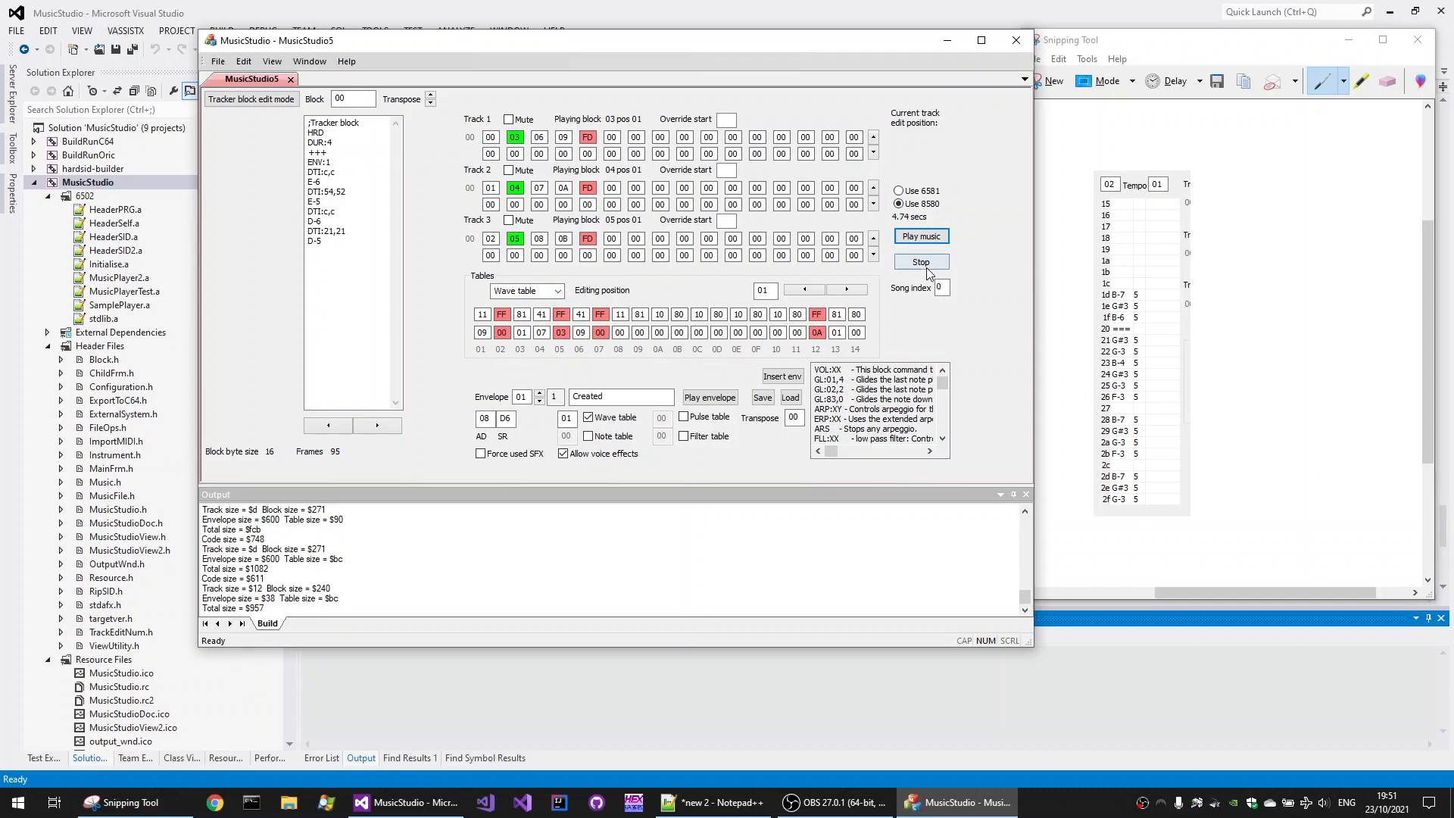
left_click(920, 261)
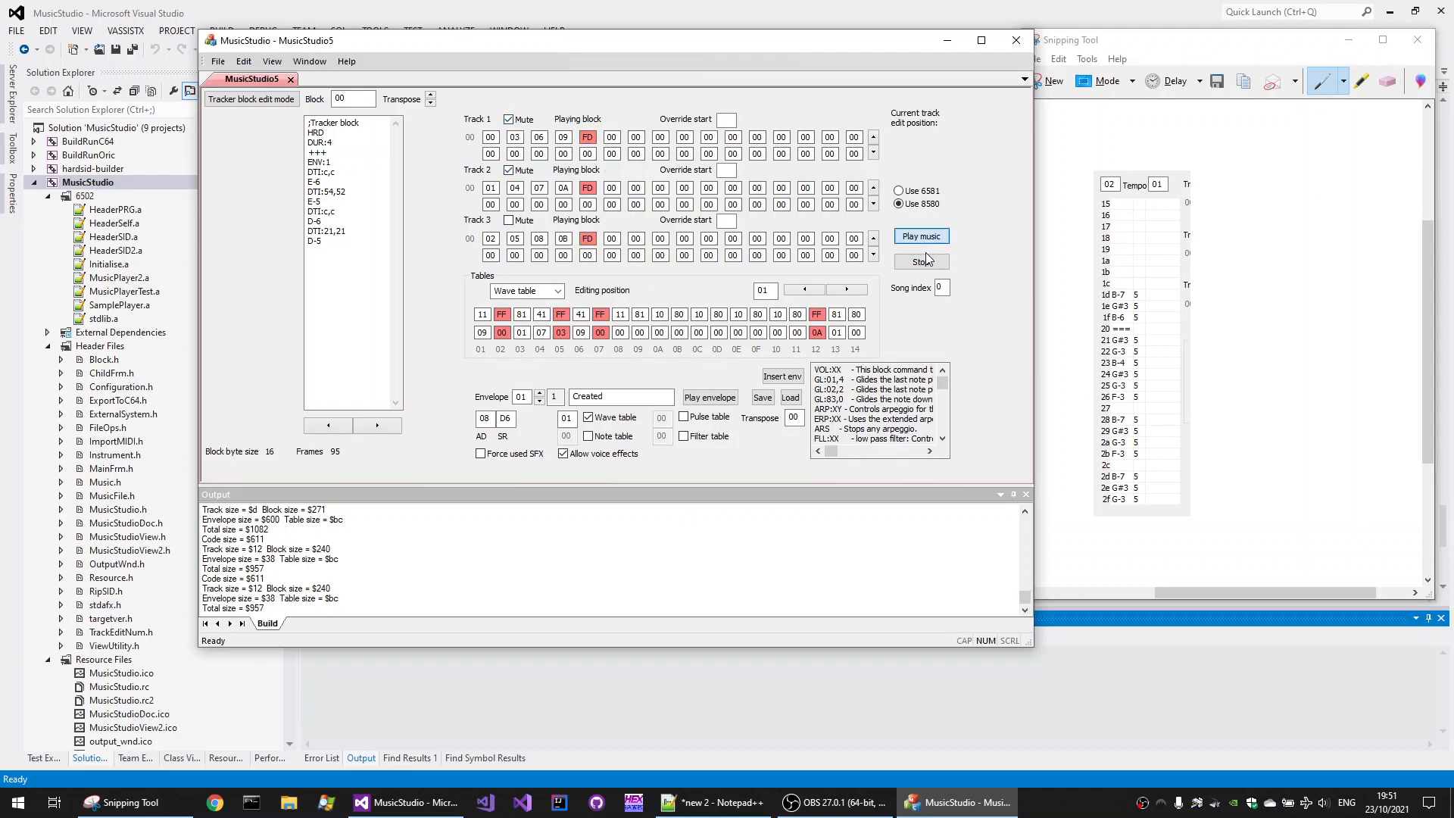
left_click(920, 236)
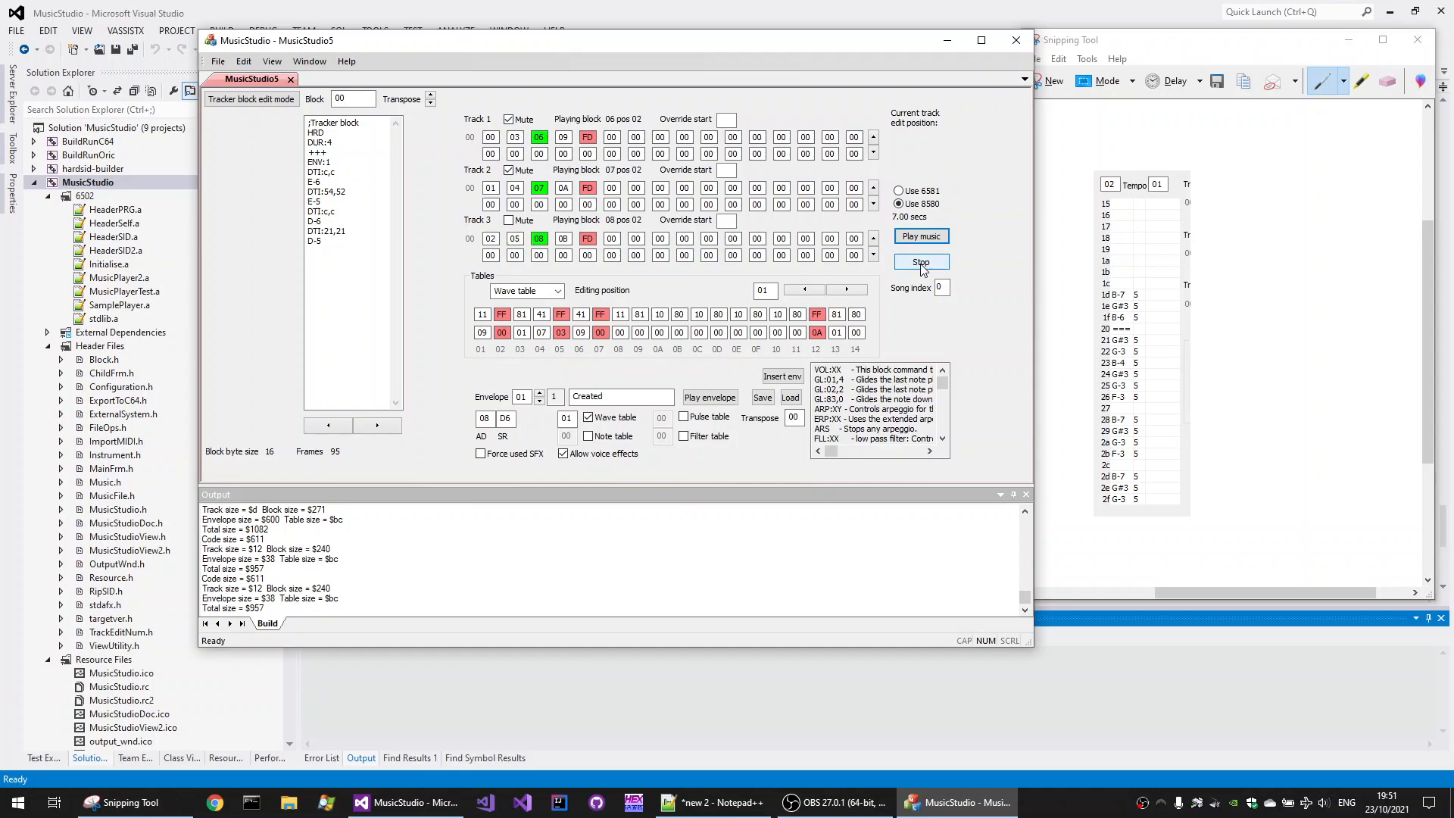
left_click(920, 261)
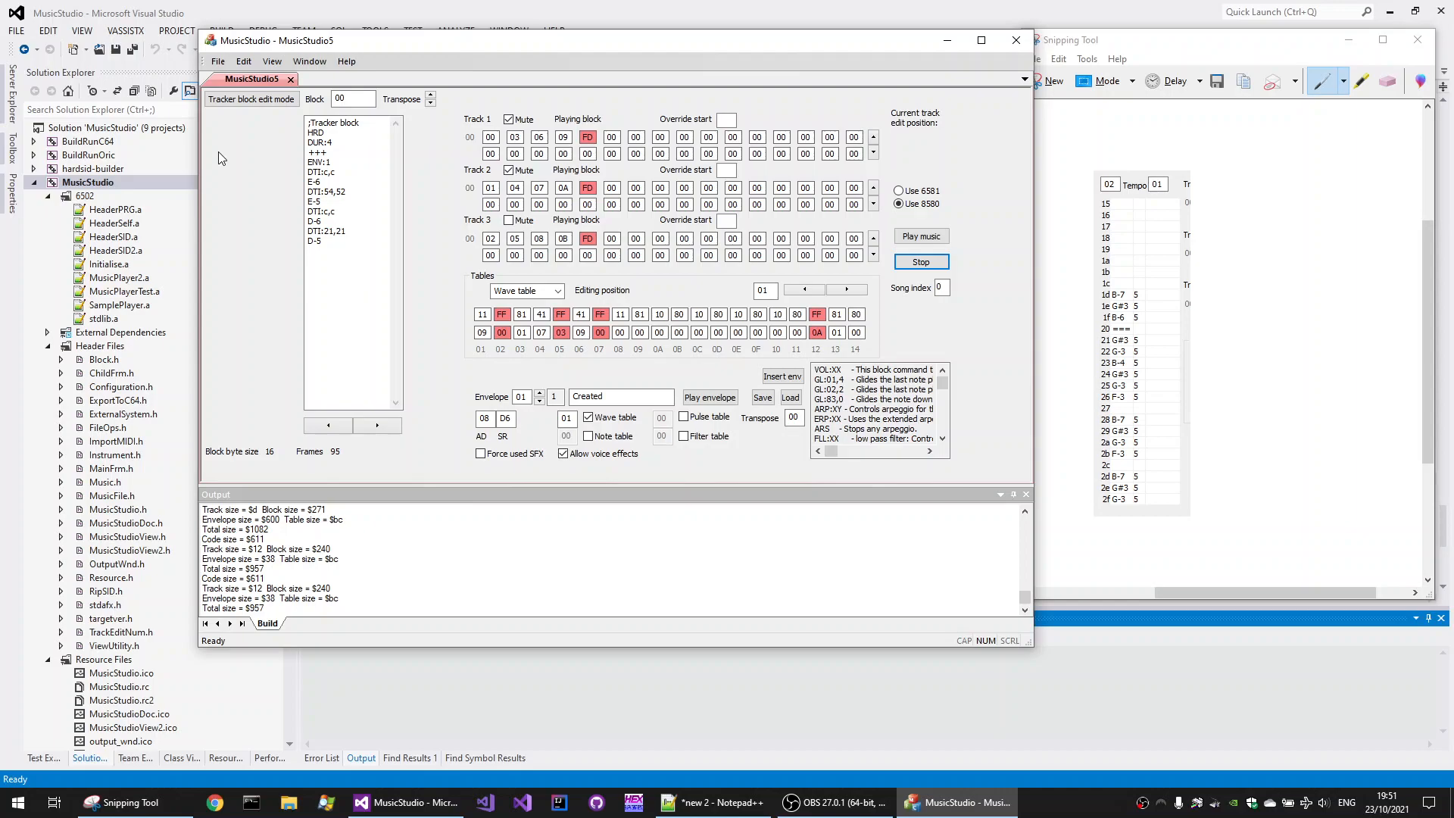
mouse_move(249, 224)
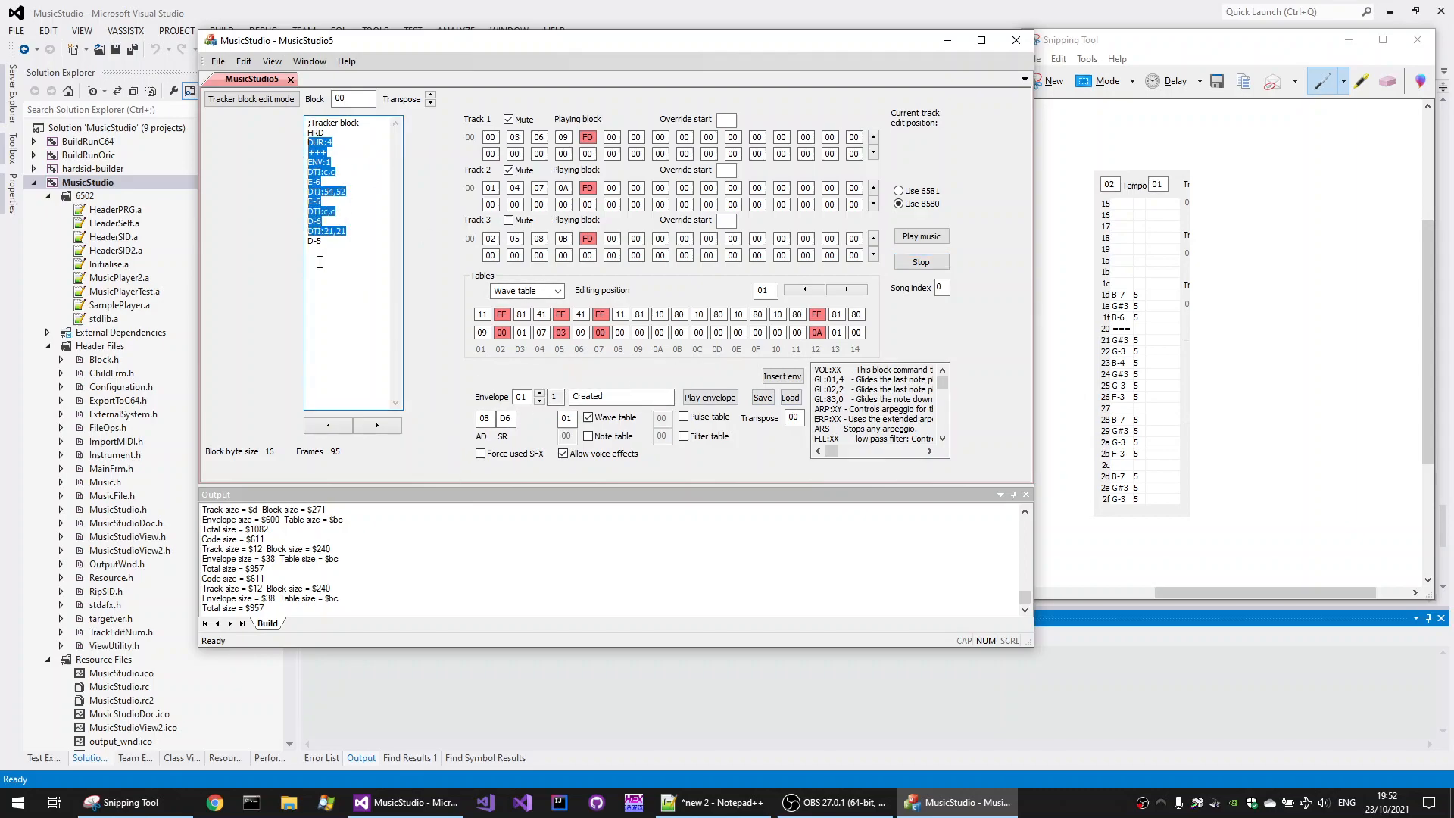
Step: Set the Block number to 02 to list its drum notes and commands
left_click(376, 425)
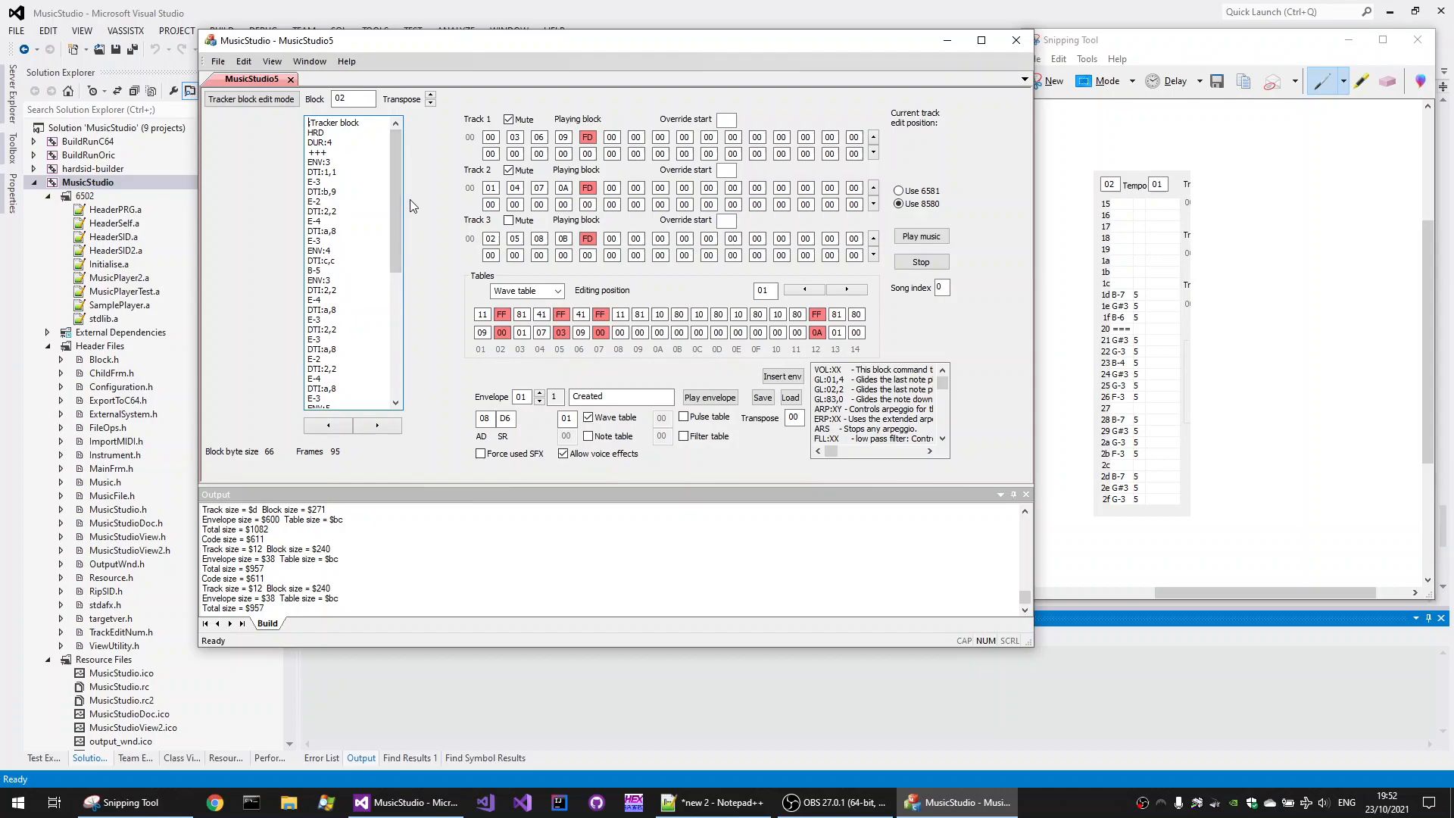
mouse_move(240, 256)
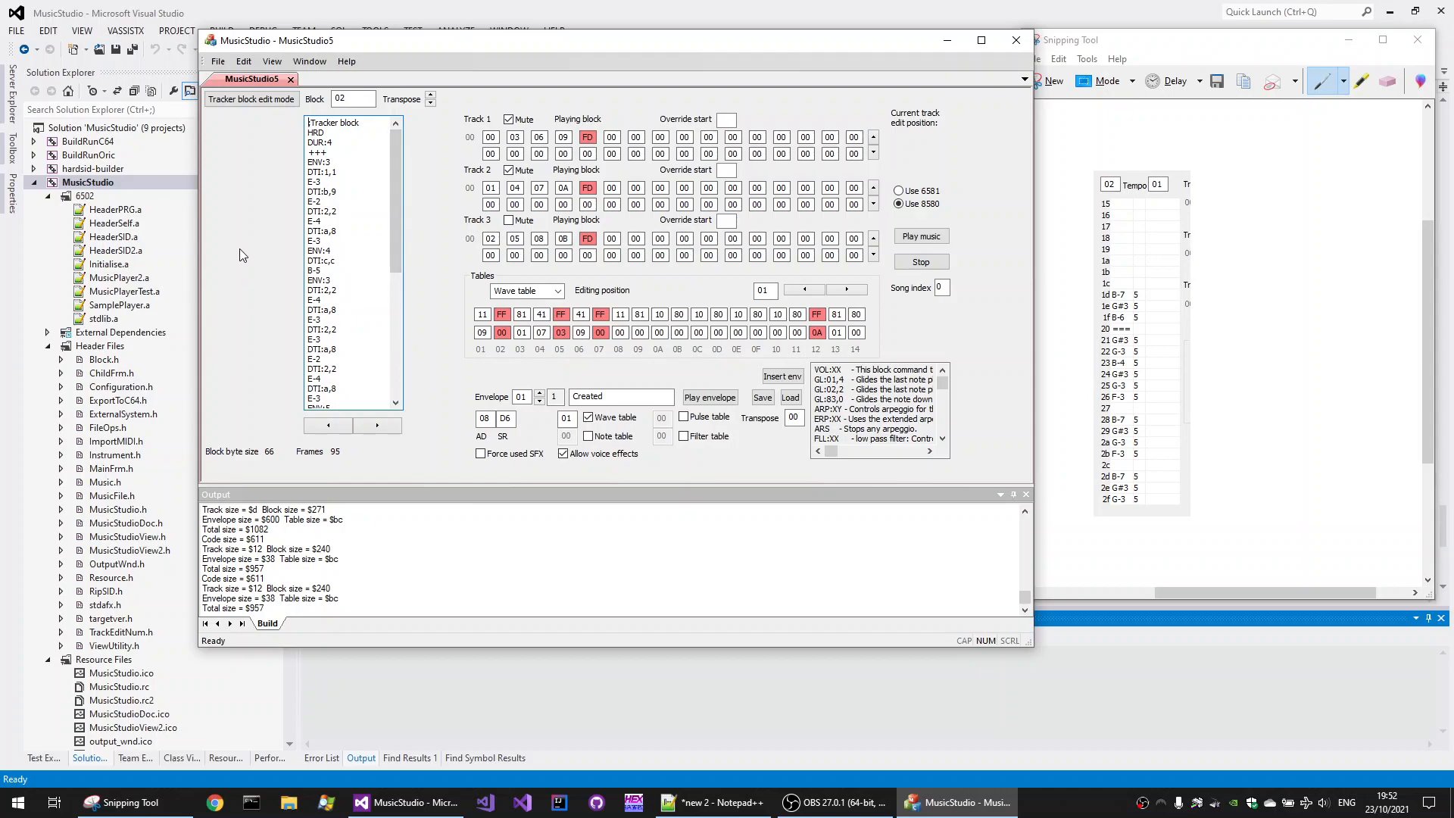